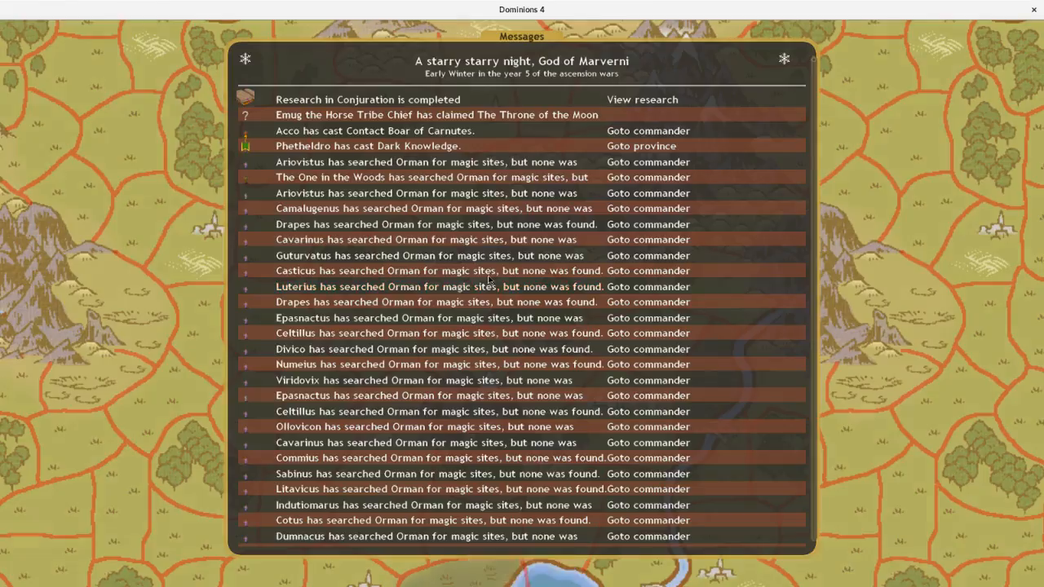
- Scroll the messages and read the Sulphuria and Mireni battle reports
scroll("down", 3)
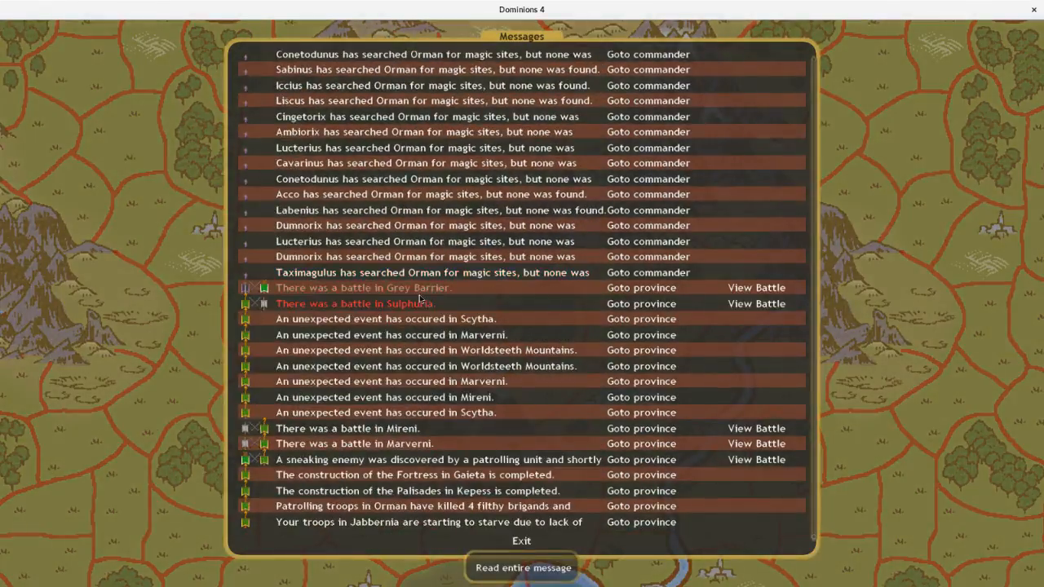
left_click(755, 304)
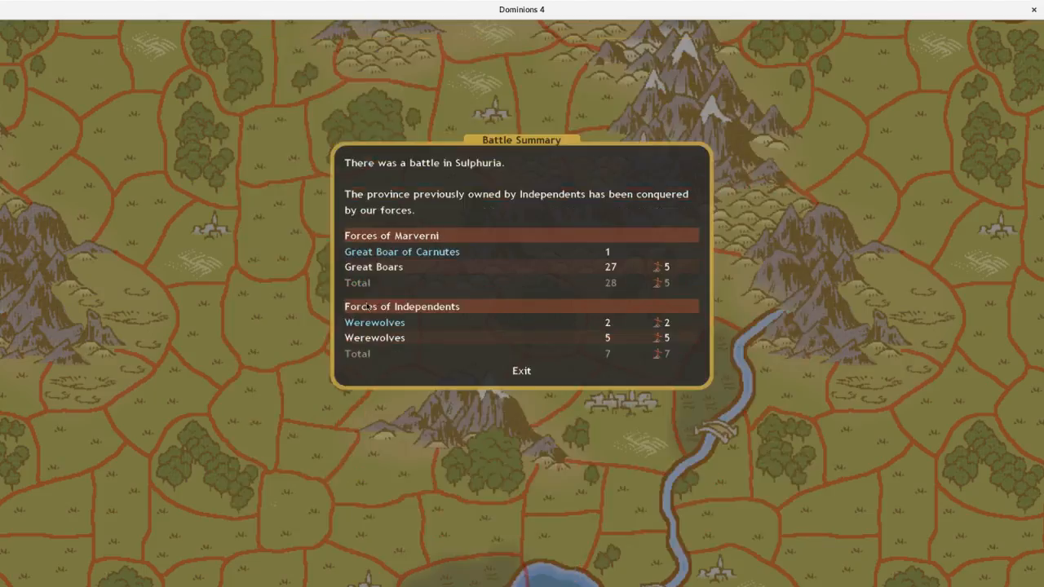
left_click(522, 370)
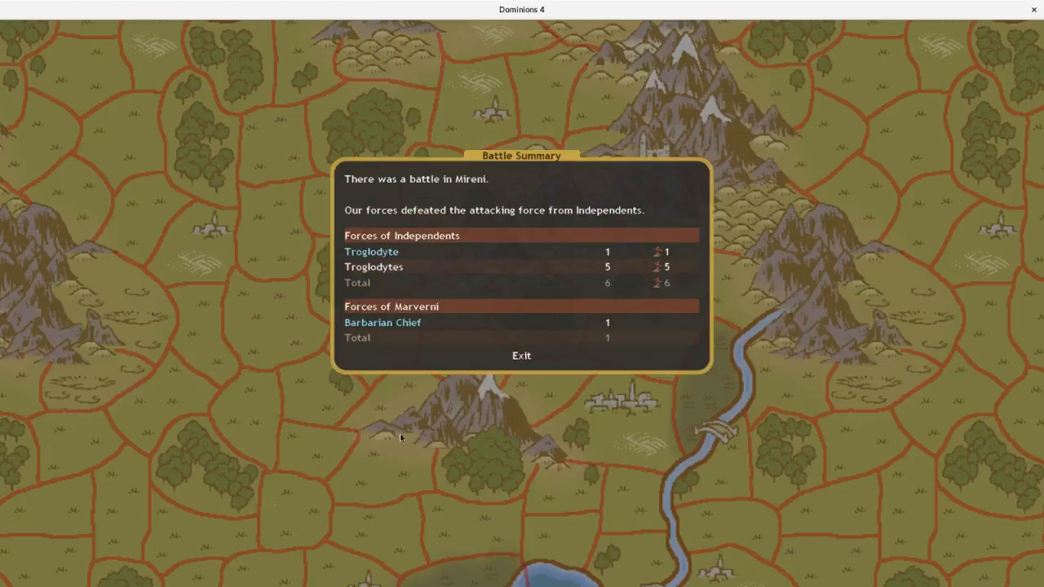
left_click(521, 355)
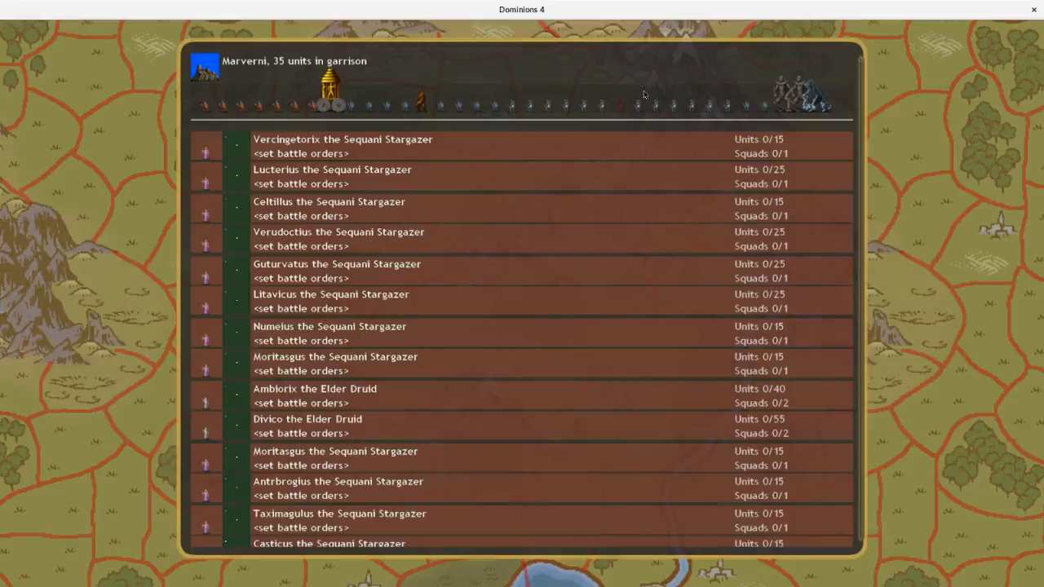
- Check the Iron Dragon's stats in the Marverni garrison, then close them
left_click(779, 90)
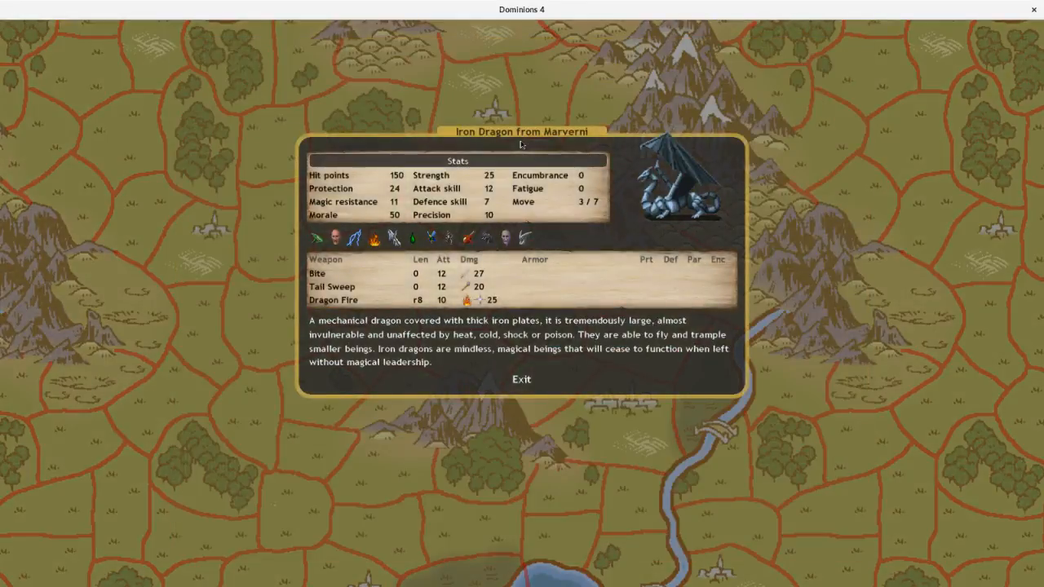
mouse_move(390, 230)
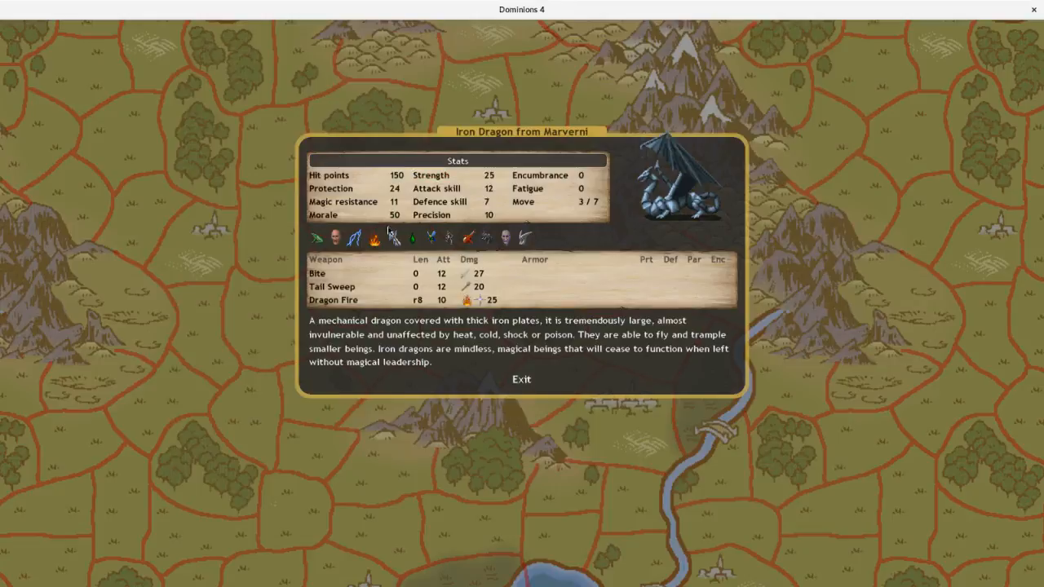
mouse_move(336, 237)
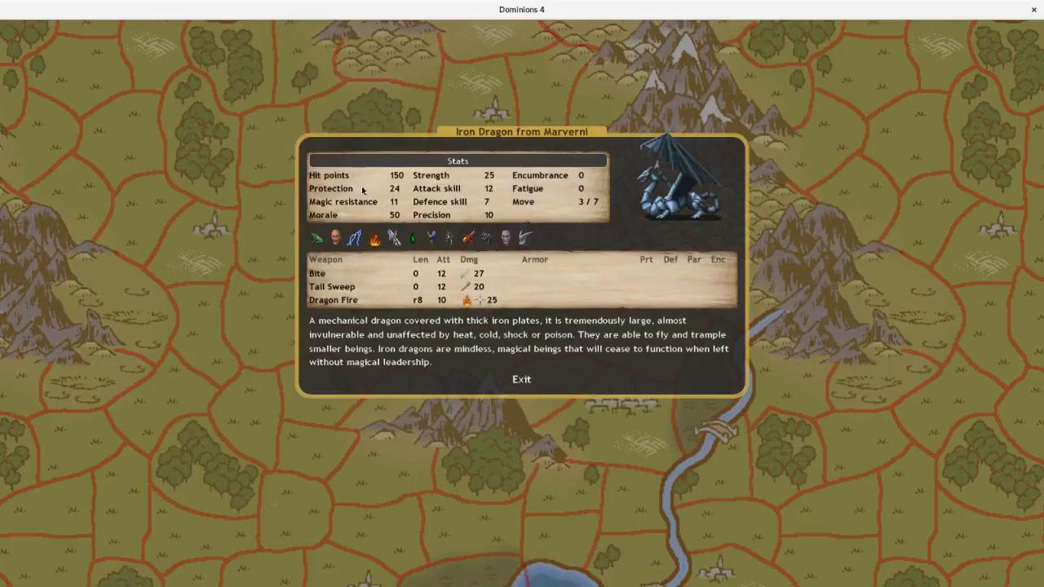
left_click(521, 378)
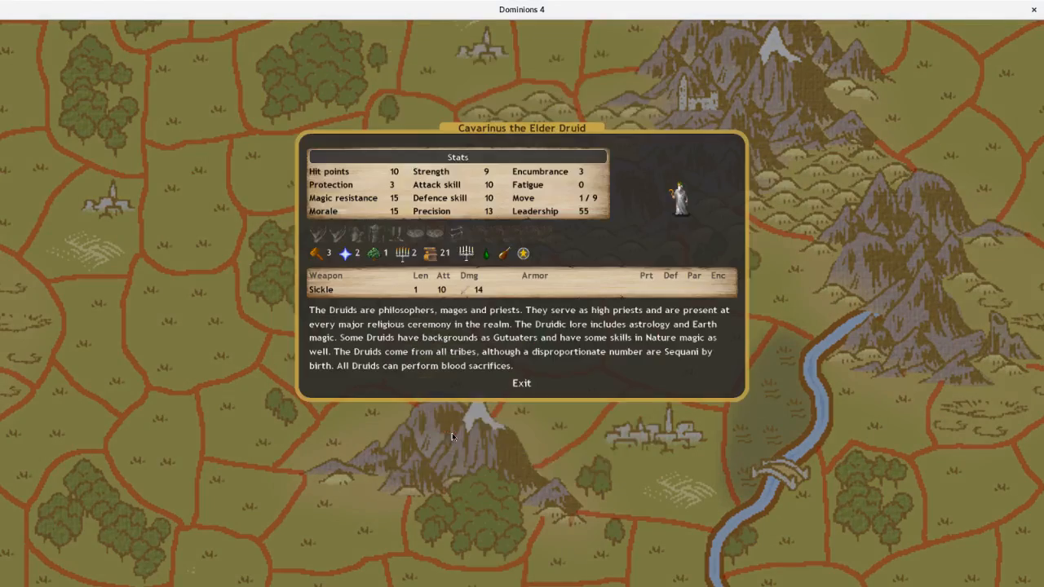
- Close Cavarinus's details and look over the treasury and forging for The One in the Woods
left_click(521, 383)
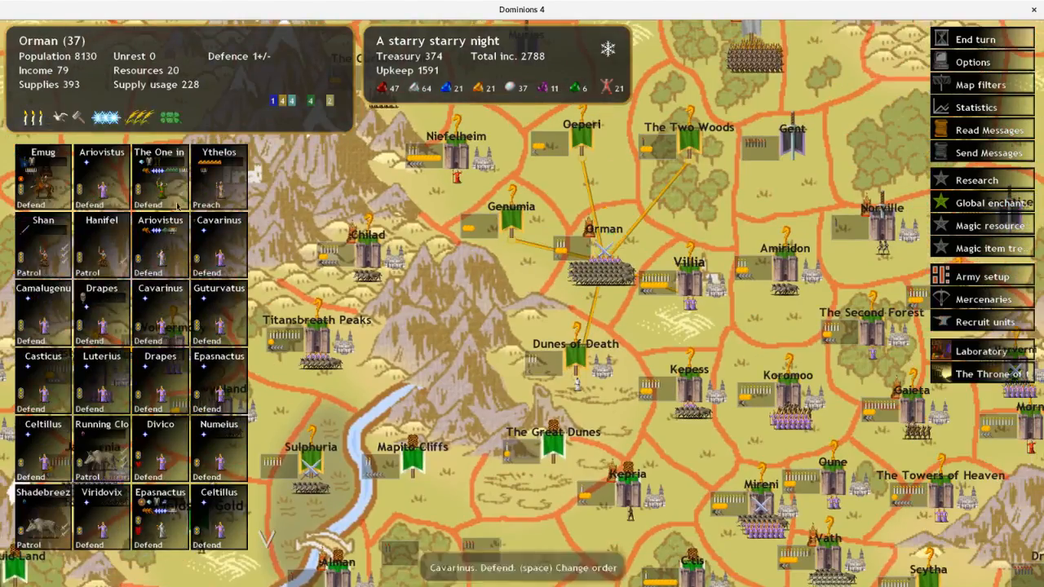
left_click(990, 247)
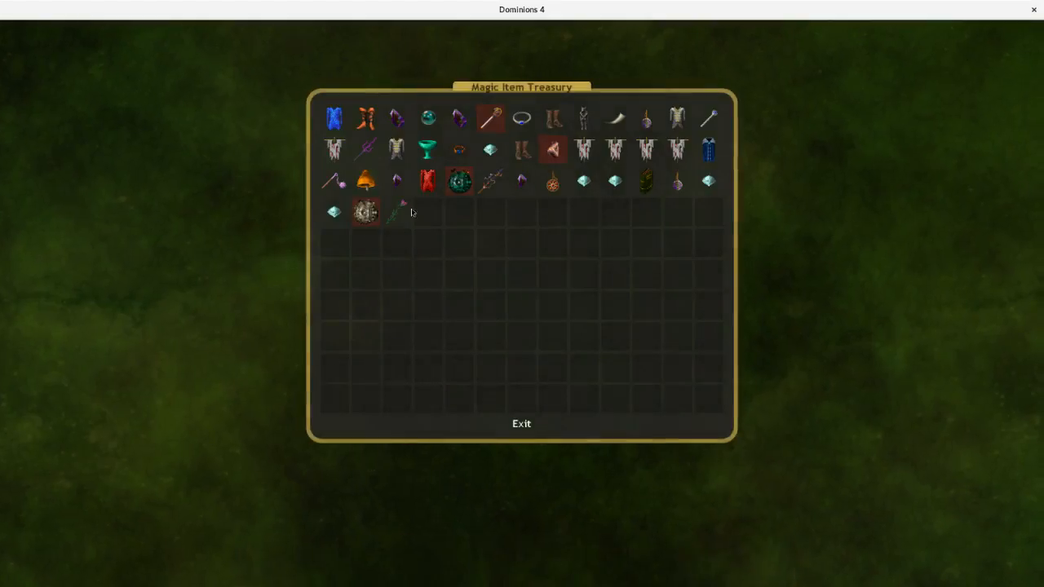
left_click(521, 423)
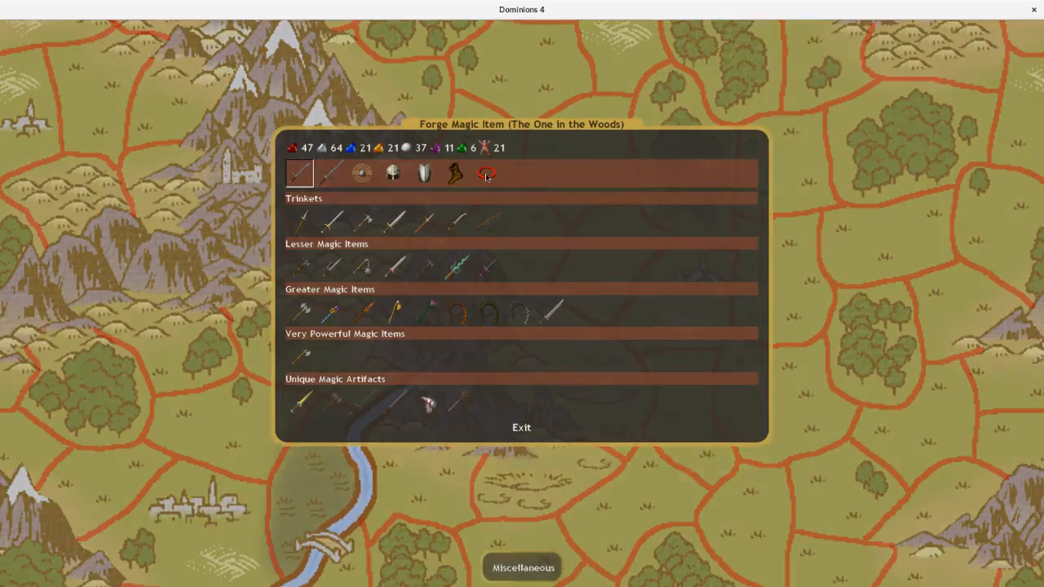
left_click(521, 428)
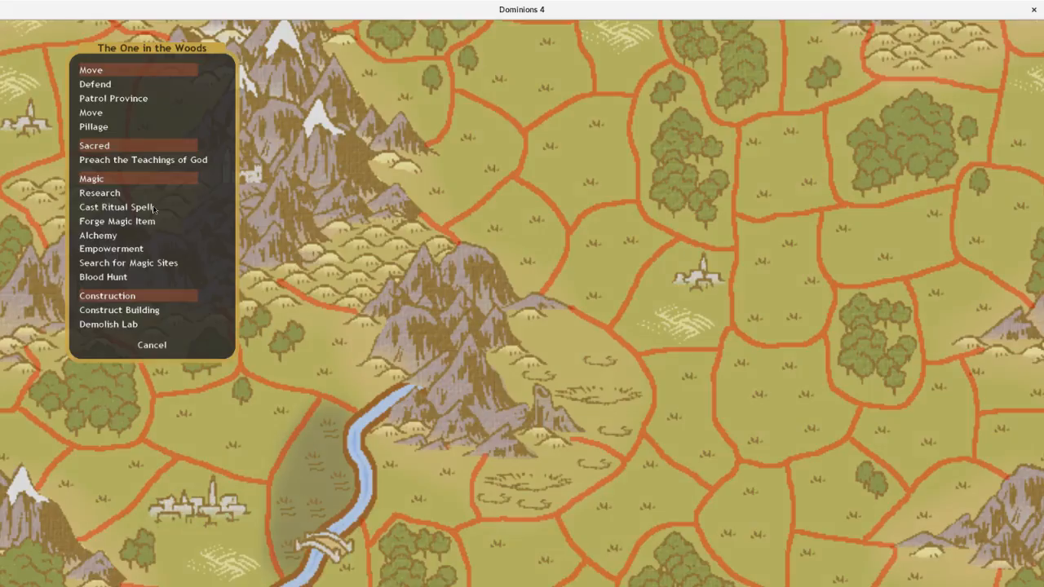
- Convert astral pearls and fire gems into nature gems, raising nature gems to 30
left_click(98, 235)
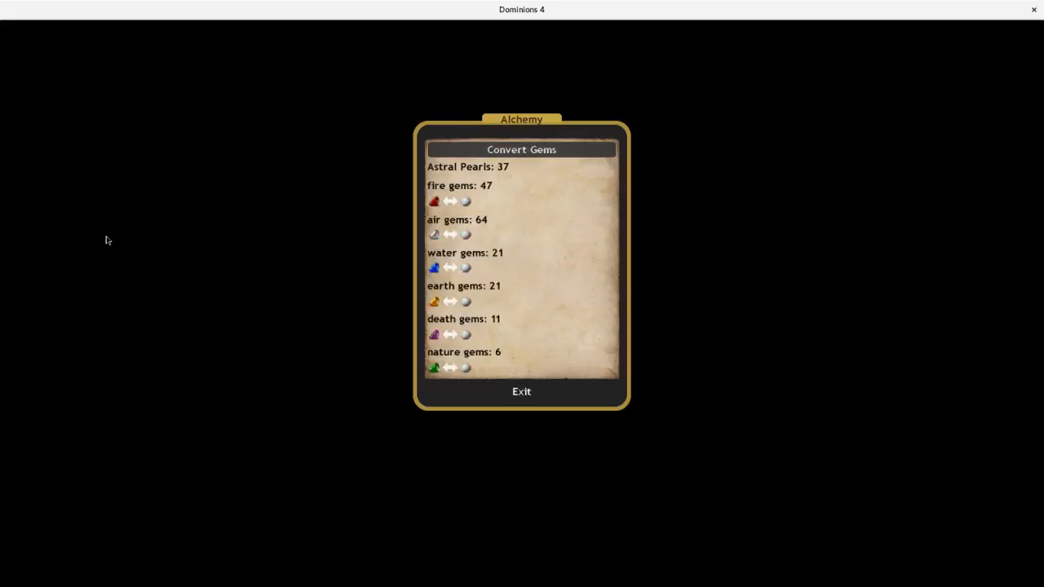
left_click(435, 367)
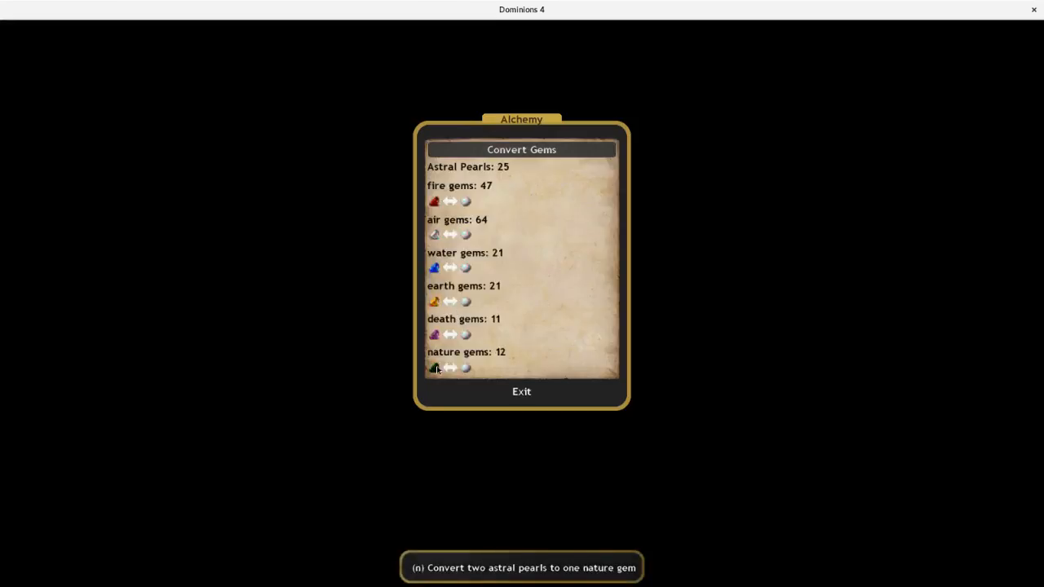
left_click(465, 368)
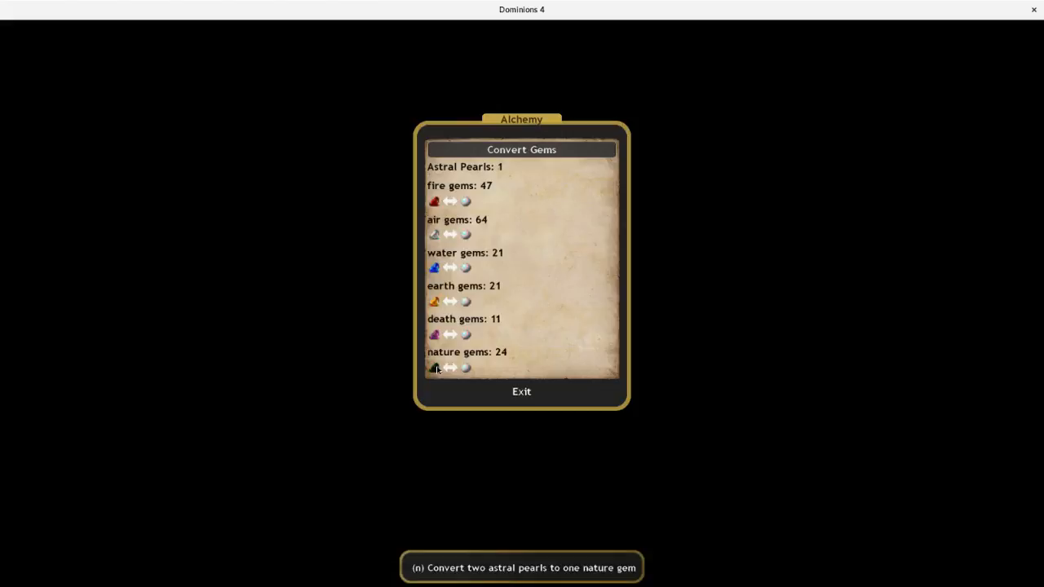
left_click(465, 202)
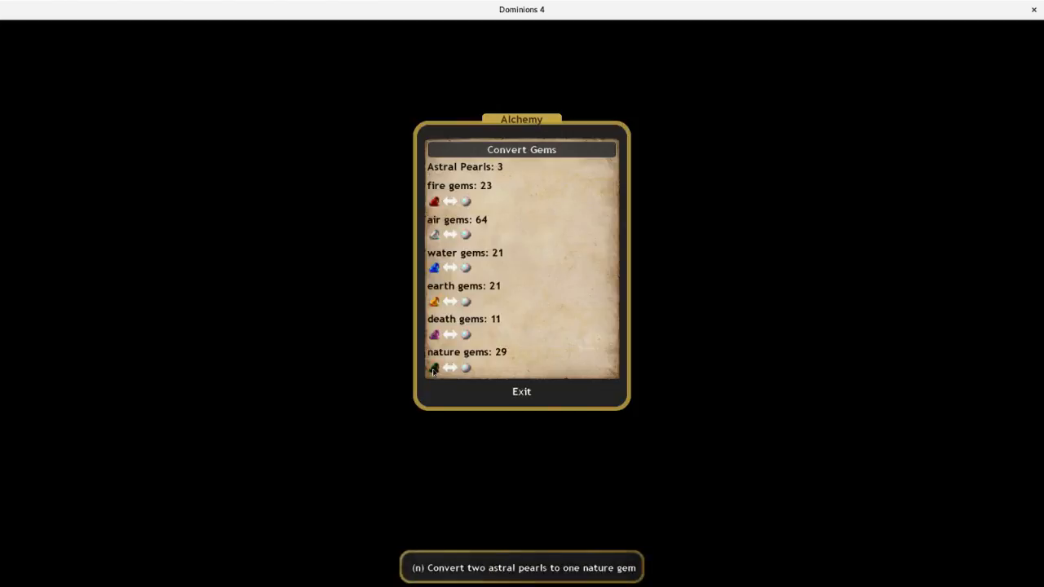
left_click(521, 392)
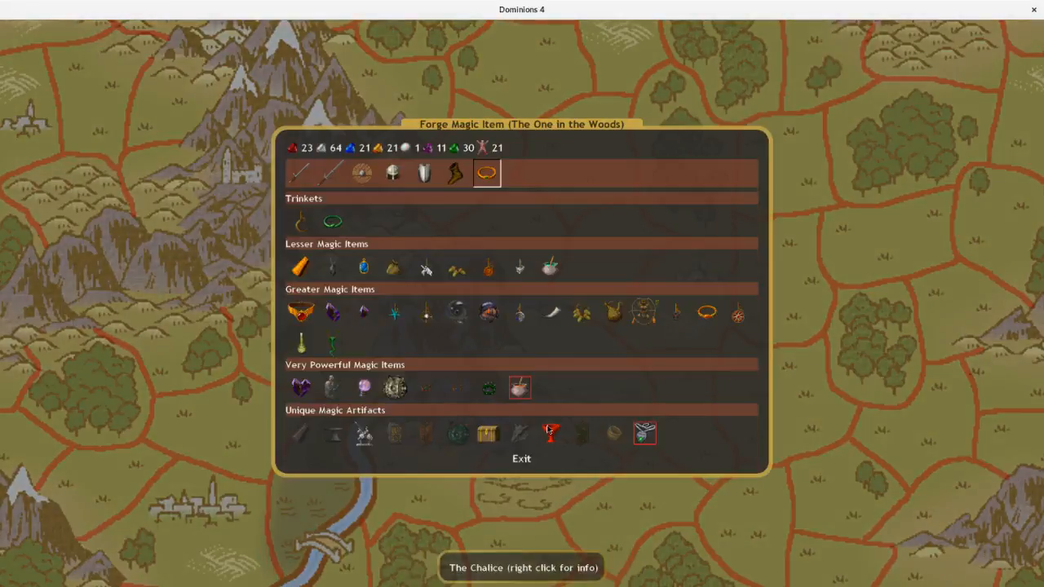
left_click(521, 459)
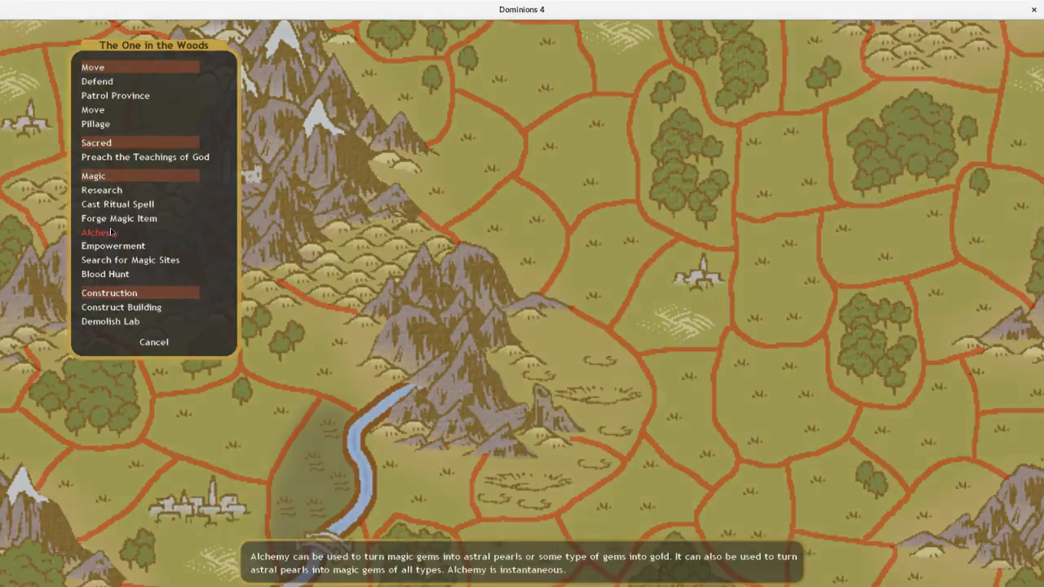
- Order The Chalice forged and check the Soulstone of the Wolves description
left_click(98, 231)
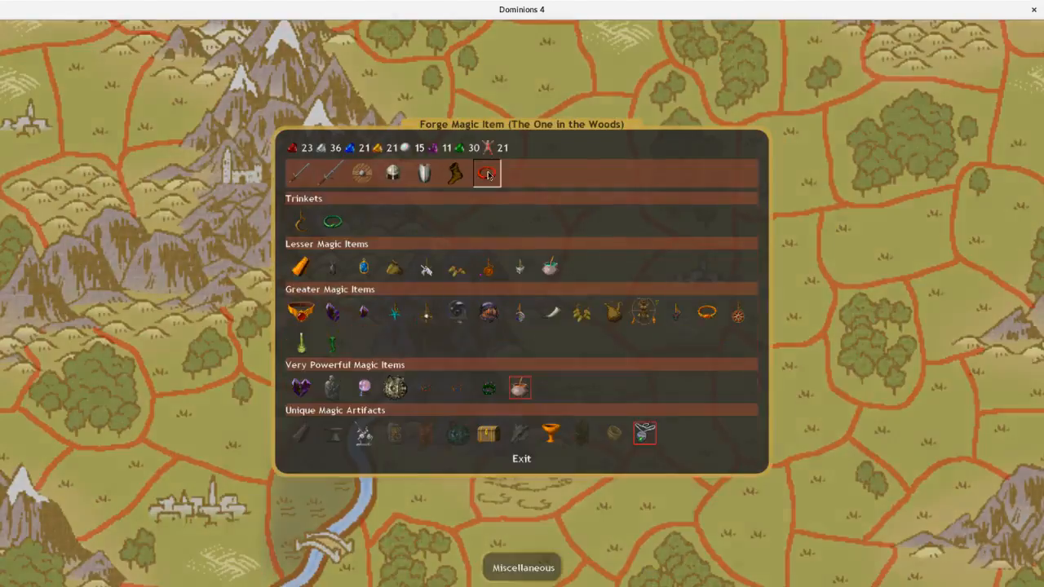
left_click(522, 458)
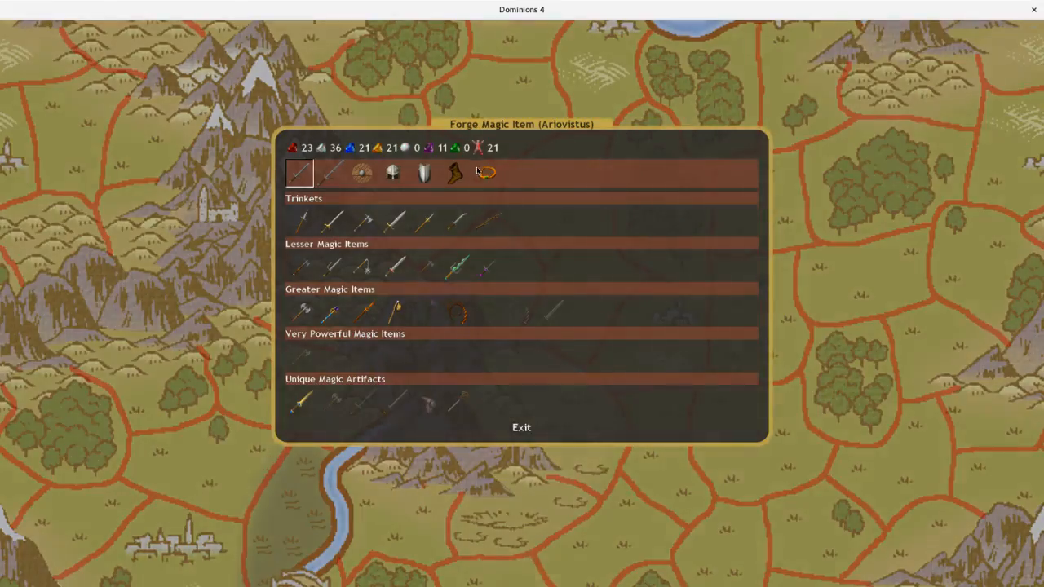
left_click(457, 314)
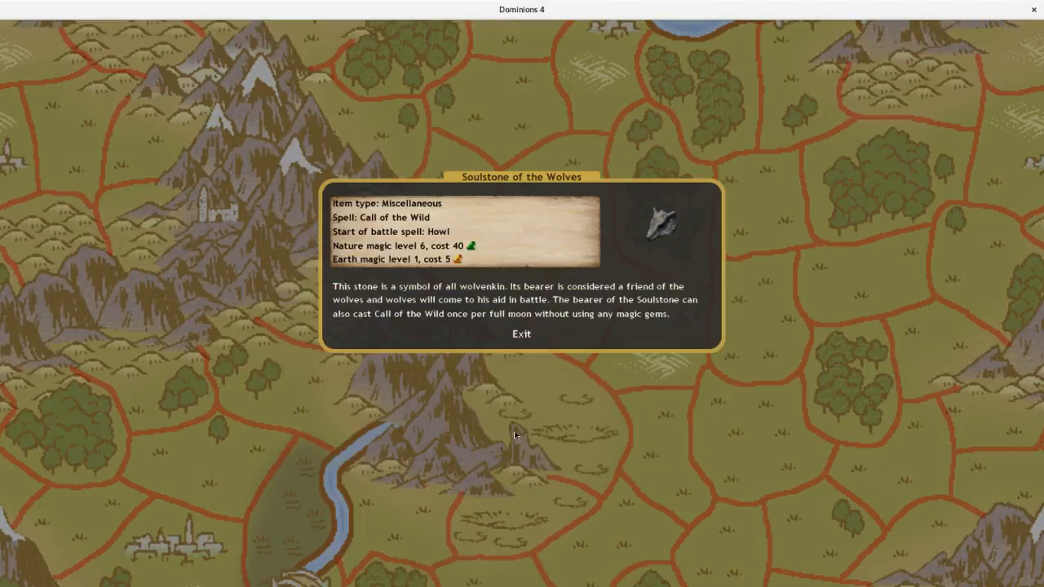
mouse_move(458, 303)
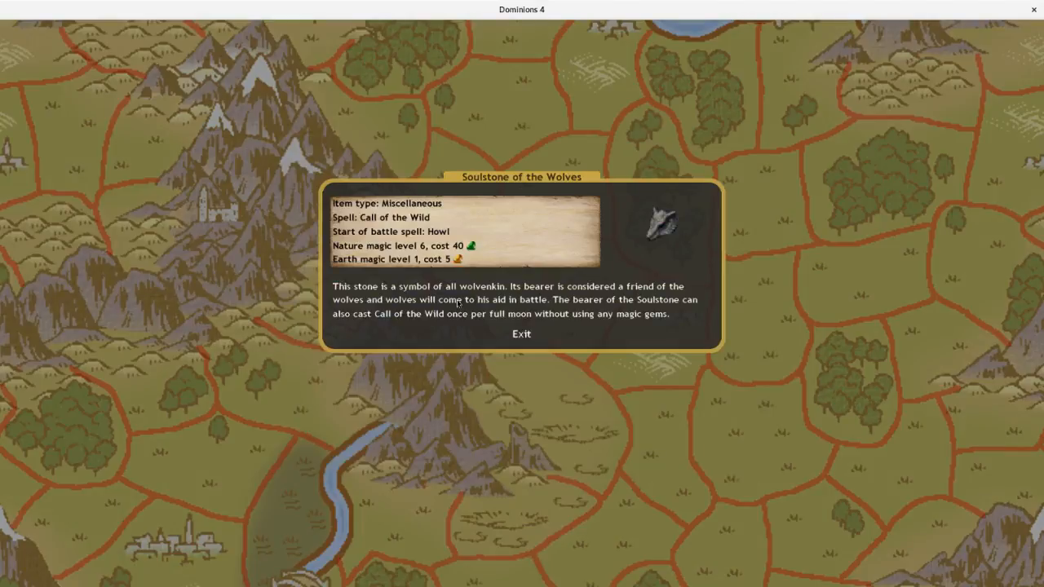
left_click(521, 334)
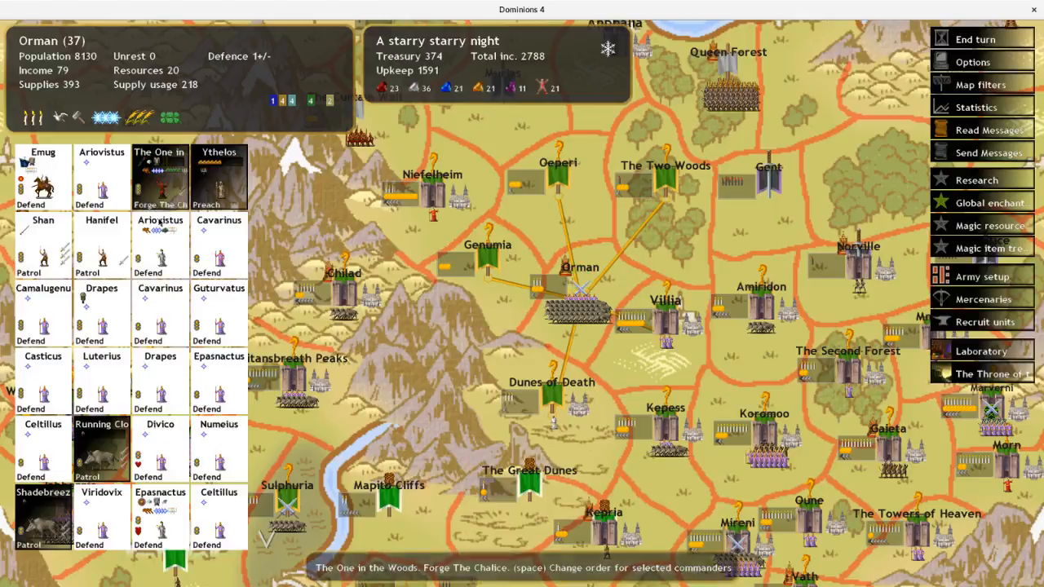
- Try Dumnorix preaching, dismiss the maxed-dominion warning, and inspect The Curtain Wall's enemy militia
left_click(101, 244)
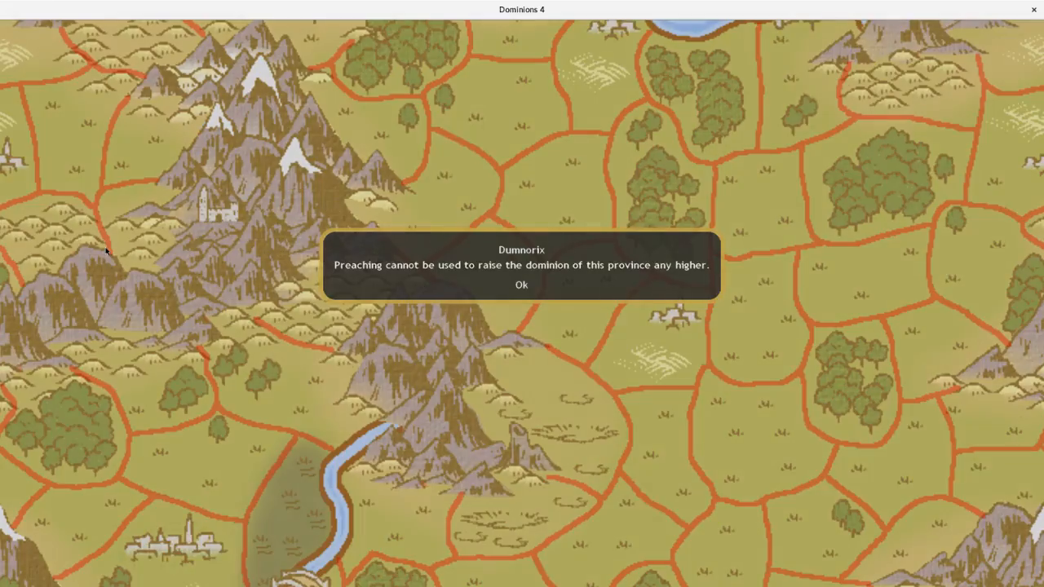
left_click(521, 285)
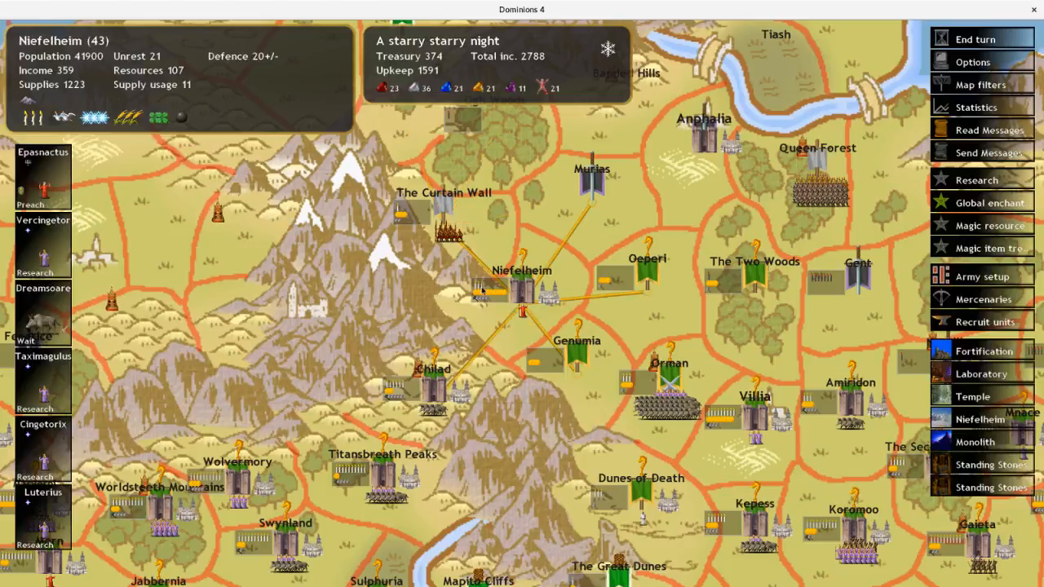
left_click(443, 212)
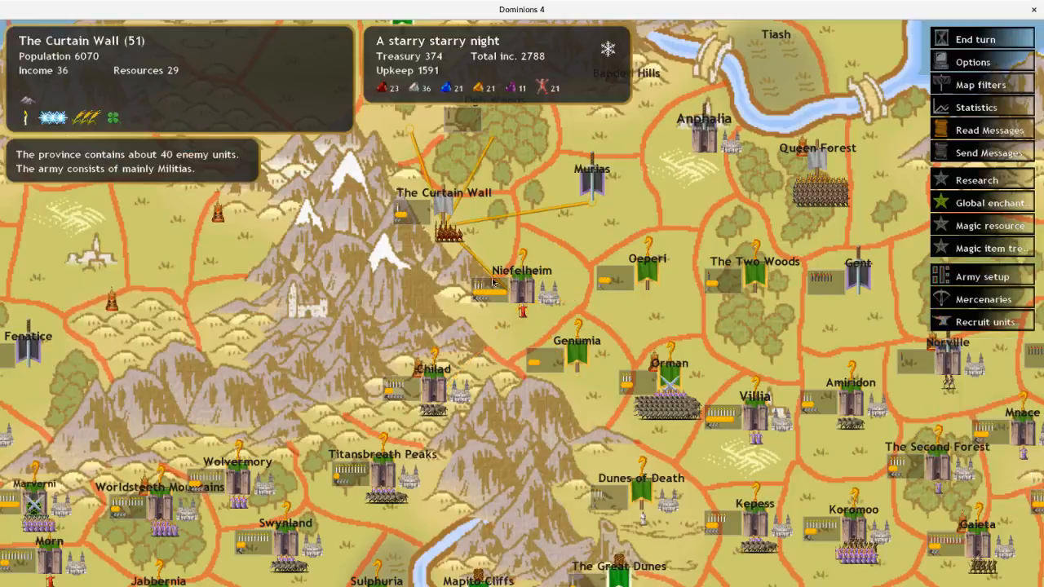
mouse_move(530, 317)
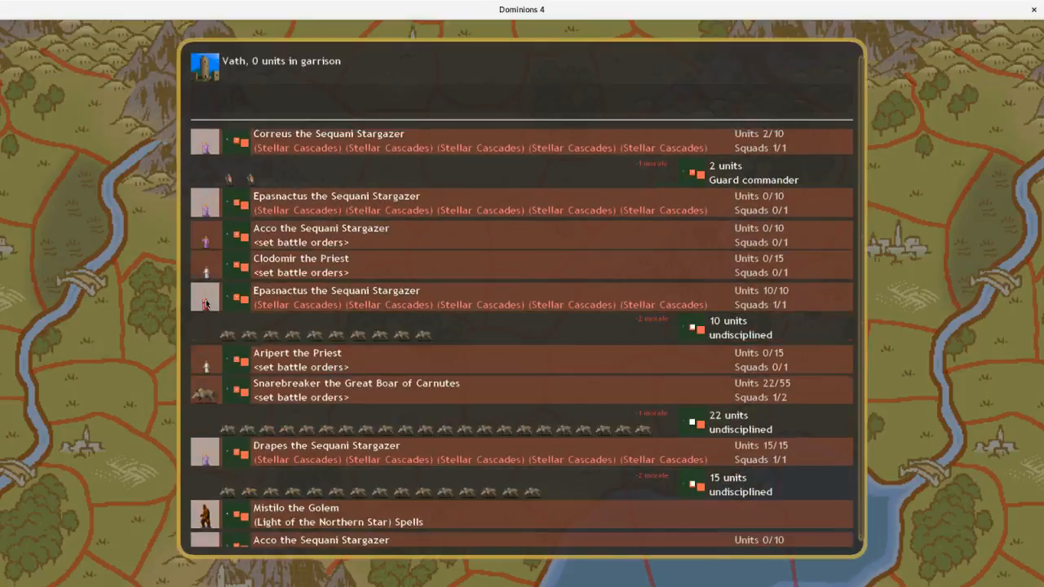
- Review Vath's Sequani Stargazers lineup and close the army setup
scroll("down", 3)
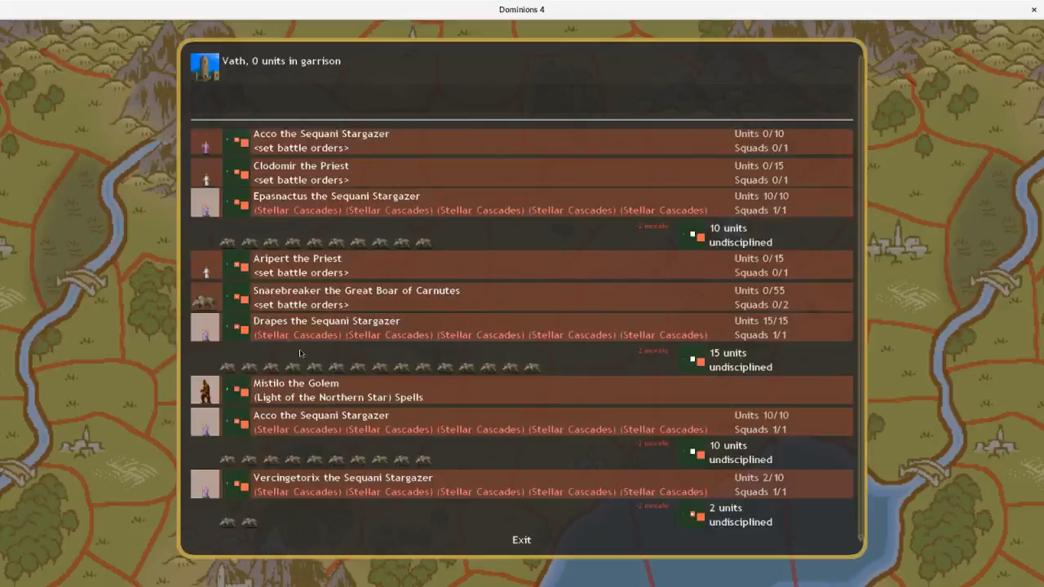
left_click(521, 539)
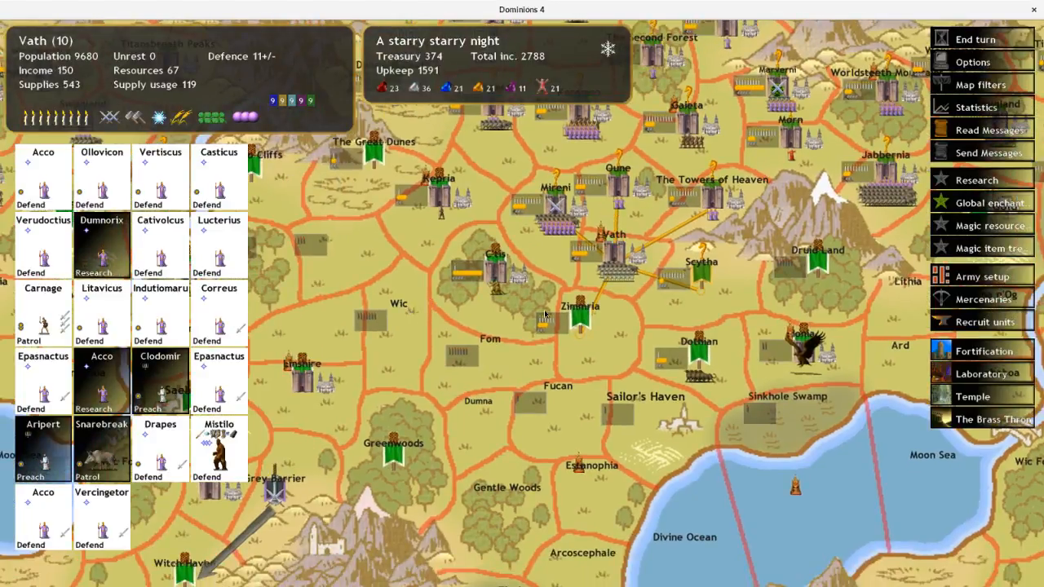
- Order Mireni's commanders to march into the western neighbouring province, then select Kepess's commanders
left_click(554, 187)
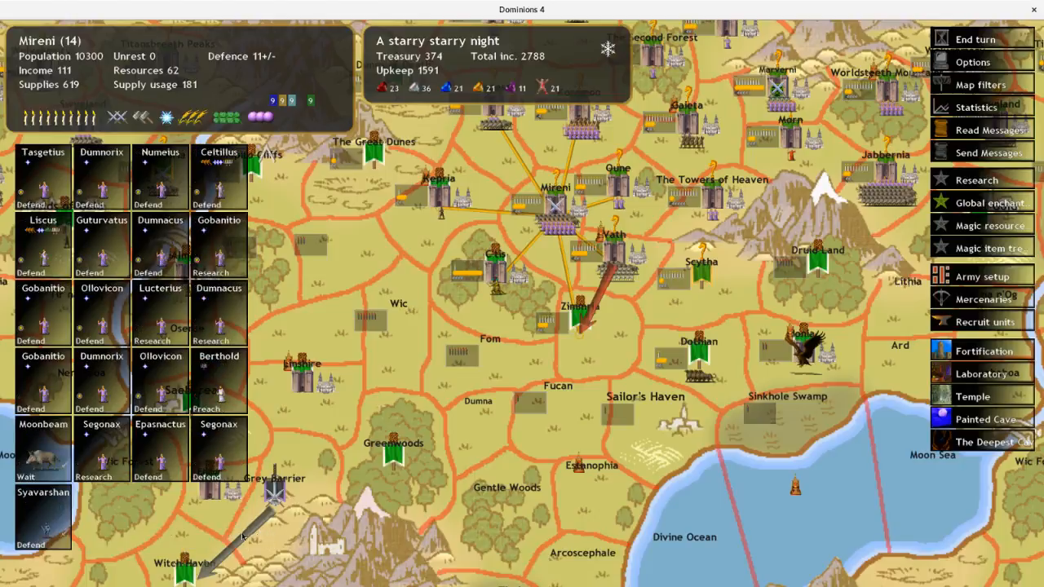
left_click(539, 245)
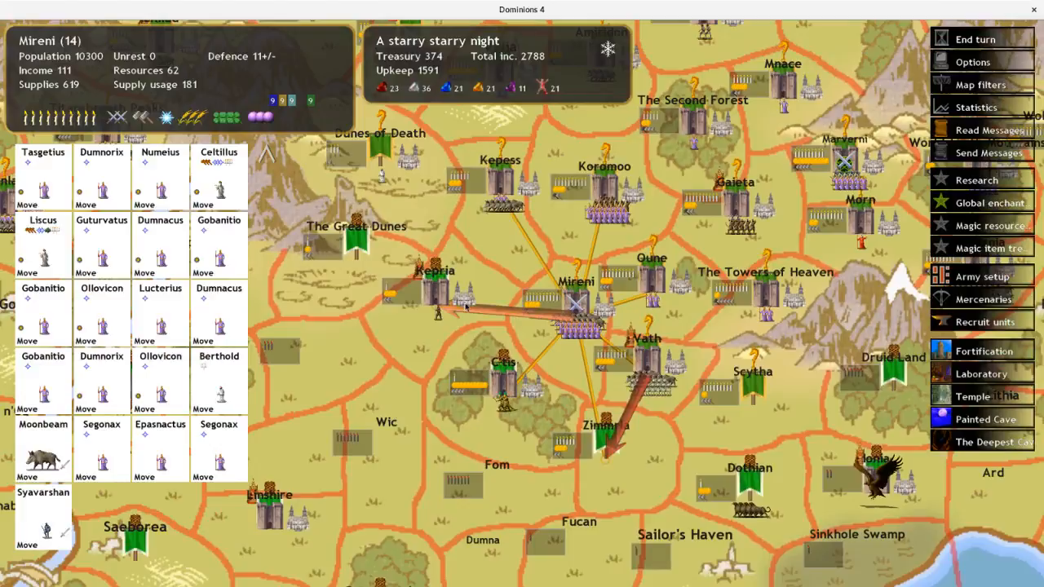
mouse_move(498, 200)
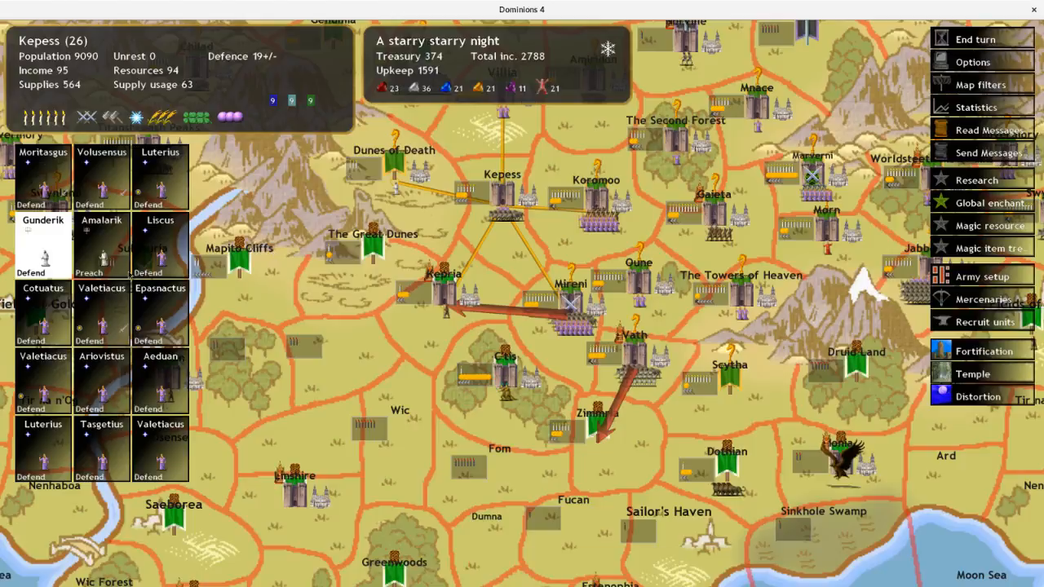
left_click(102, 379)
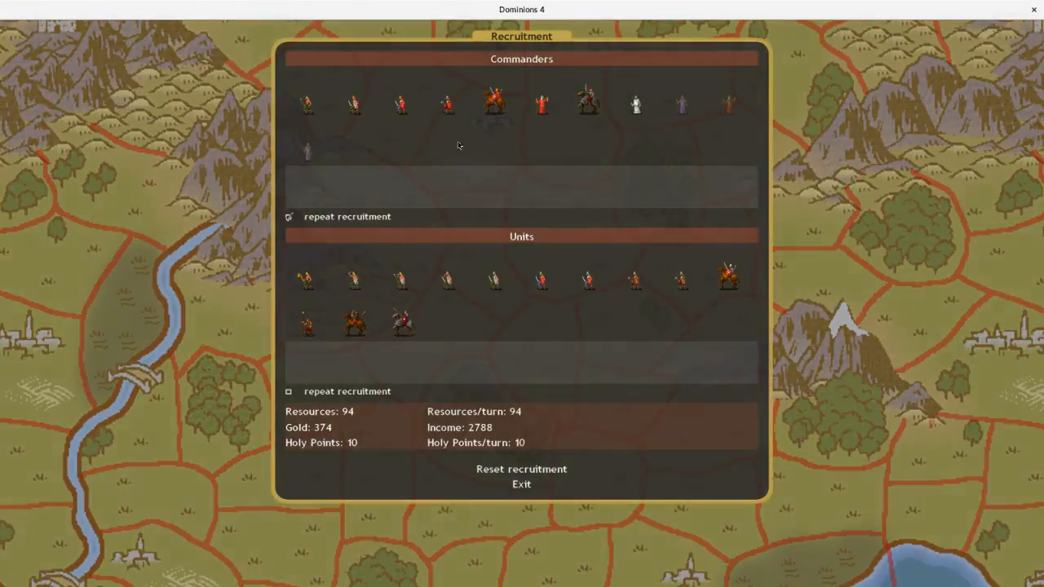
mouse_move(308, 152)
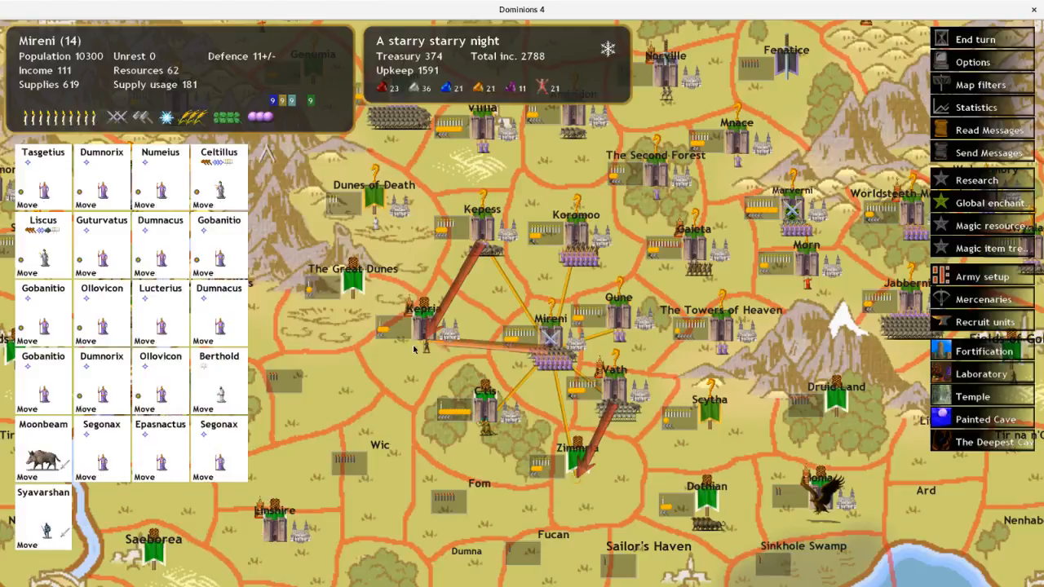
mouse_move(832, 280)
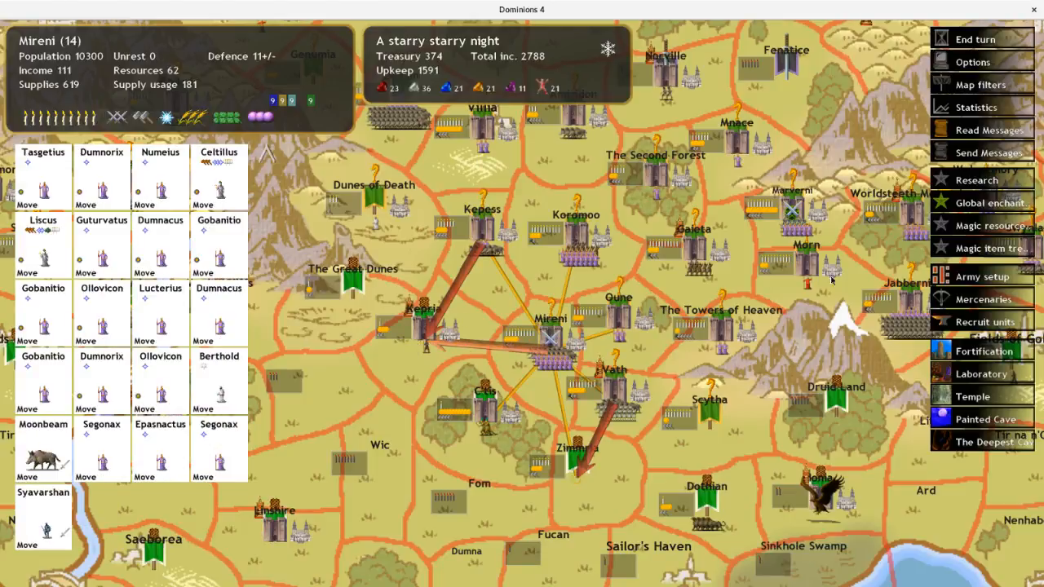
- Queue a Lore Master for recruitment at Mireni
left_click(694, 241)
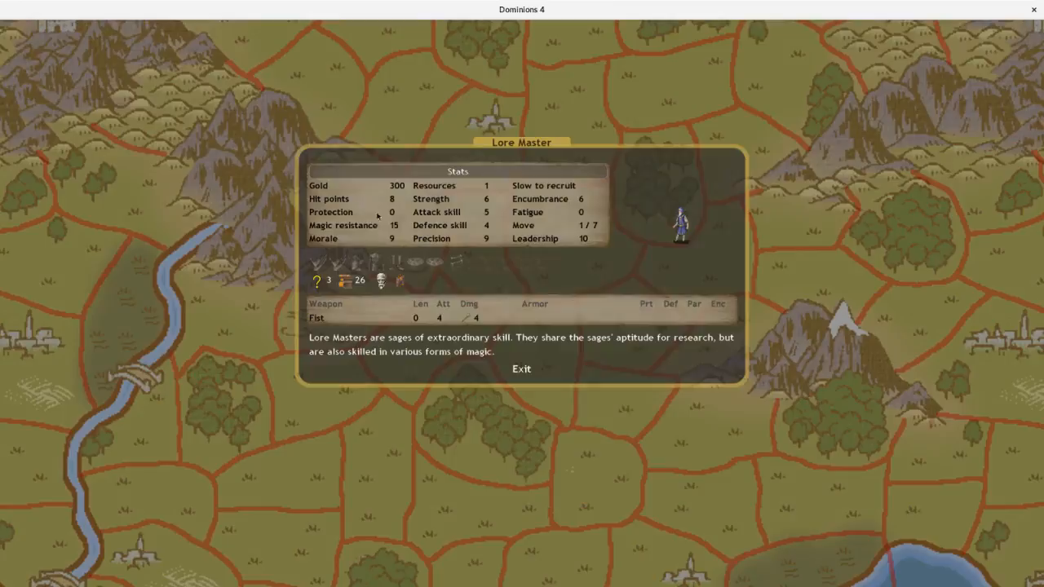
left_click(521, 369)
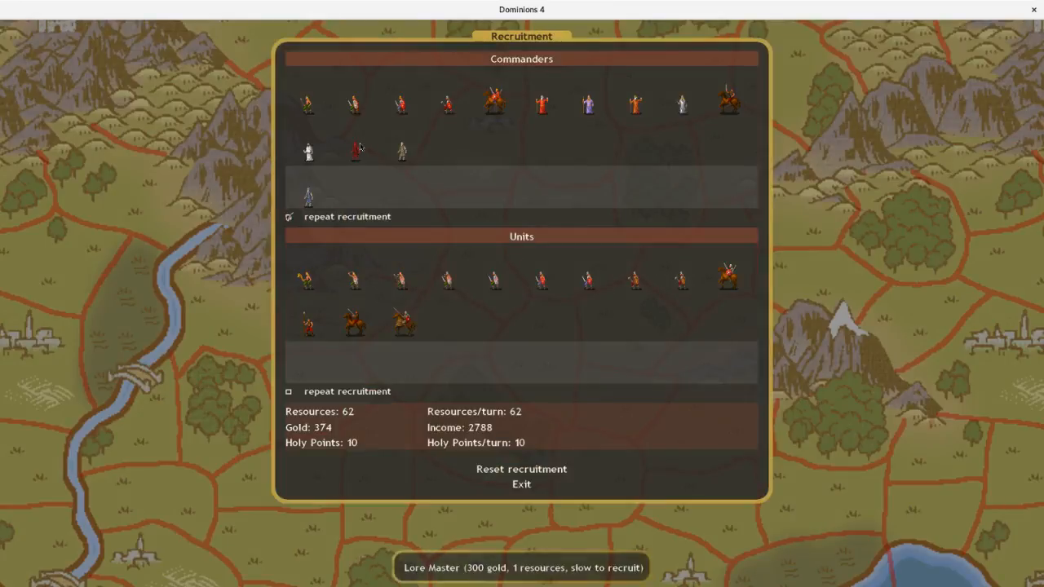
left_click(521, 484)
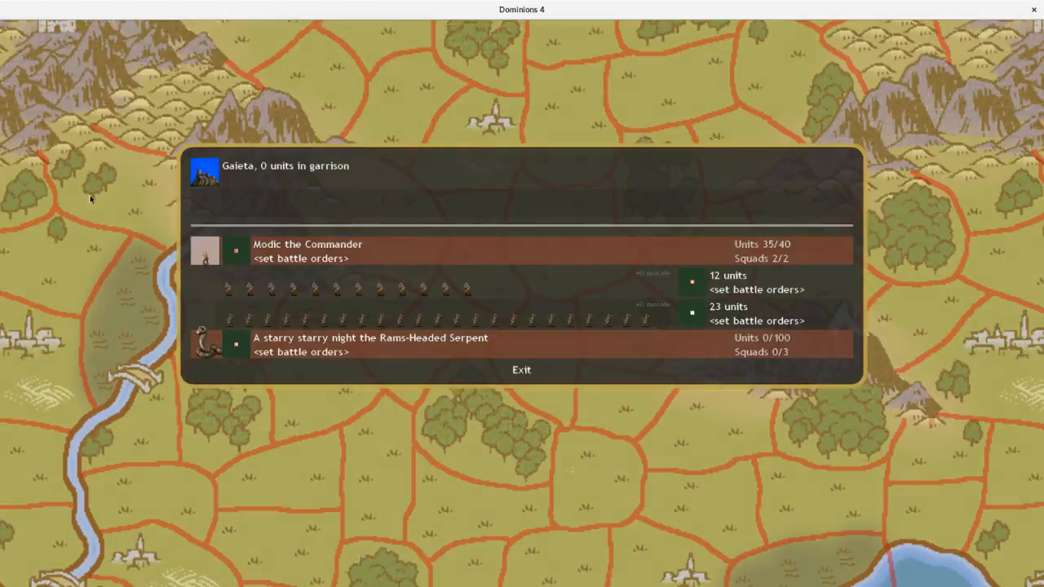
- Close Gaieta's garrison overview and set the army's march between Worldsteeth Mountains and Jabbernia
left_click(521, 370)
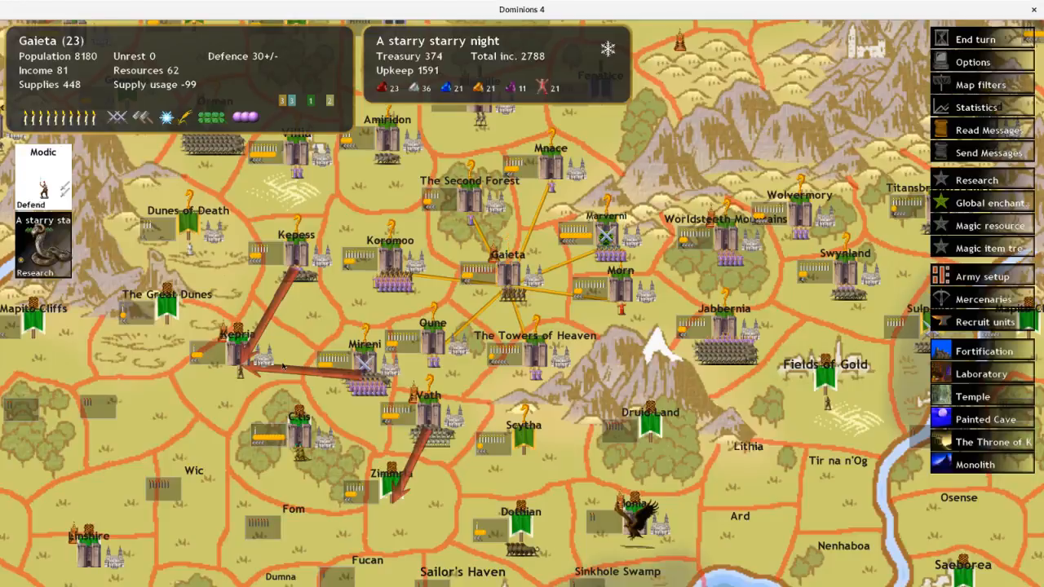
left_click(606, 236)
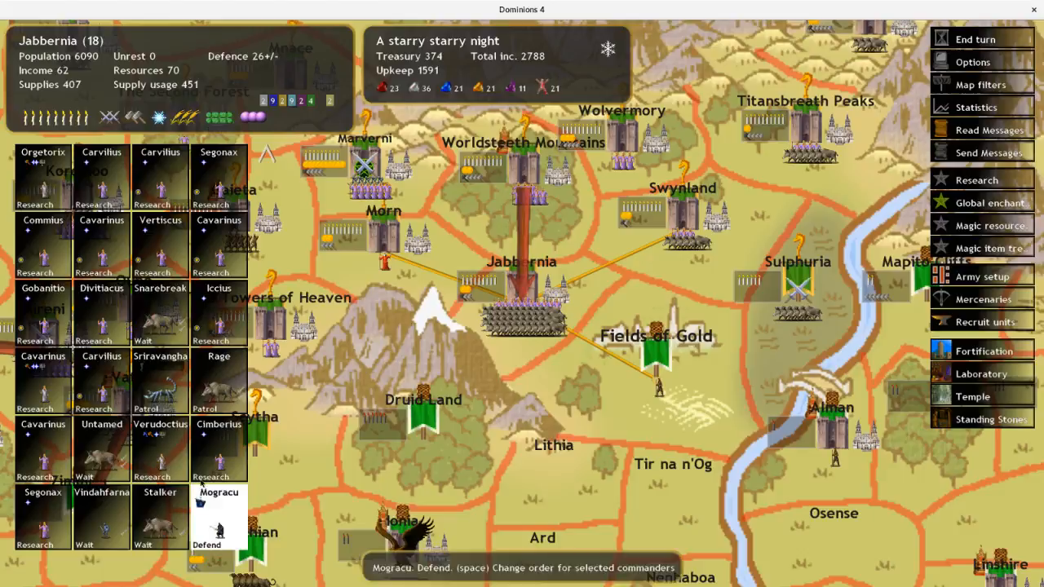
- Page through Jabbernia's commanders, including the preaching Cabillonus and the patrolling beasts
left_click(101, 175)
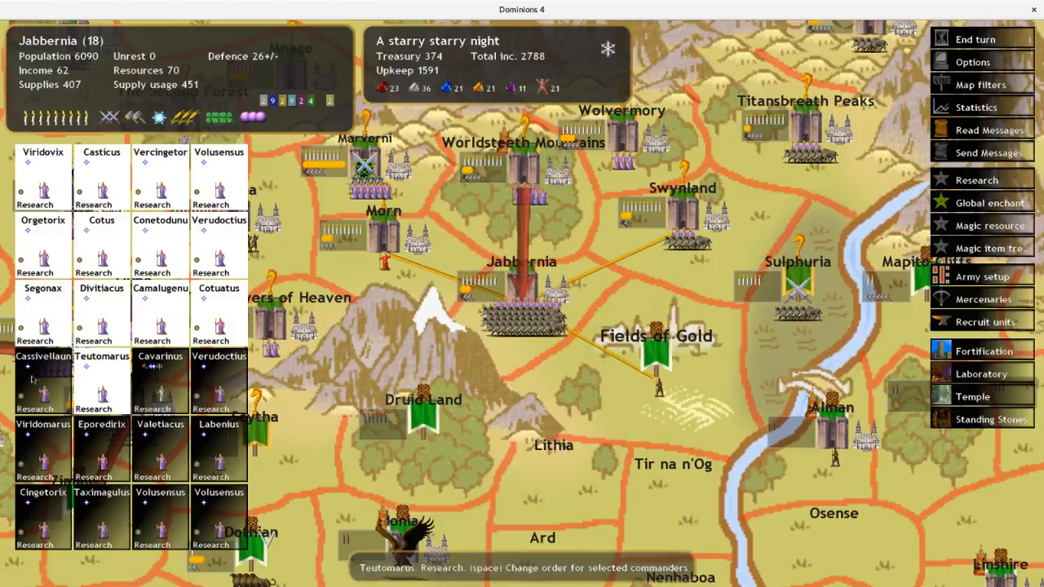
left_click(160, 381)
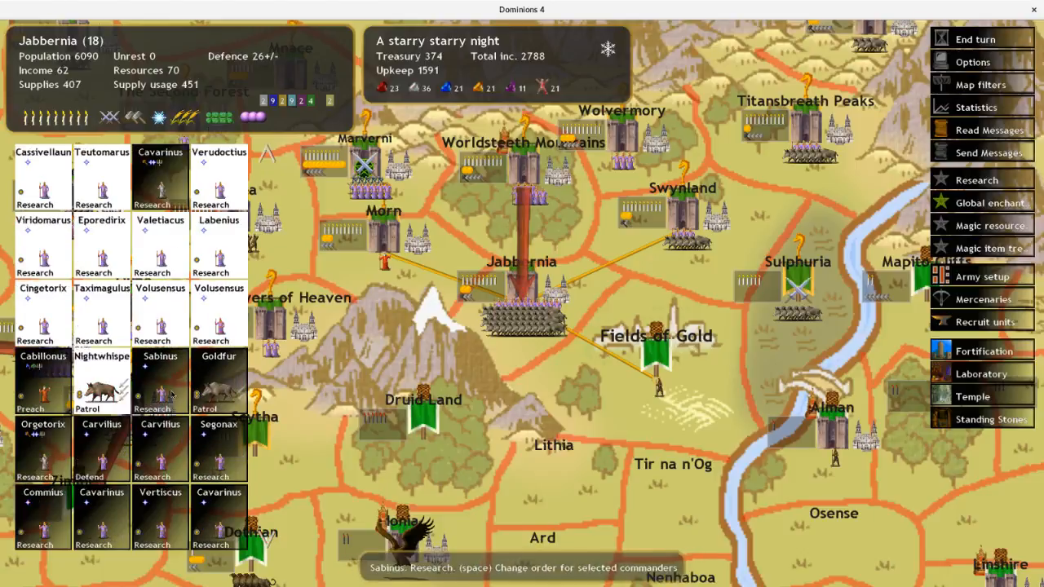
scroll("down", 3)
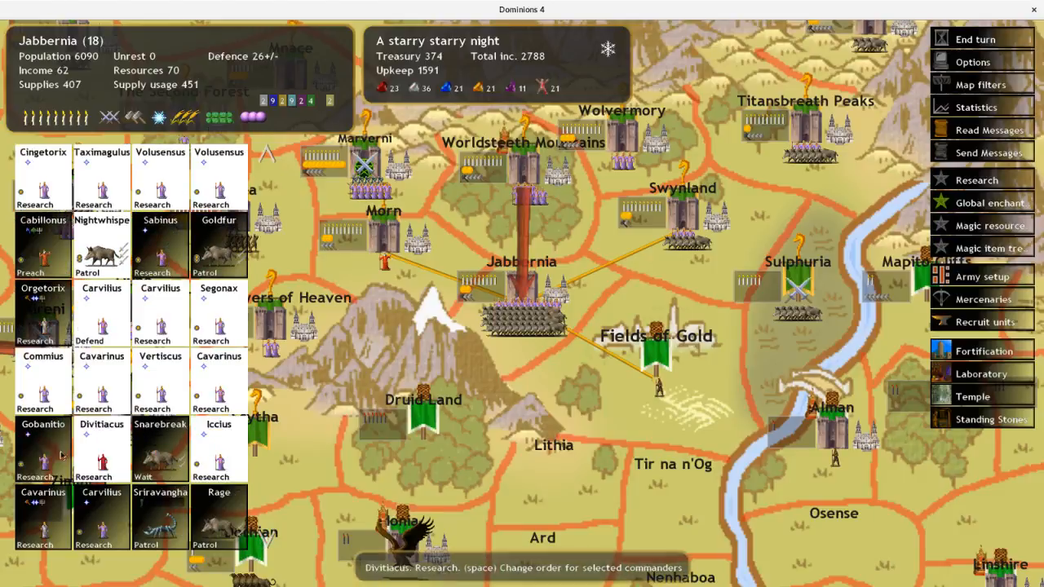
scroll("down", 3)
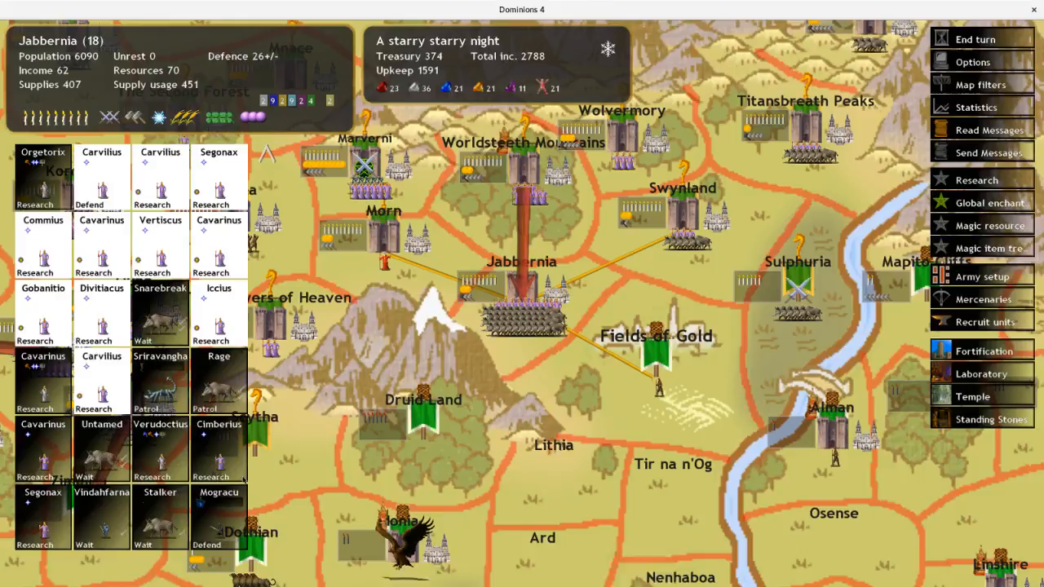
mouse_move(159, 518)
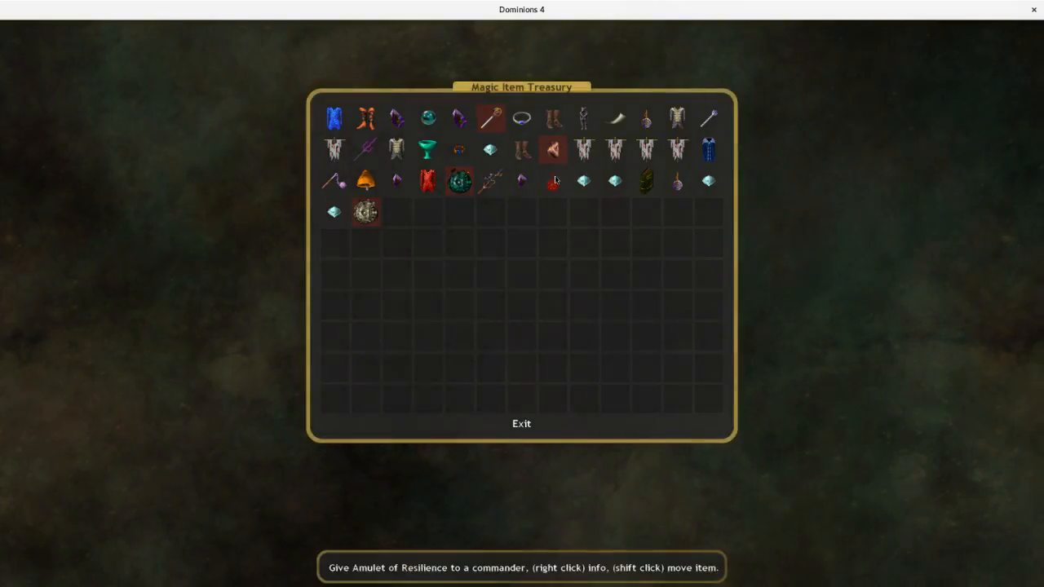
mouse_move(457, 122)
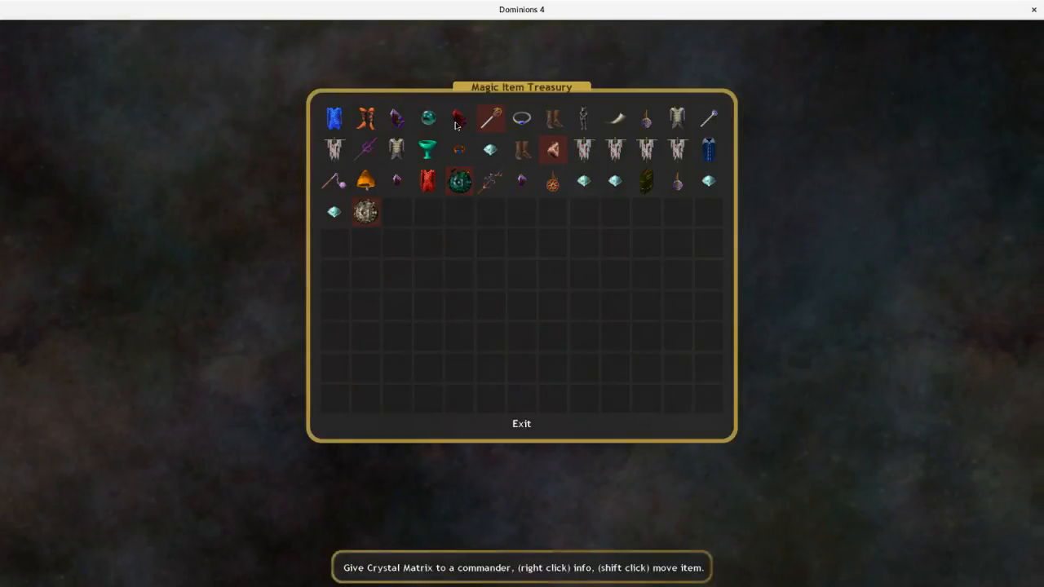
mouse_move(400, 180)
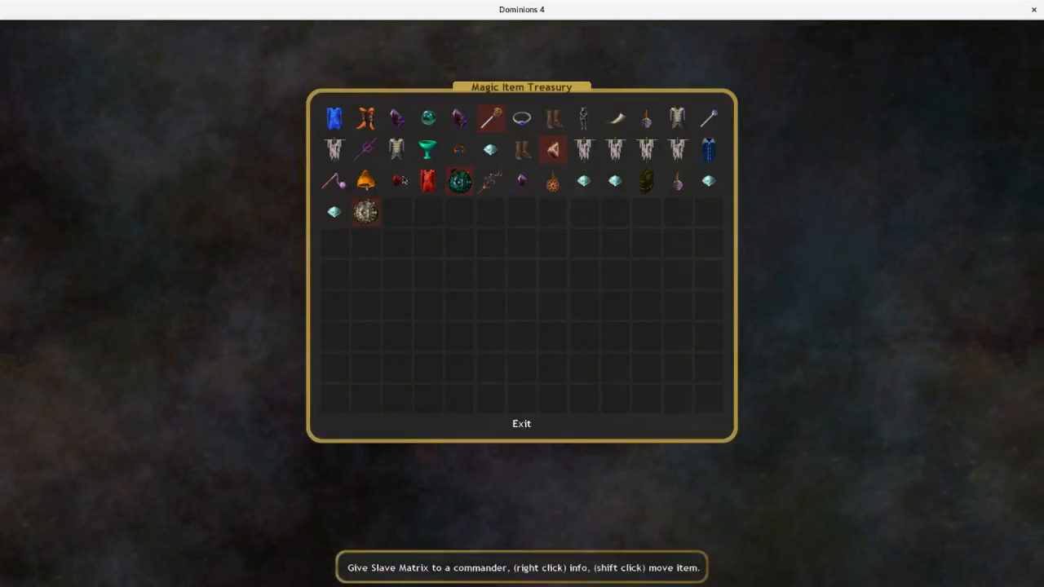
- Give a treasury item to a commander and bring up Jabbernia's army arrangement
left_click(521, 423)
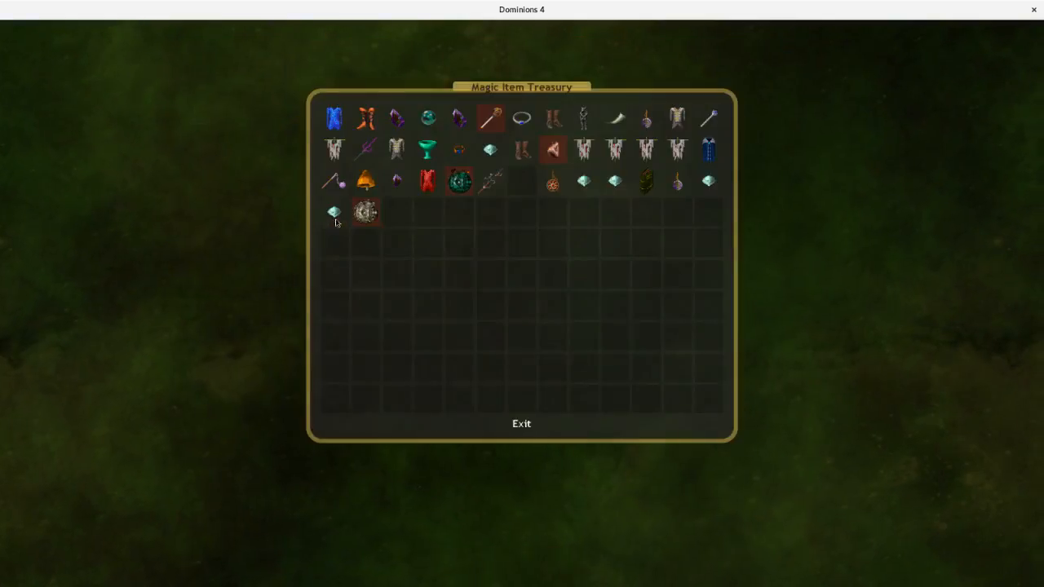
left_click(522, 424)
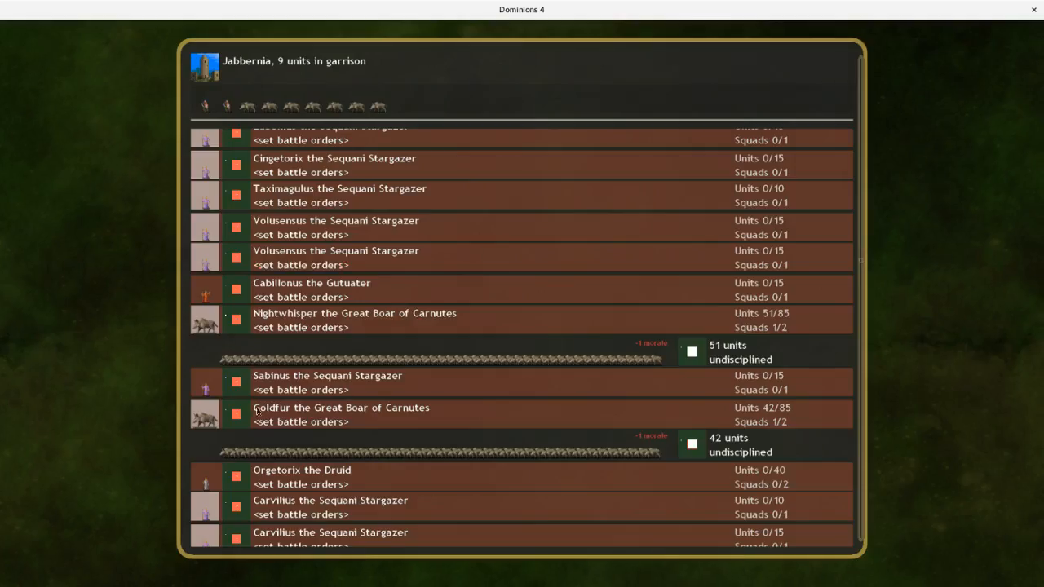
- Scroll through Jabbernia's stargazers, druids and boar-led squads in the army arrangement
scroll("up", 3)
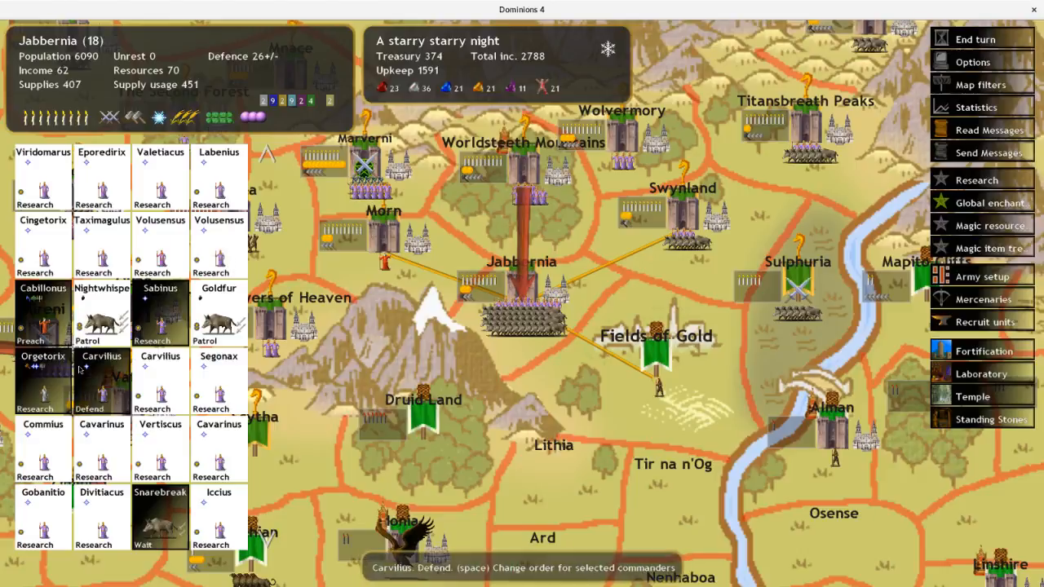
scroll("down", 3)
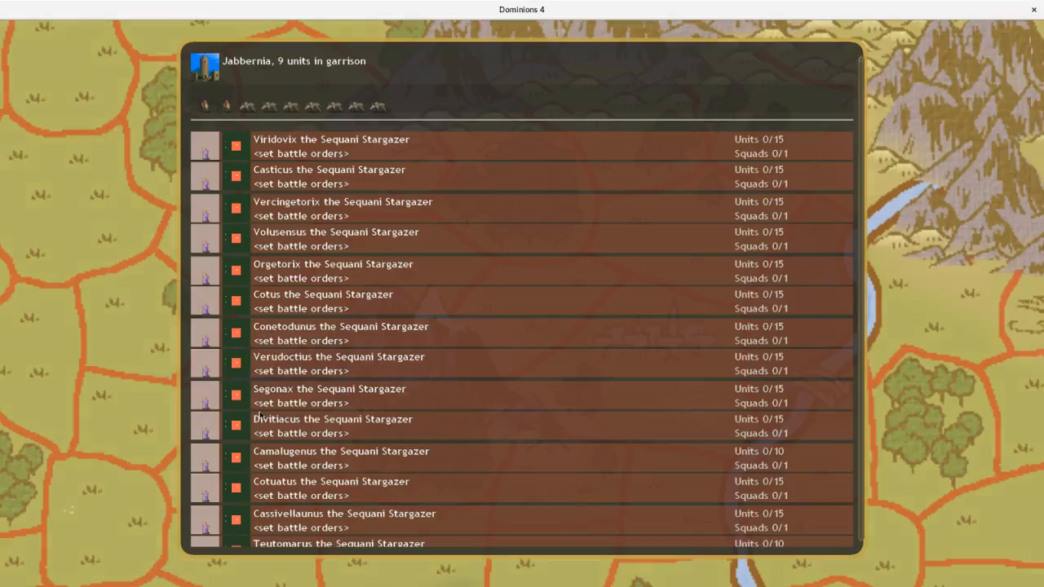
scroll("down", 3)
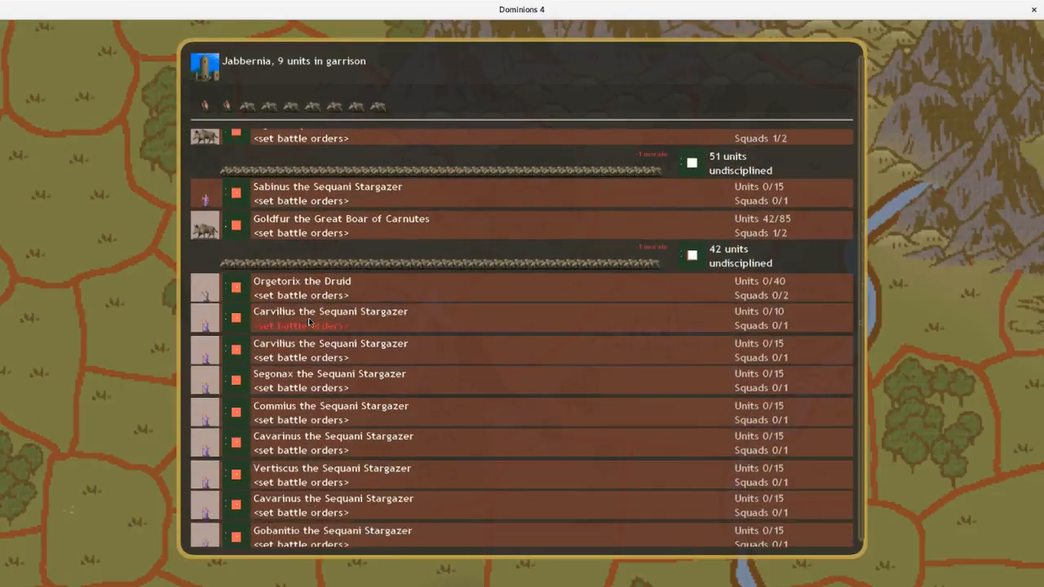
scroll("down", 3)
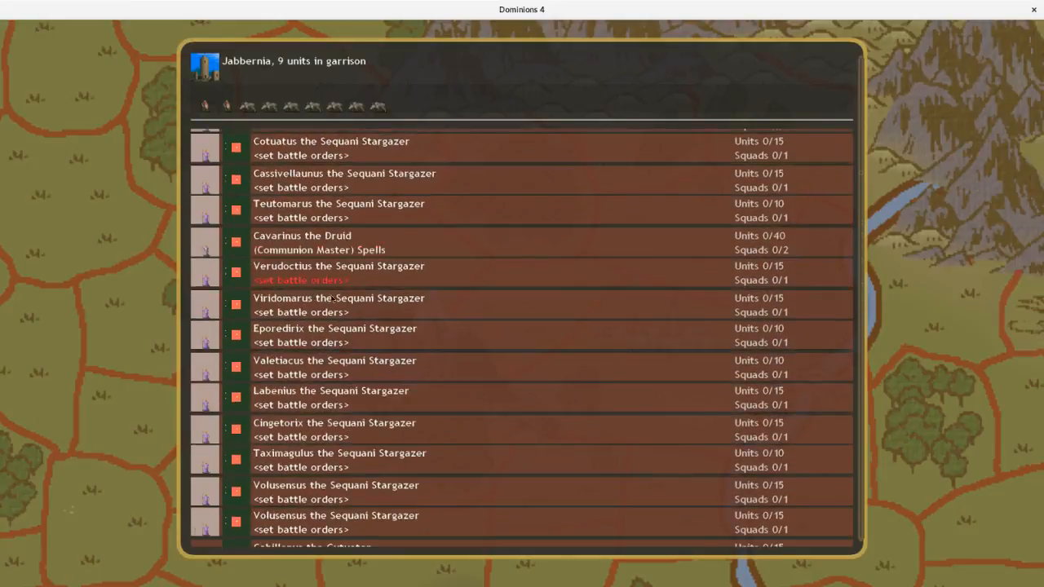
scroll("down", 3)
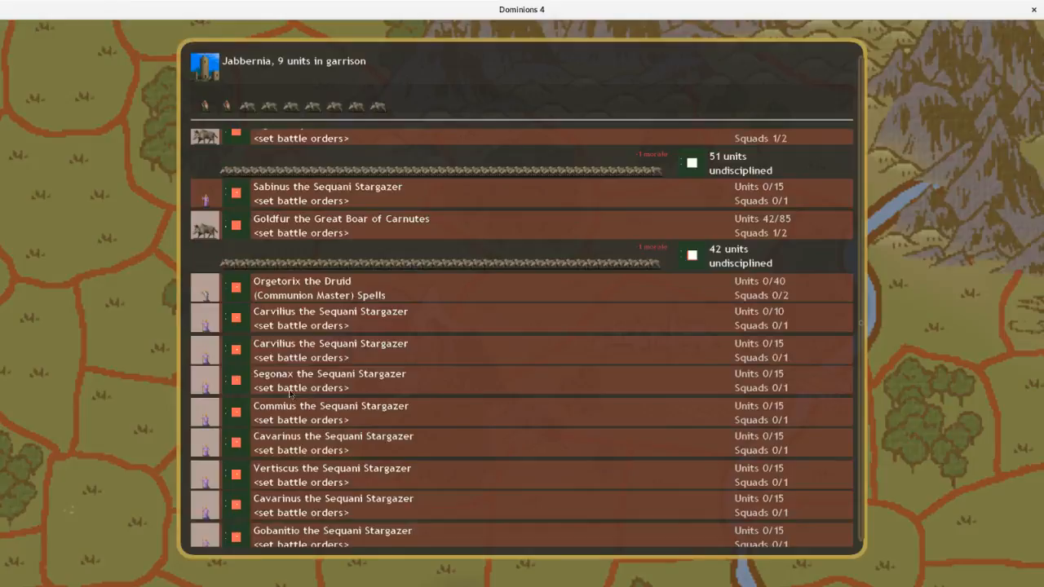
scroll("down", 3)
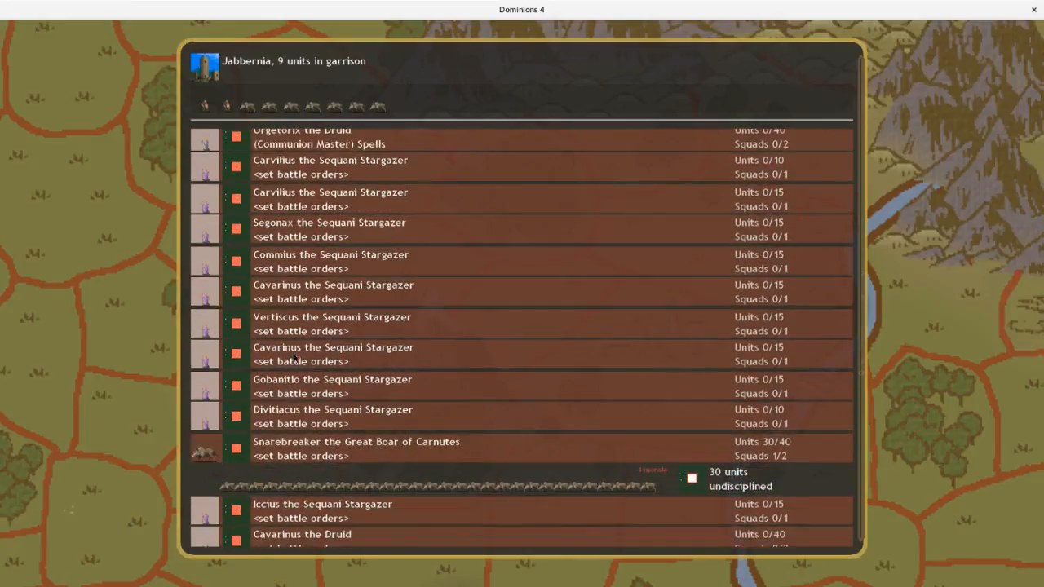
scroll("down", 3)
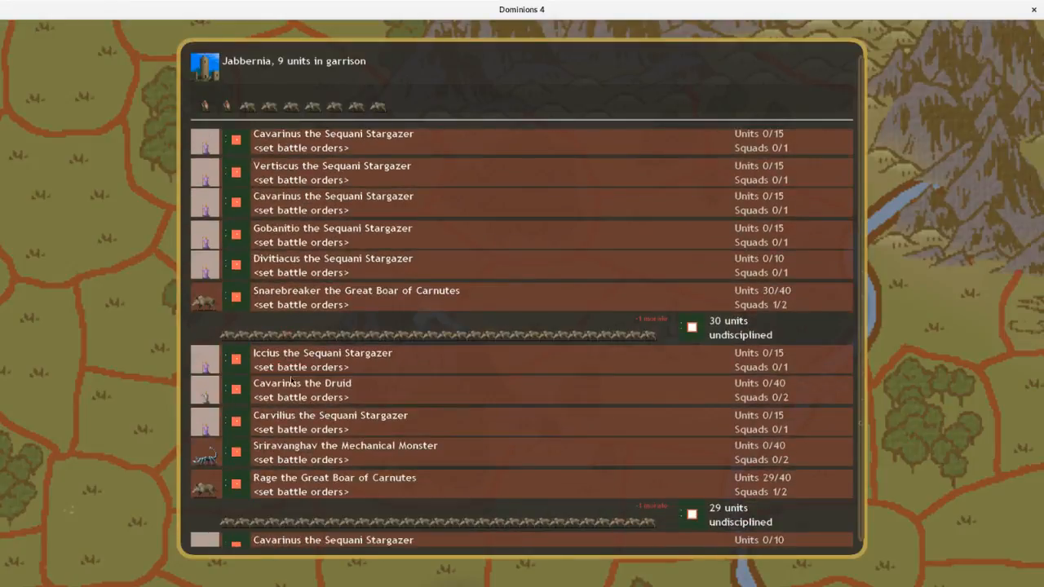
scroll("down", 3)
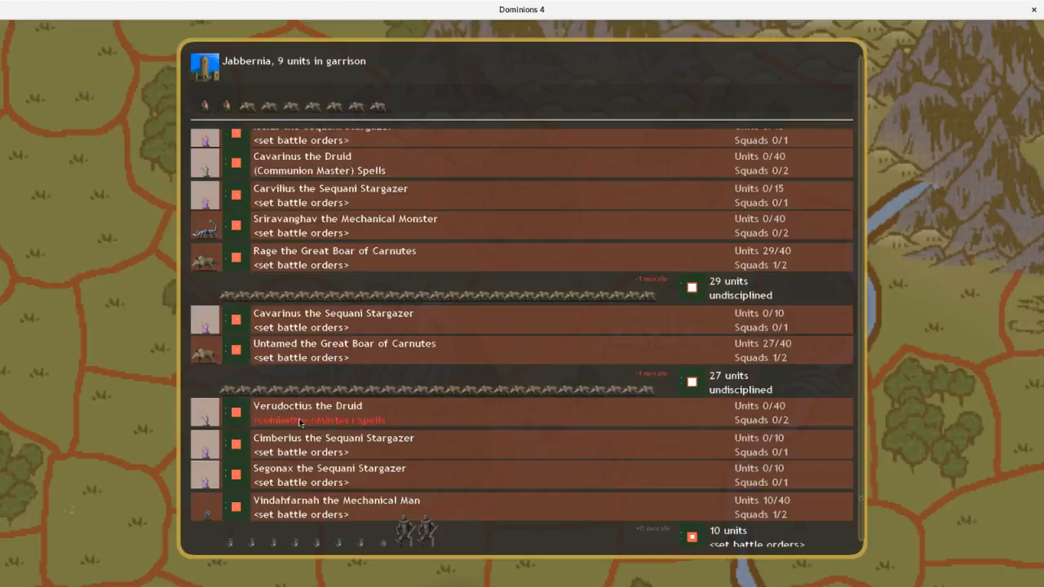
scroll("down", 3)
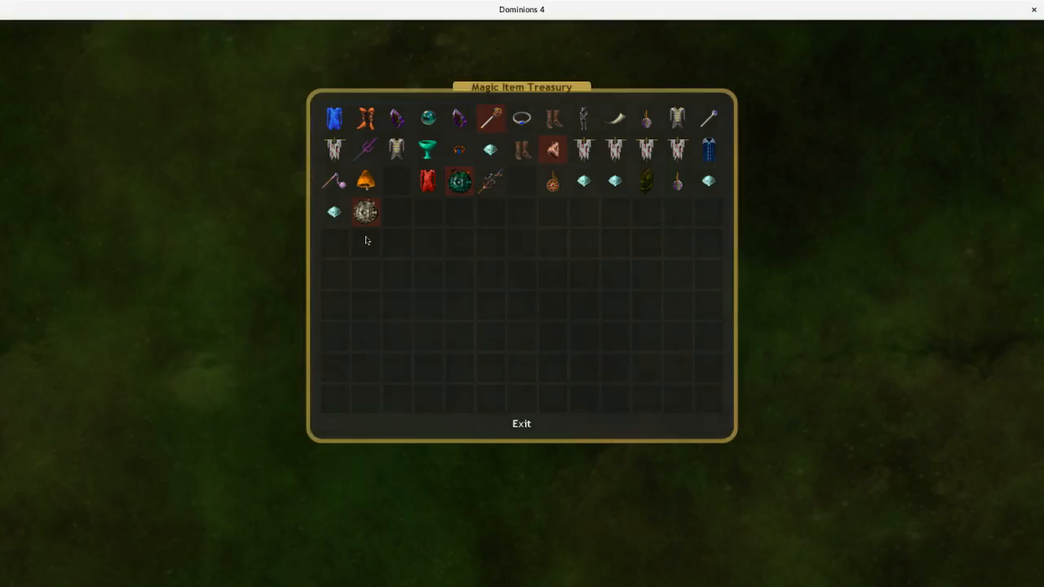
mouse_move(569, 120)
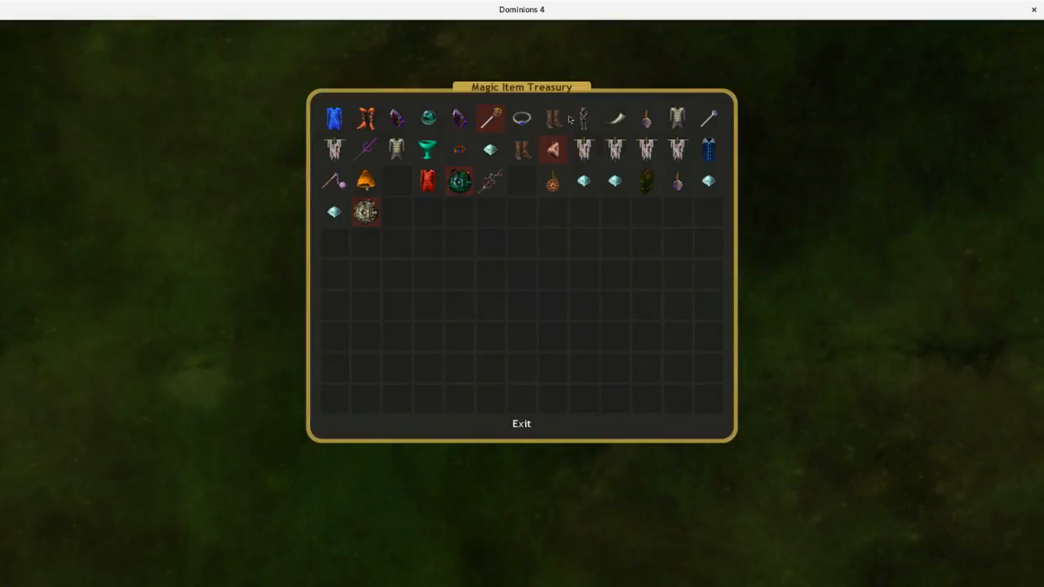
mouse_move(614, 120)
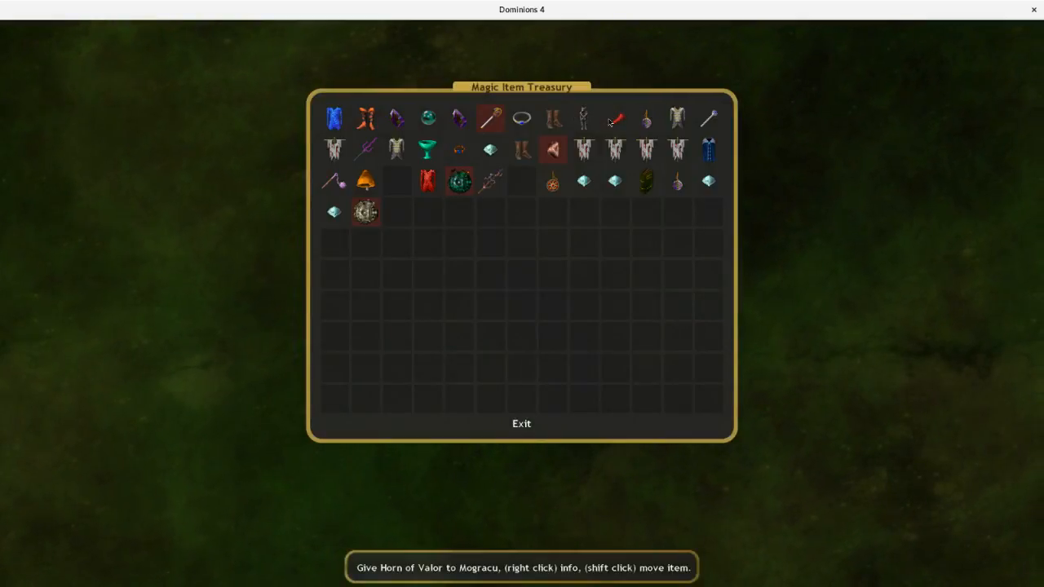
mouse_move(428, 149)
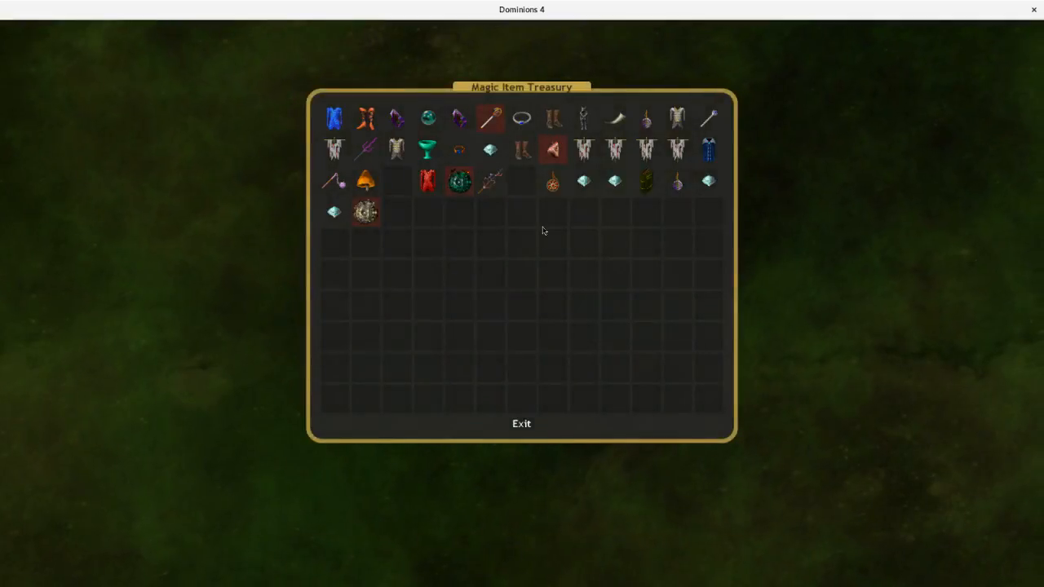
mouse_move(536, 183)
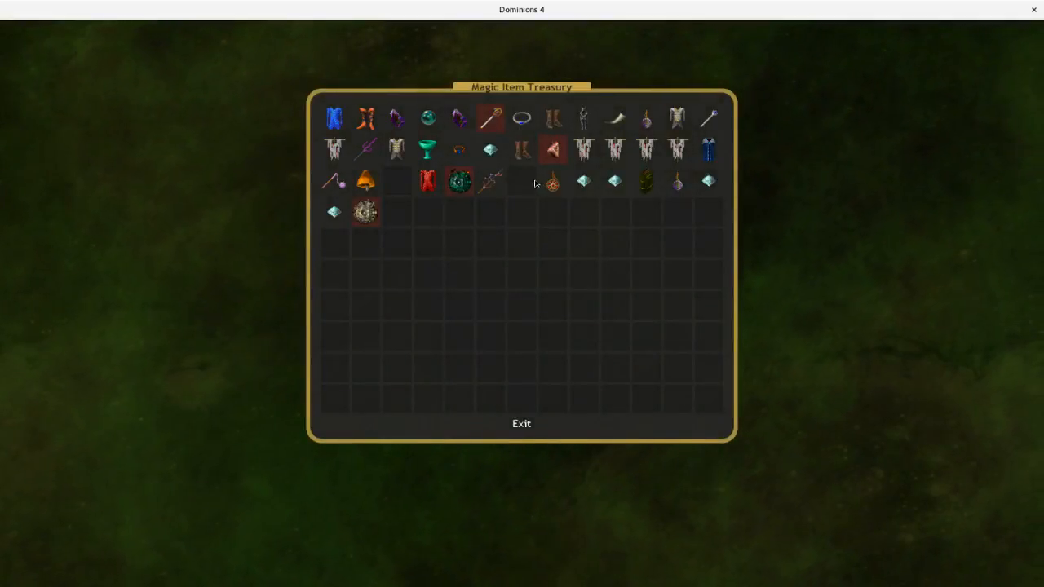
- Give Mogracu the Bane a treasury item and return to Jabbernia's army arrangement
left_click(521, 423)
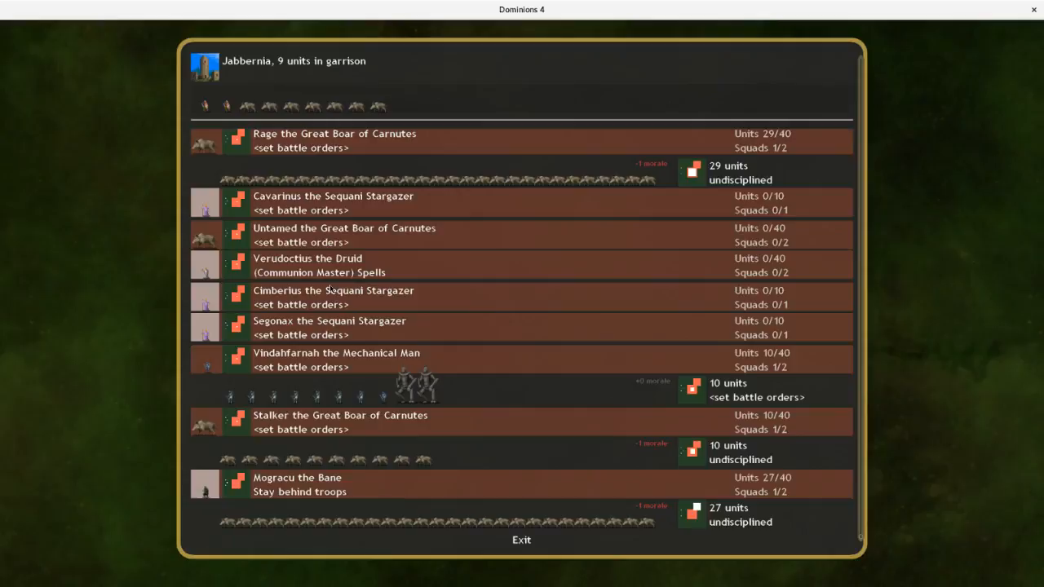
mouse_move(218, 483)
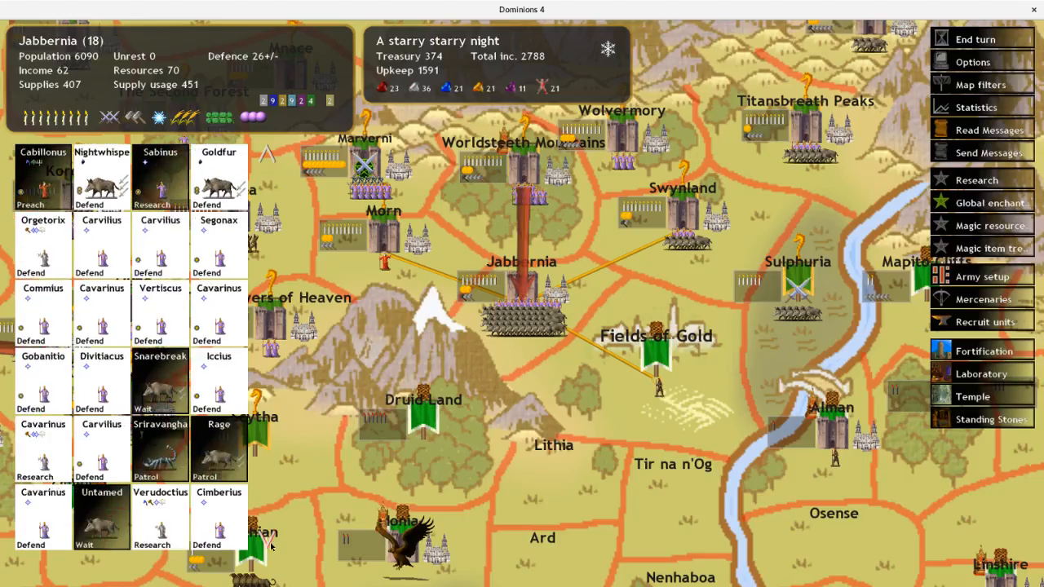
- Order the Jabbernia commanders to march to Fields of Gold
scroll("down", 3)
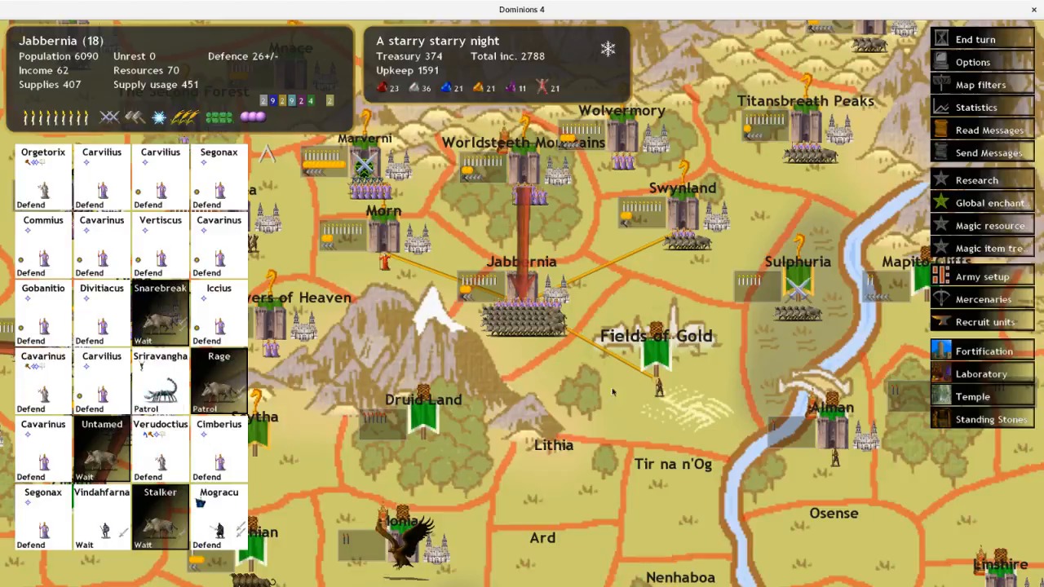
left_click(797, 261)
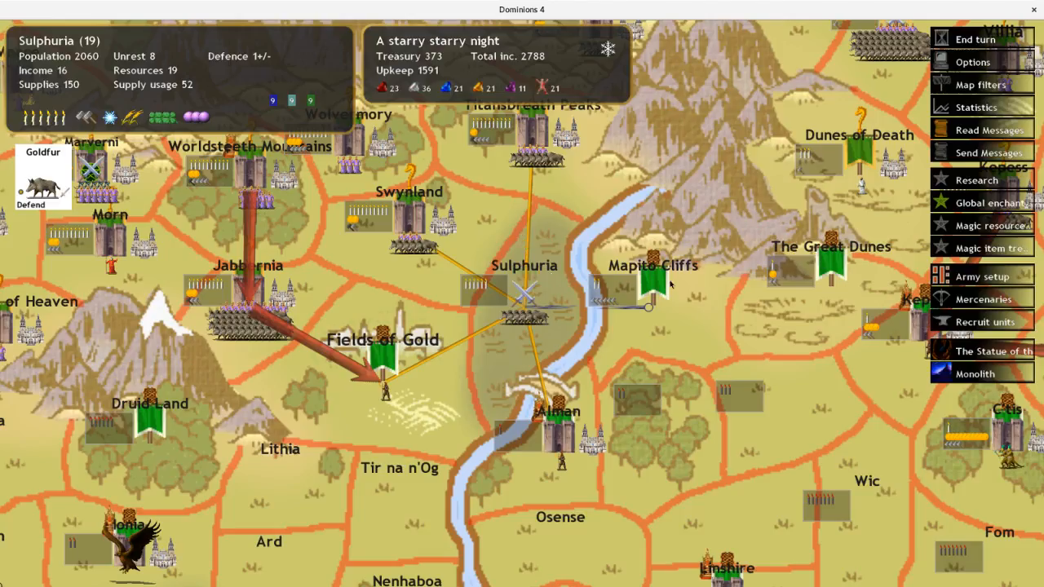
left_click(247, 265)
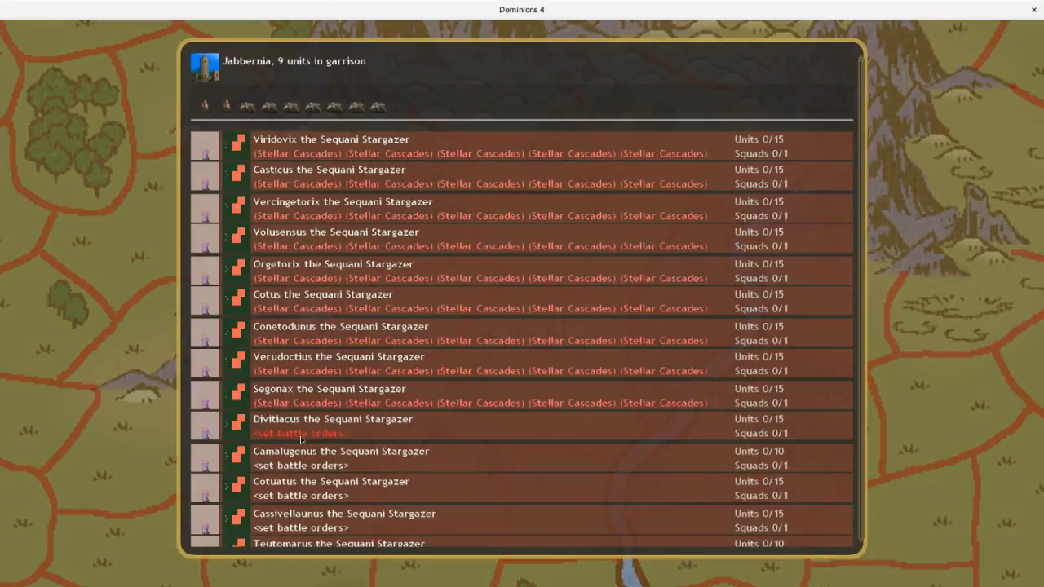
- Script Stellar Cascades for every Sequani Stargazer in Jabbernia, then return to the map
scroll("down", 3)
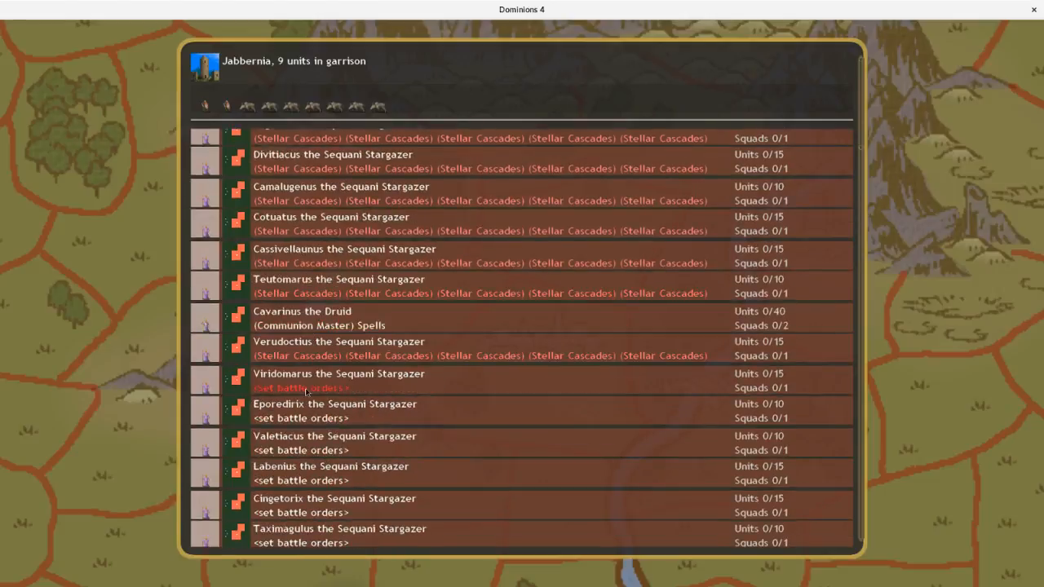
scroll("down", 3)
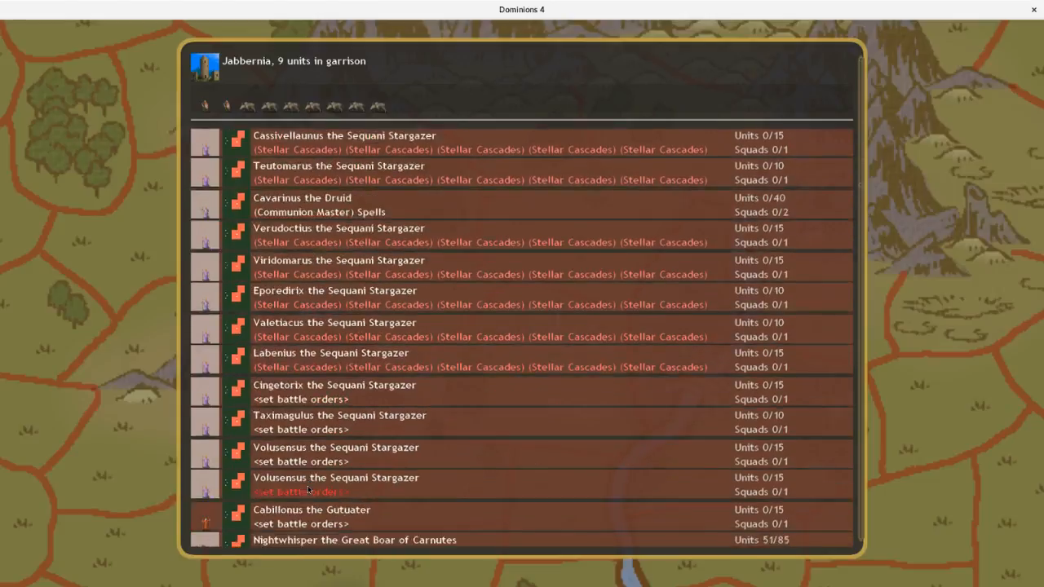
scroll("down", 3)
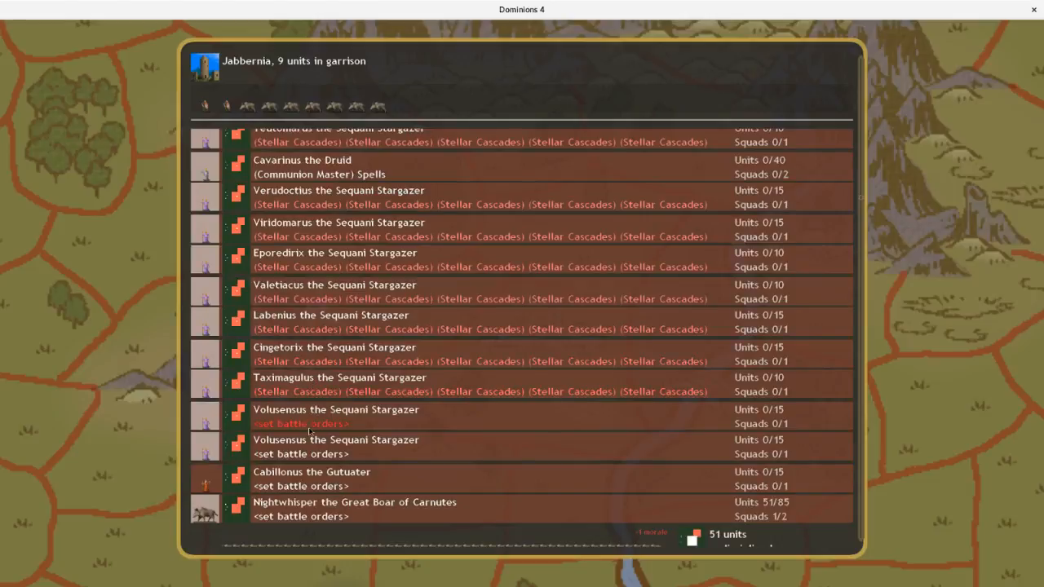
scroll("down", 3)
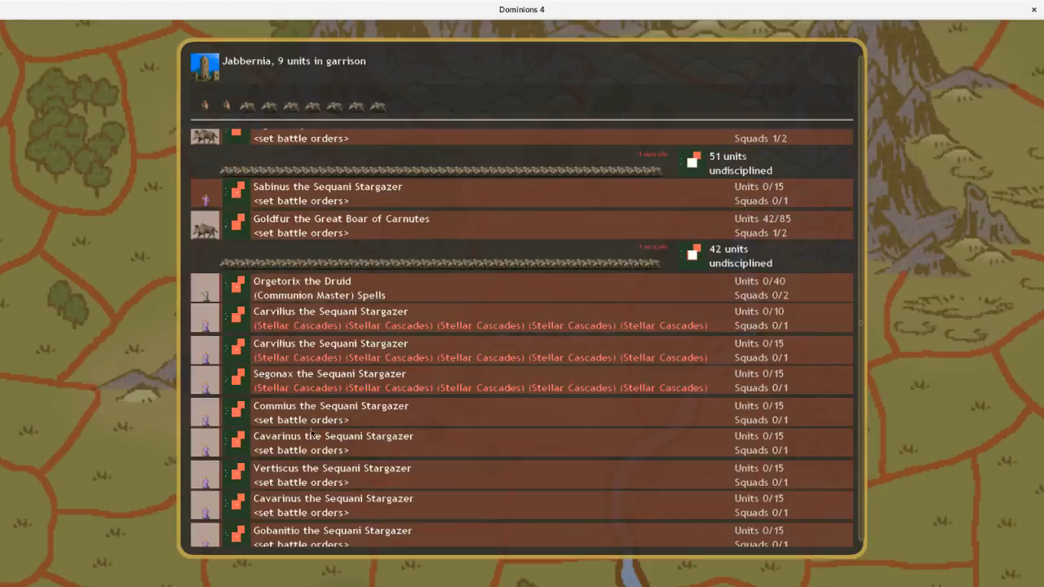
scroll("down", 3)
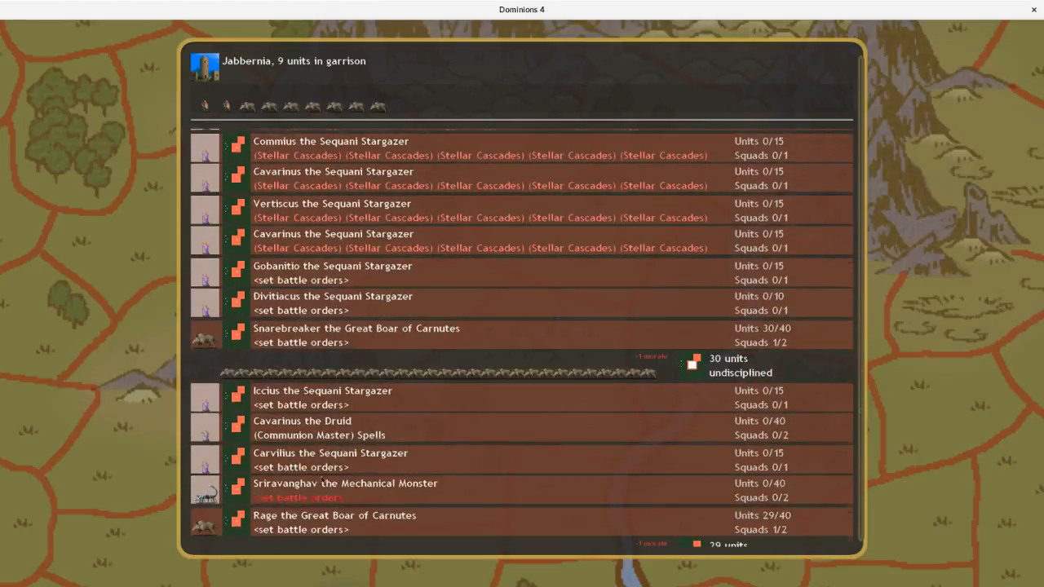
scroll("down", 3)
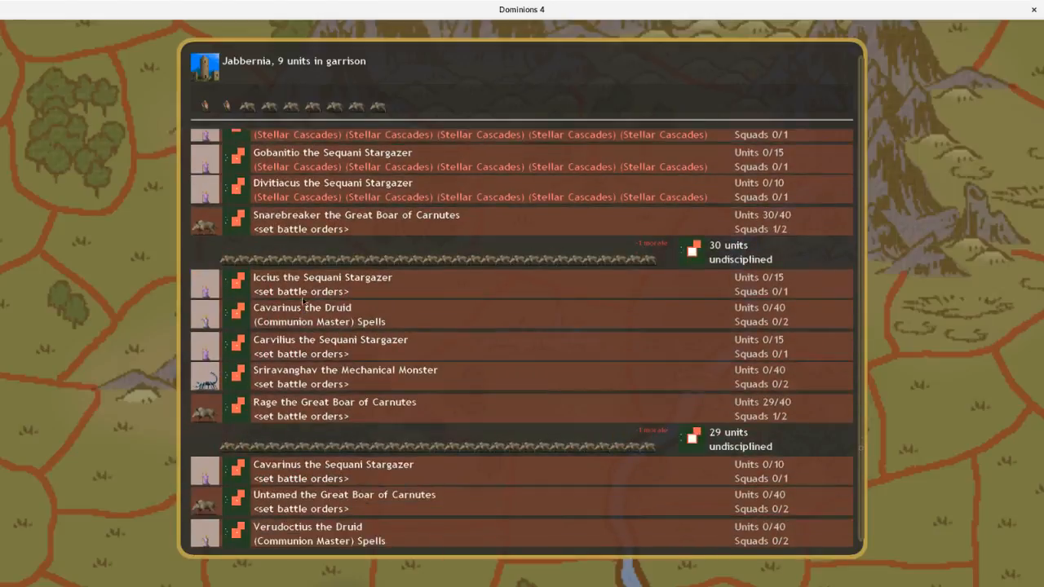
scroll("down", 3)
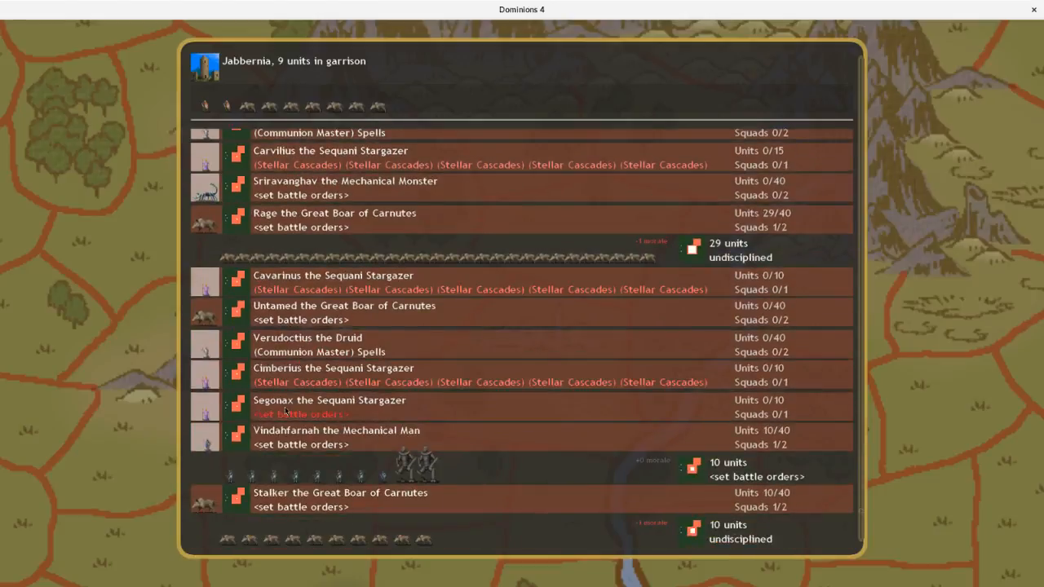
scroll("down", 3)
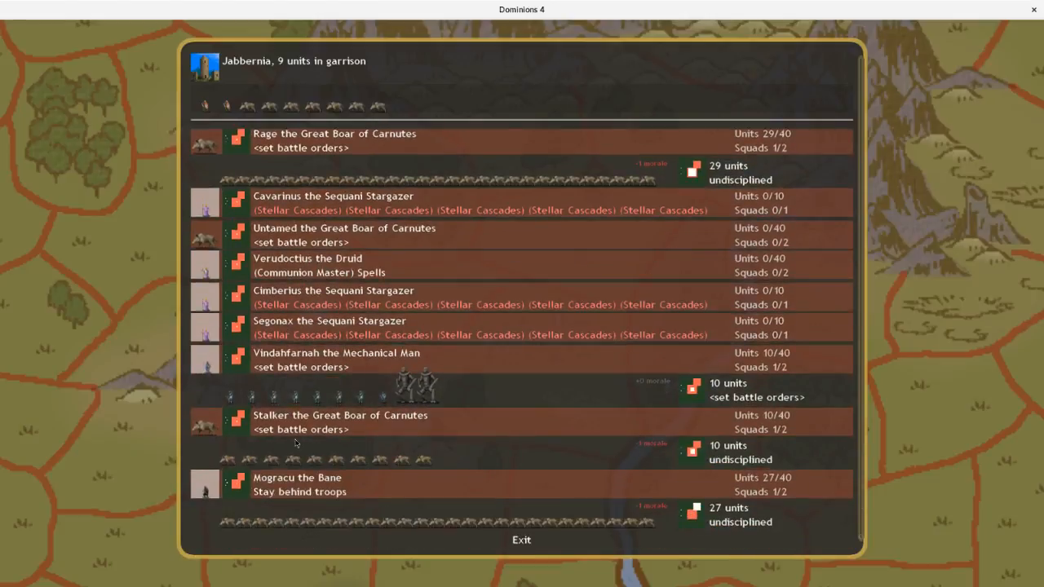
left_click(293, 460)
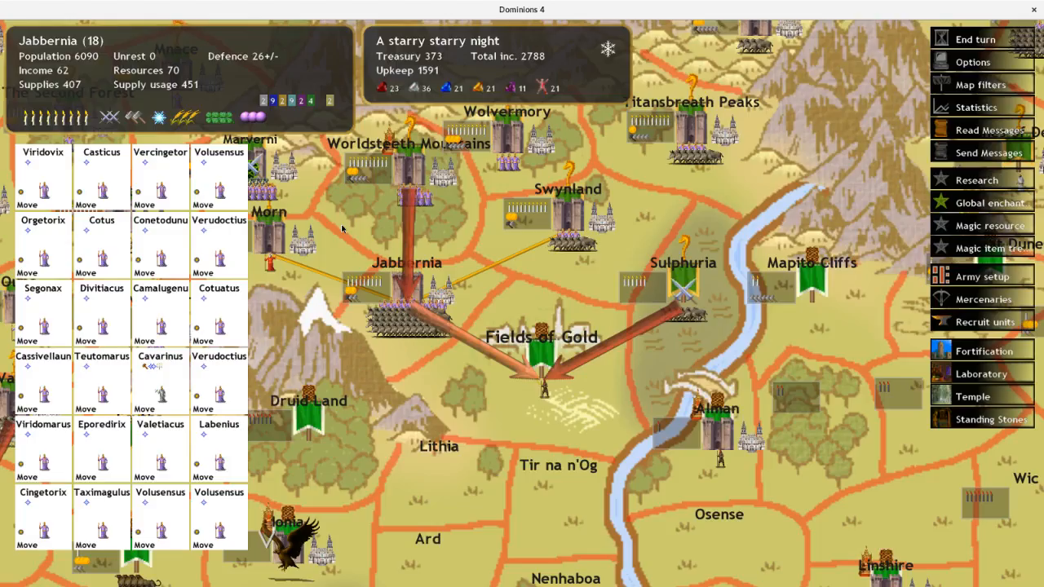
mouse_move(518, 386)
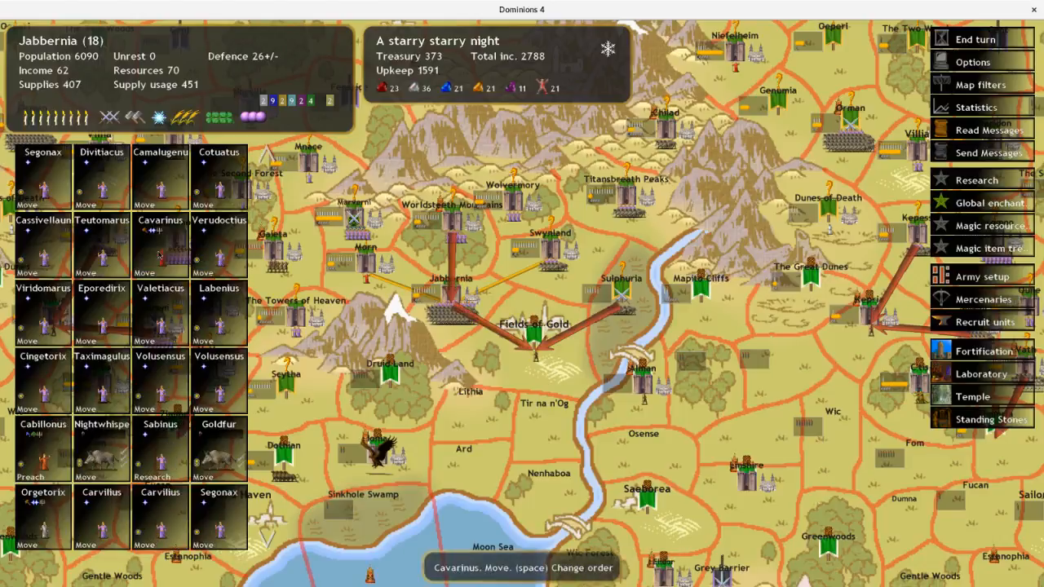
- Give Cavarinus the Ring of Frost and script Communion Master then Summon Earthpower
left_click(986, 247)
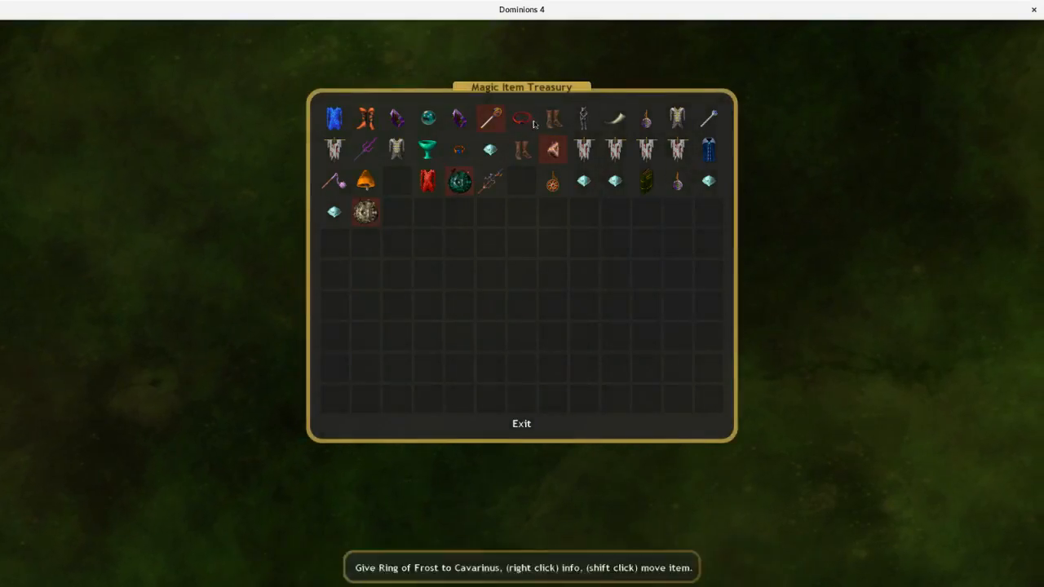
mouse_move(553, 120)
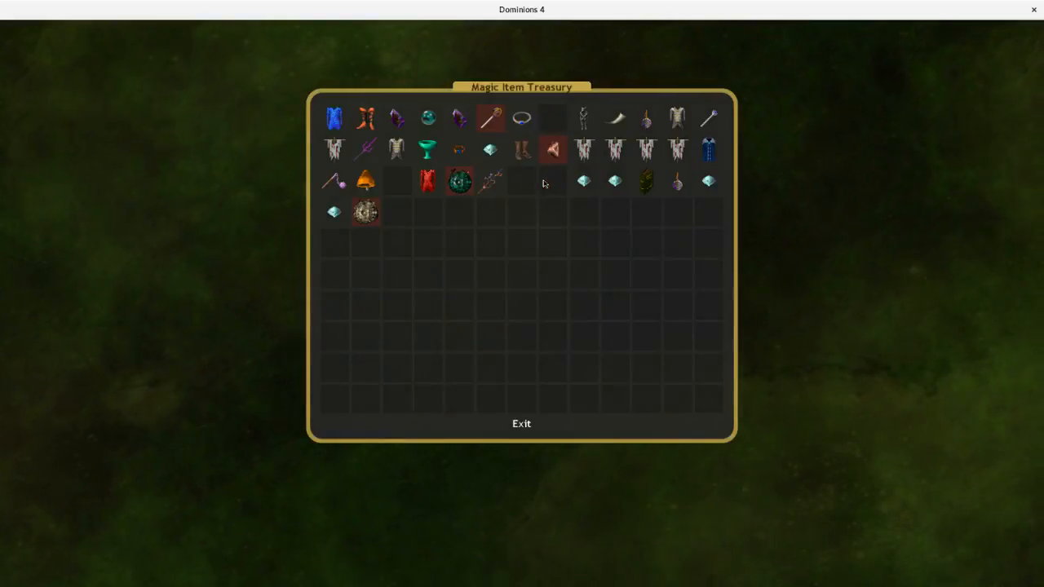
left_click(521, 423)
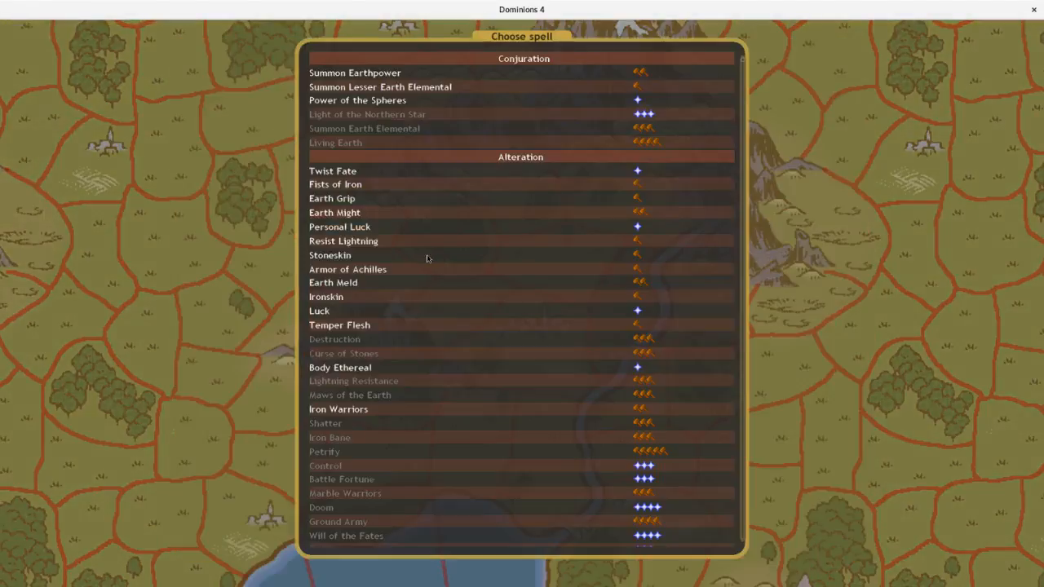
scroll("down", 3)
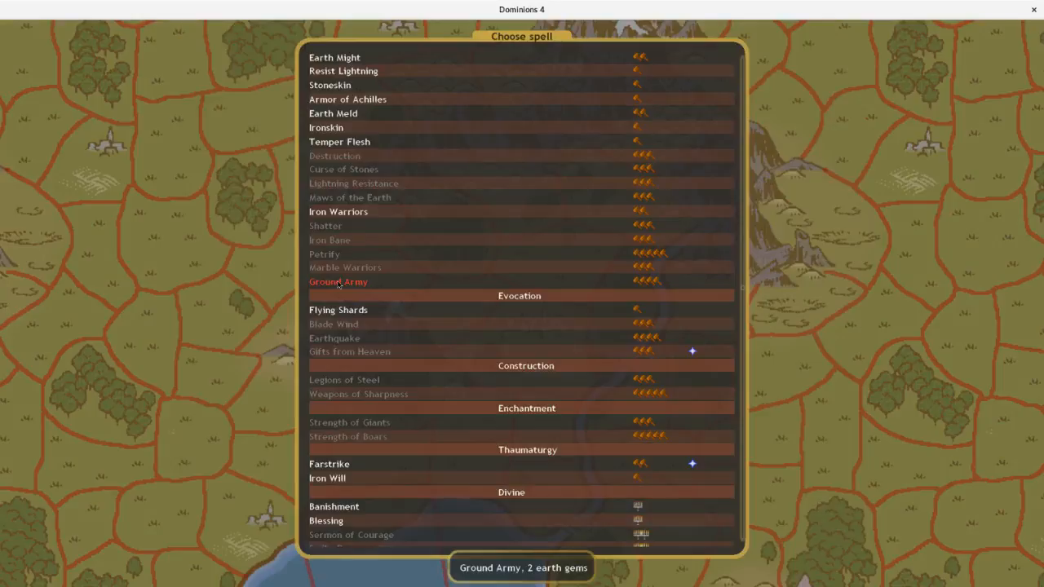
left_click(338, 281)
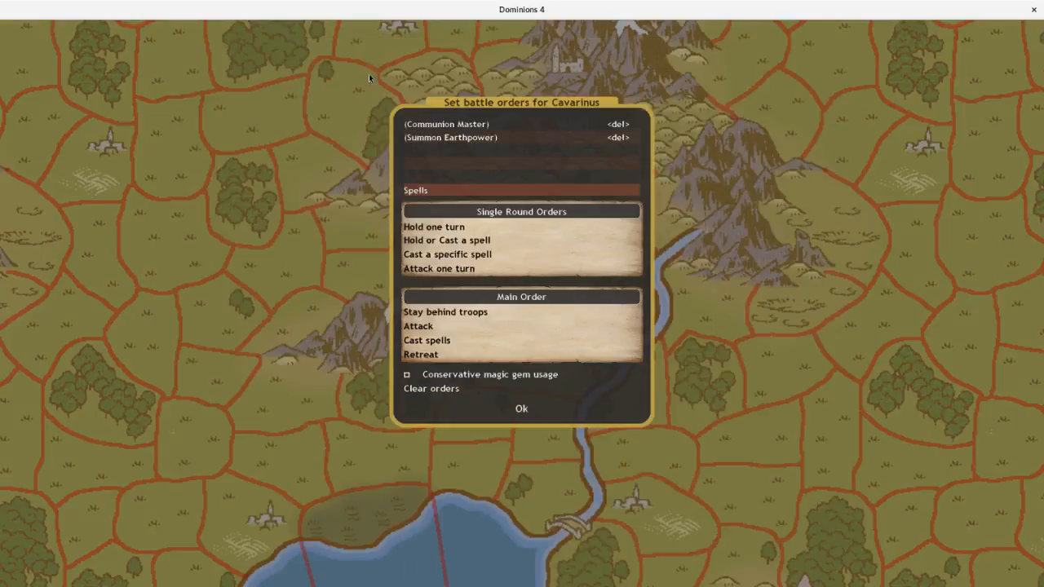
left_click(447, 254)
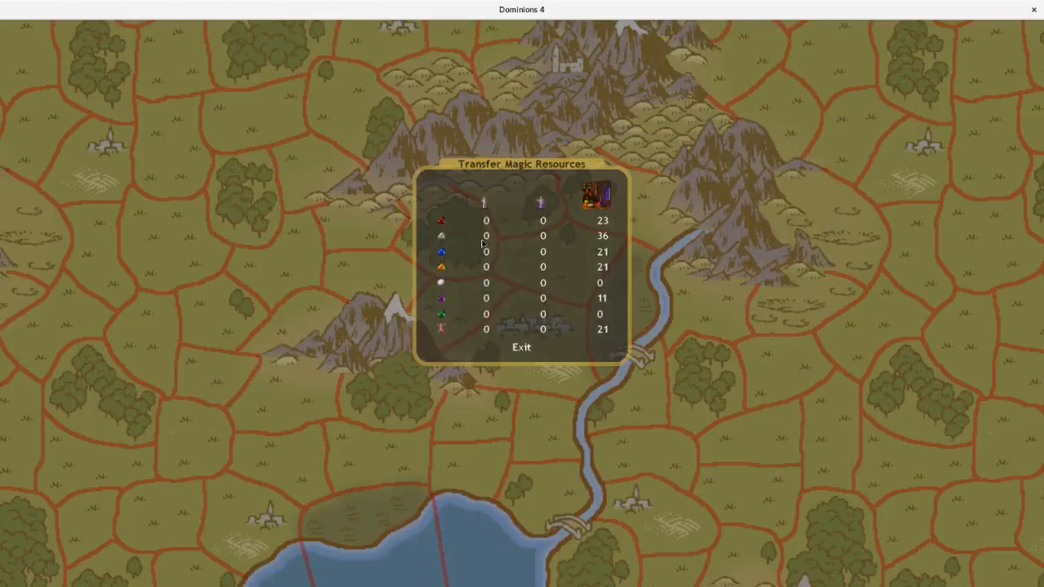
- Check Mogracu the Bane's stats and give him the Armor of Knights
left_click(521, 347)
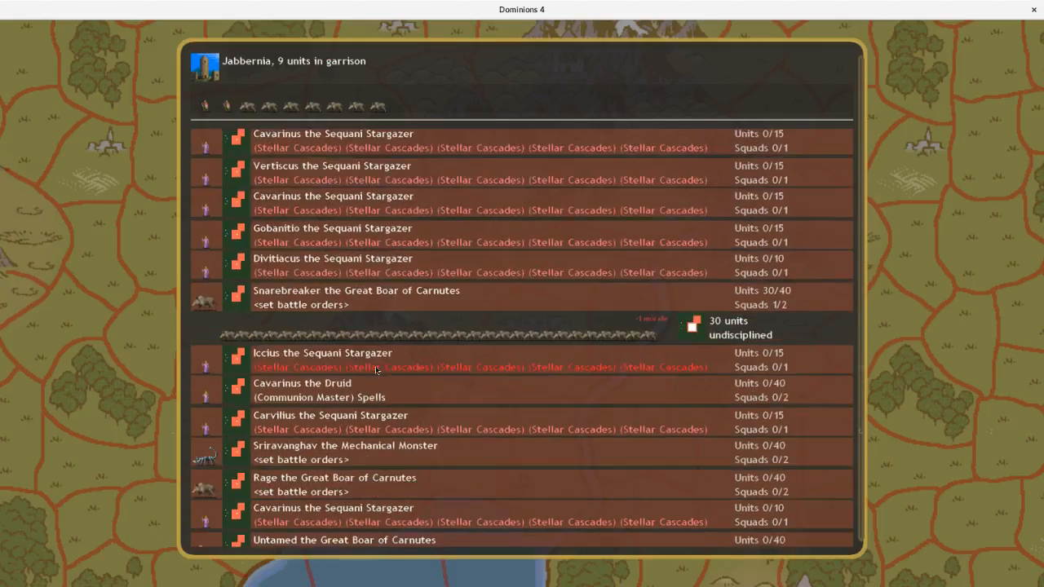
scroll("down", 3)
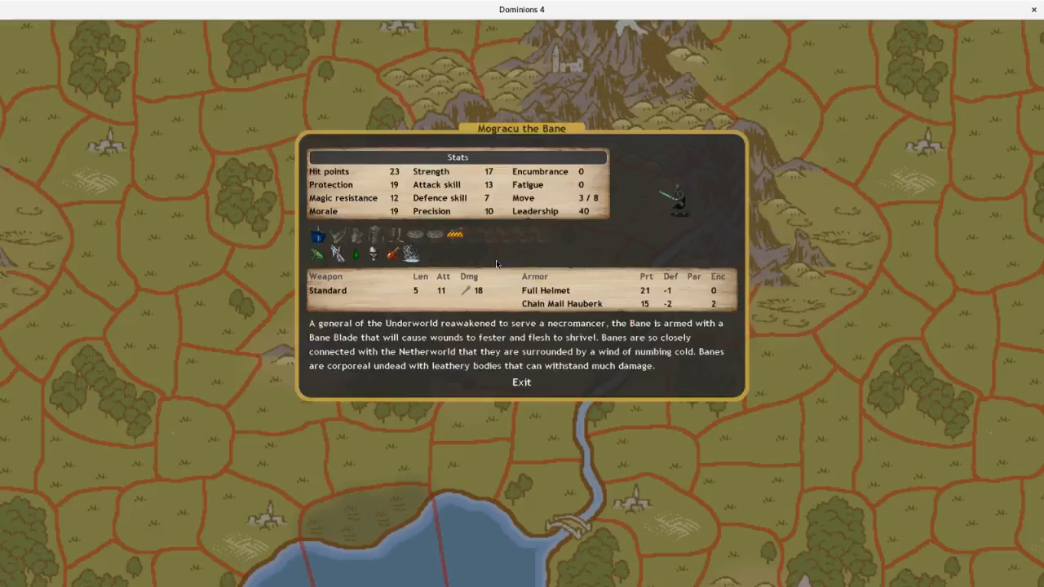
left_click(521, 383)
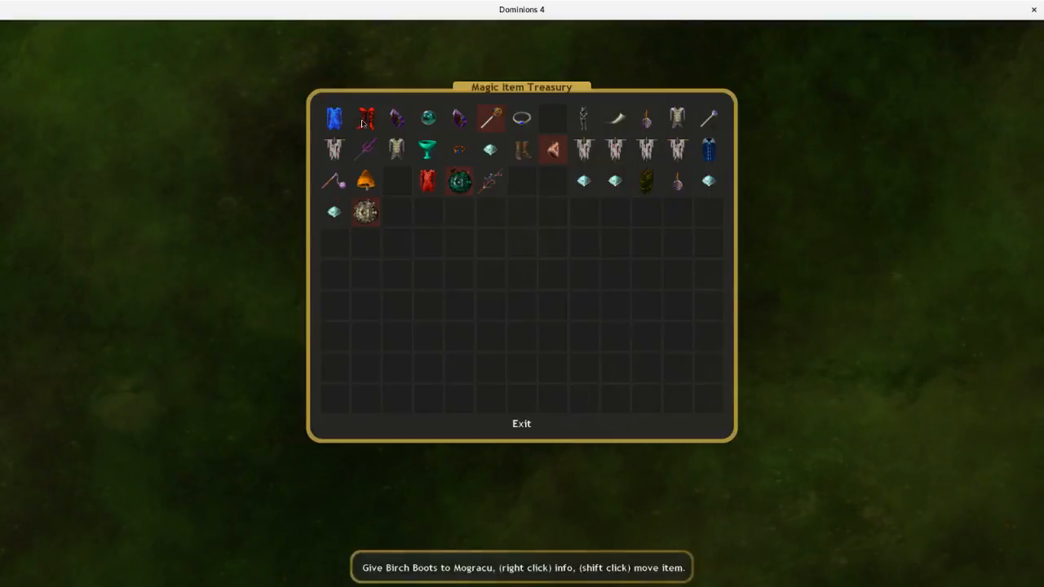
mouse_move(677, 120)
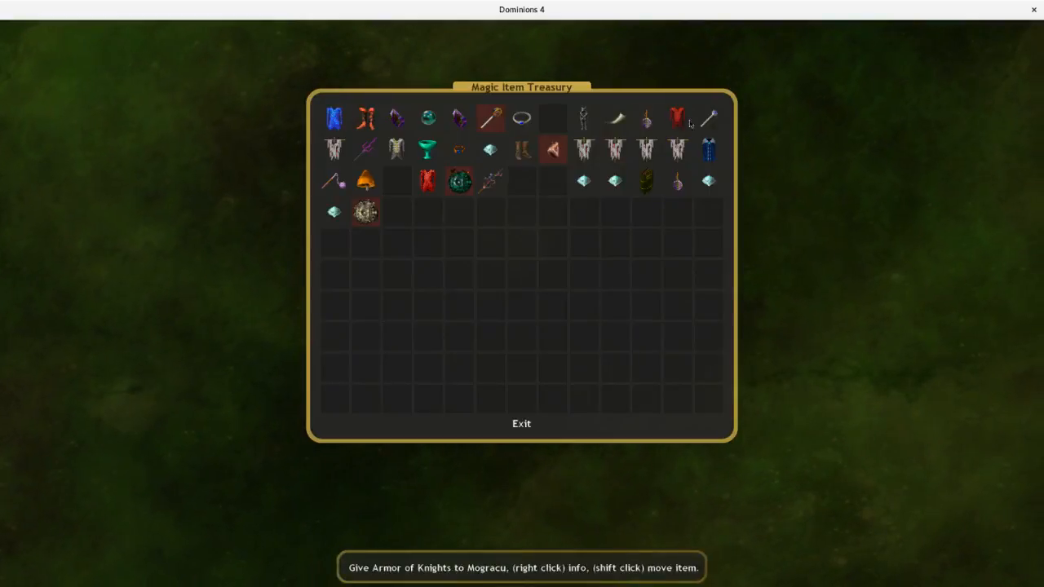
left_click(521, 423)
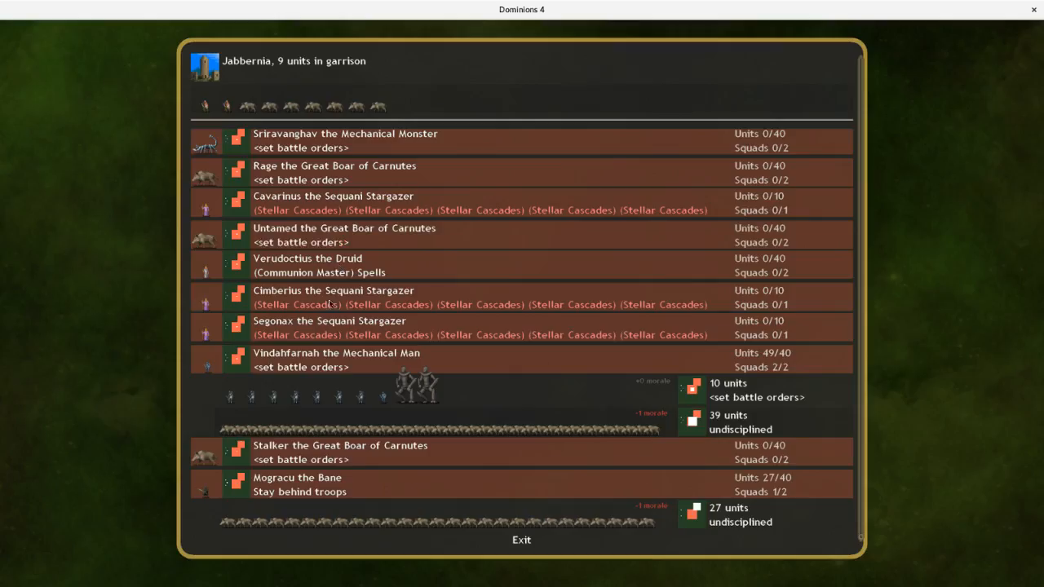
mouse_move(207, 364)
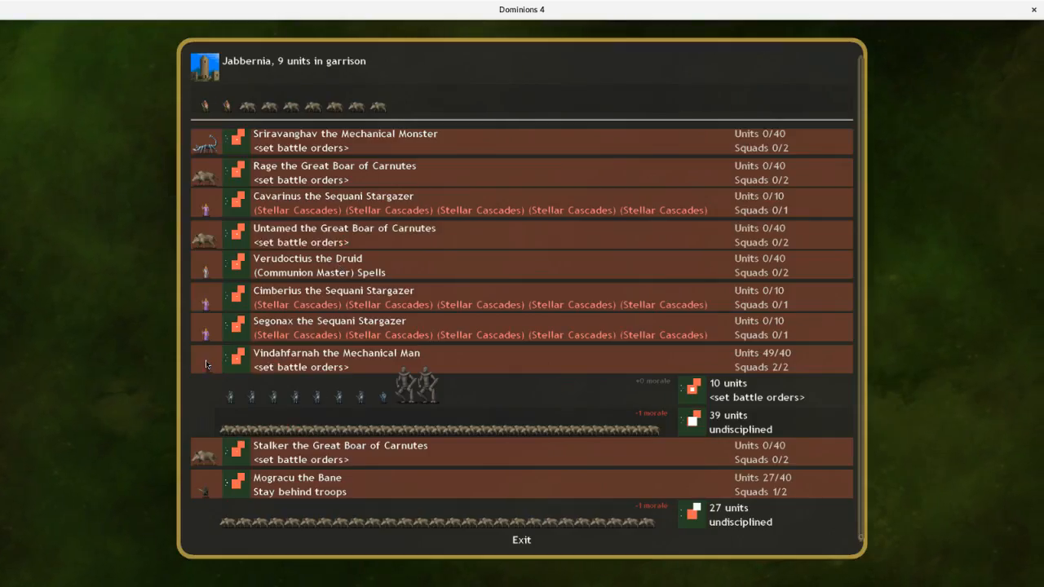
- Equip Vindahfarnah the Mechanical Man with a Wand and Armor of Knights
scroll("down", 3)
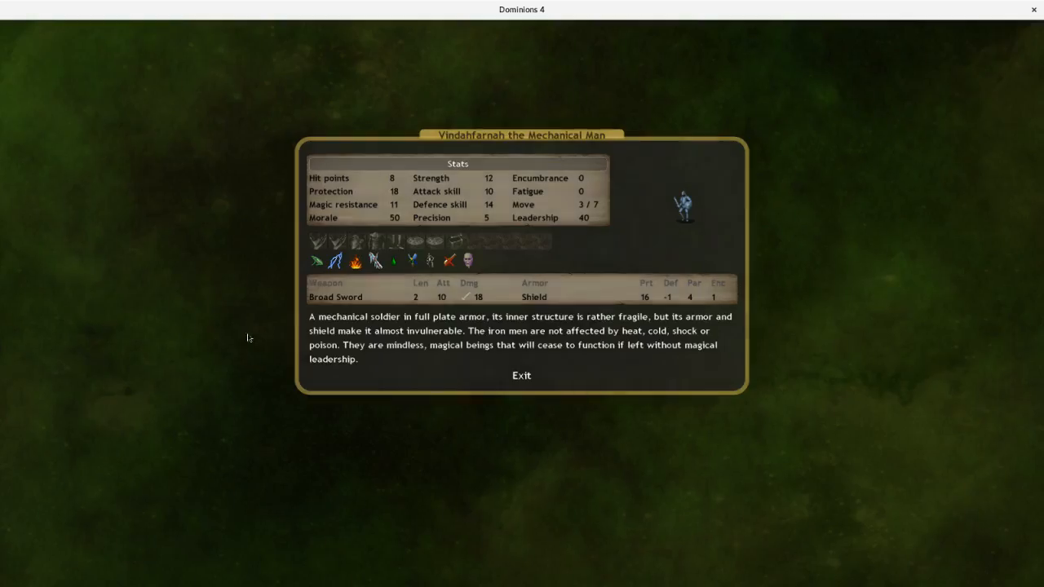
mouse_move(383, 242)
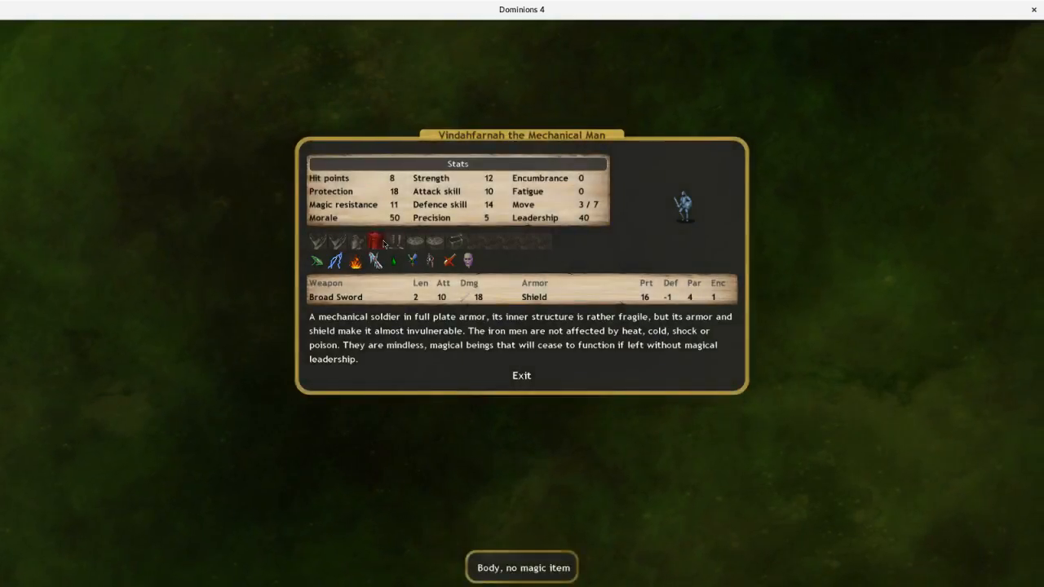
left_click(522, 375)
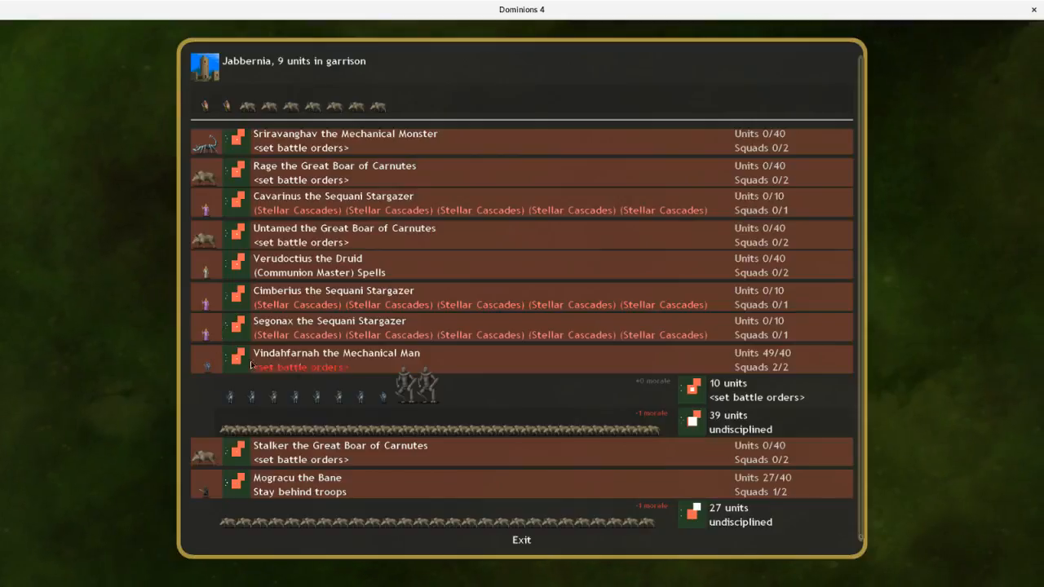
left_click(300, 367)
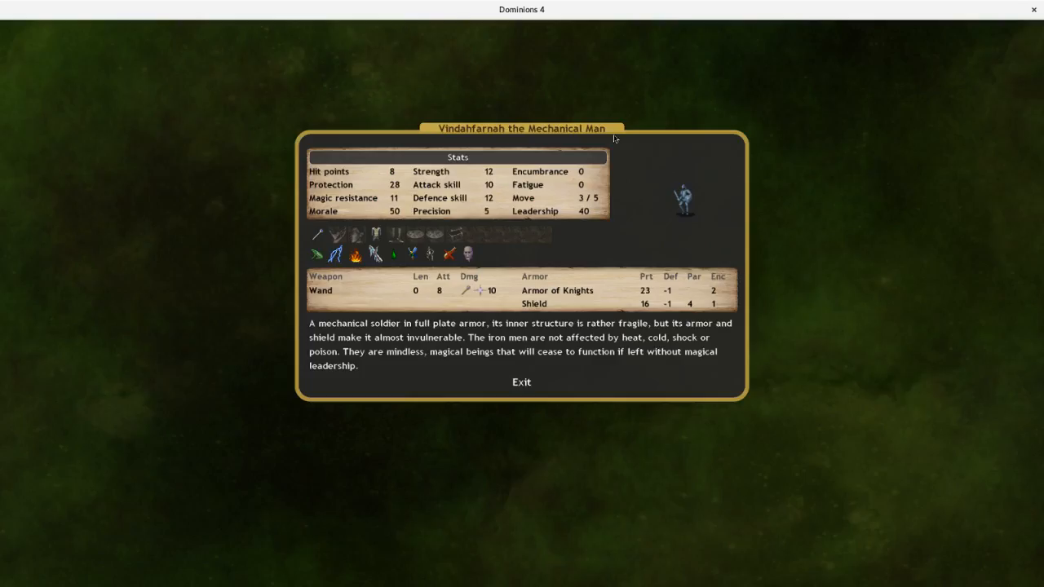
left_click(521, 382)
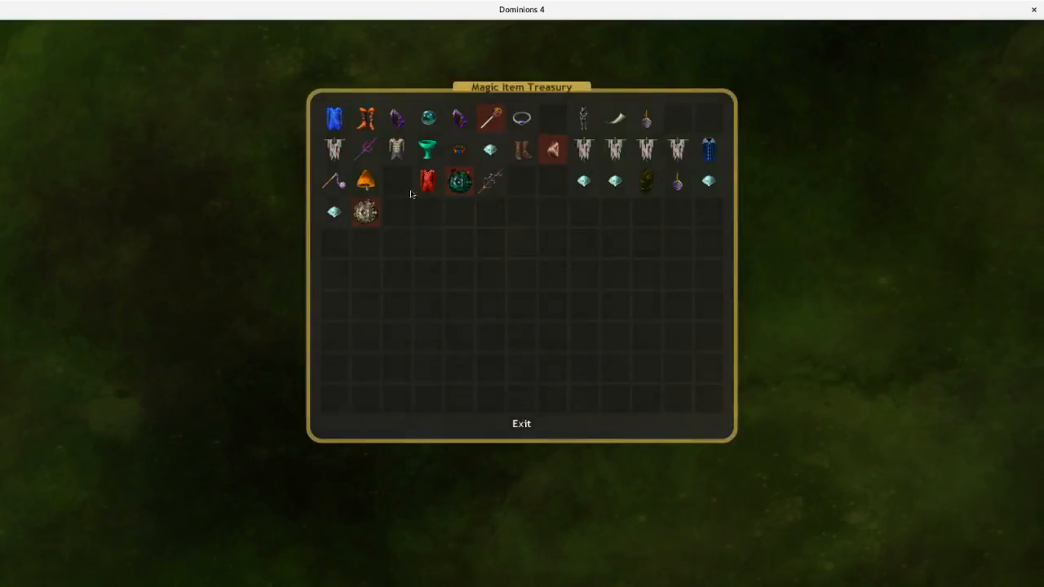
mouse_move(365, 118)
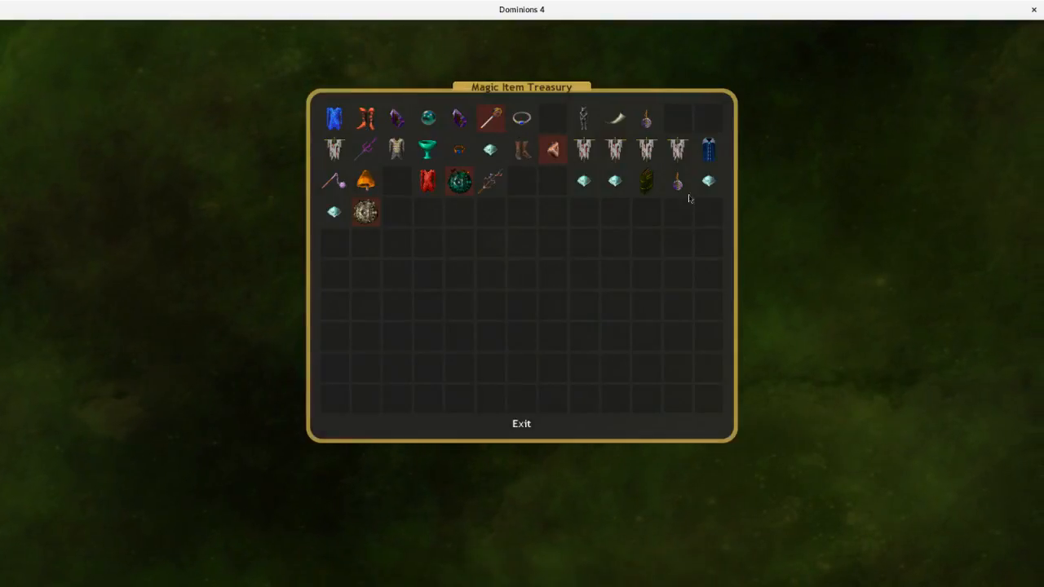
left_click(521, 423)
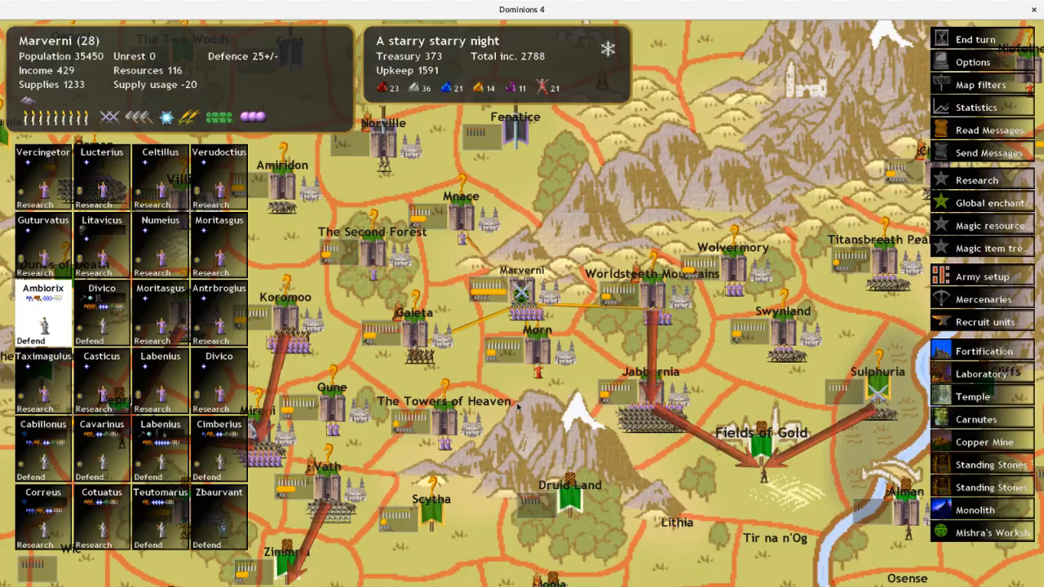
mouse_move(381, 367)
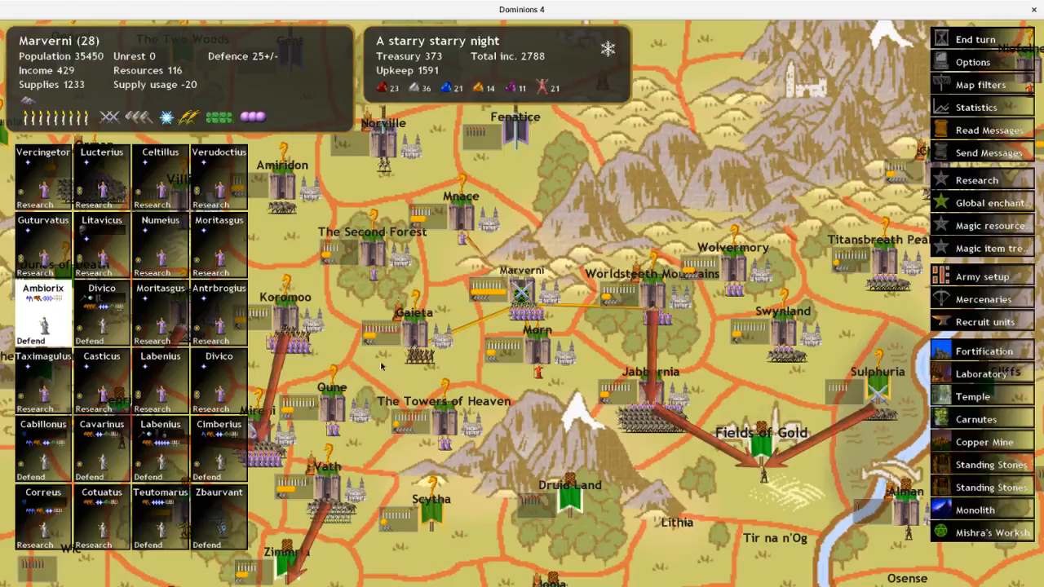
- Browse Labenius's boots, armor, helmets and two-handed weapons, then commission a Gate Cleaver
left_click(160, 449)
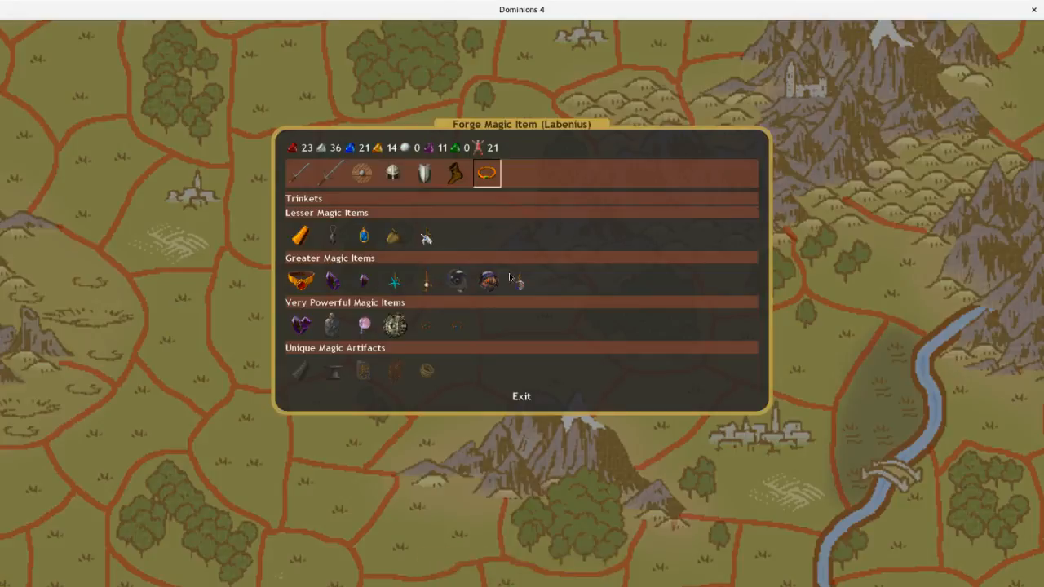
mouse_move(332, 324)
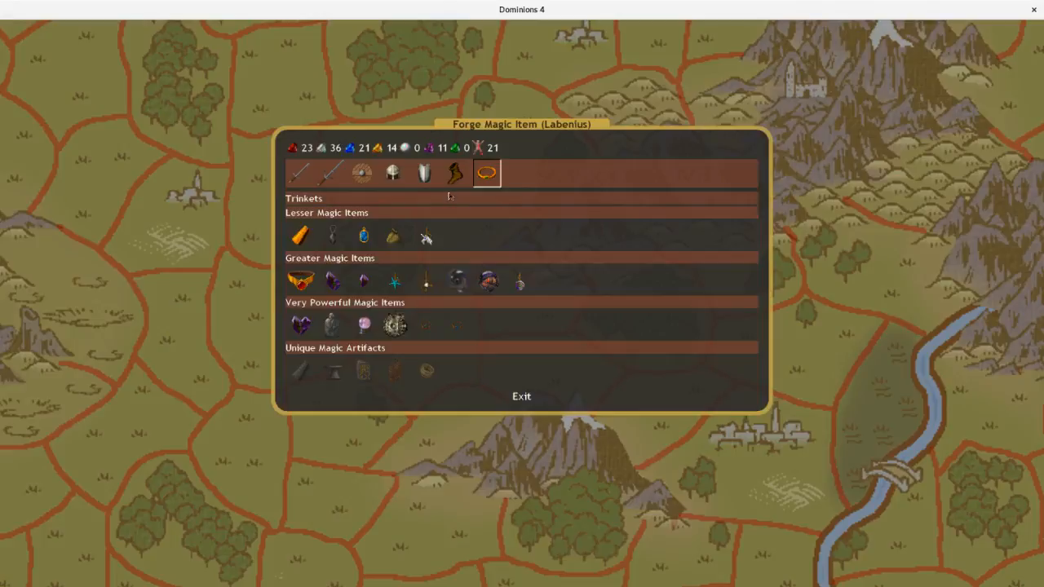
left_click(455, 172)
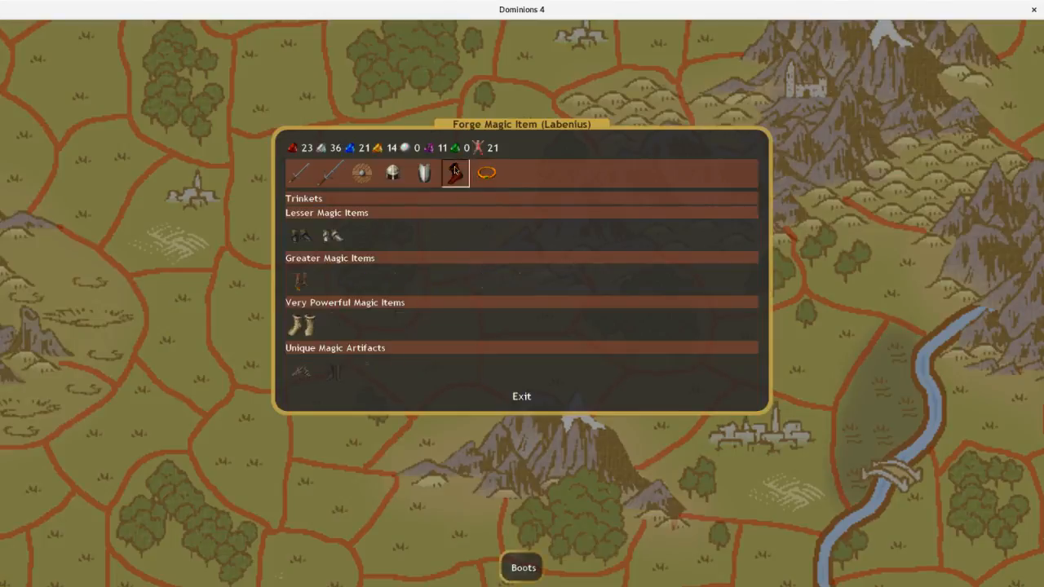
left_click(424, 172)
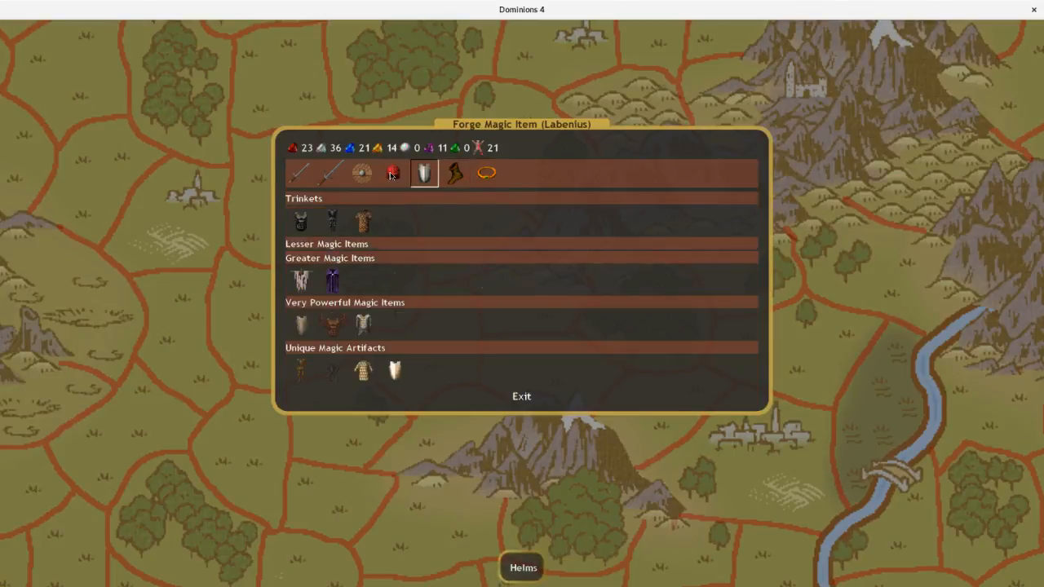
left_click(393, 172)
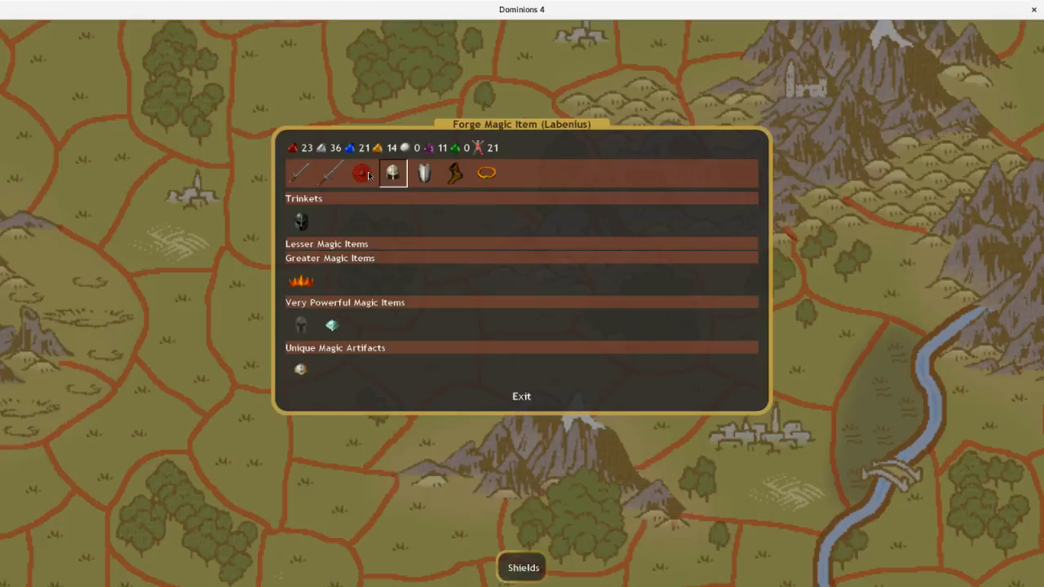
left_click(331, 173)
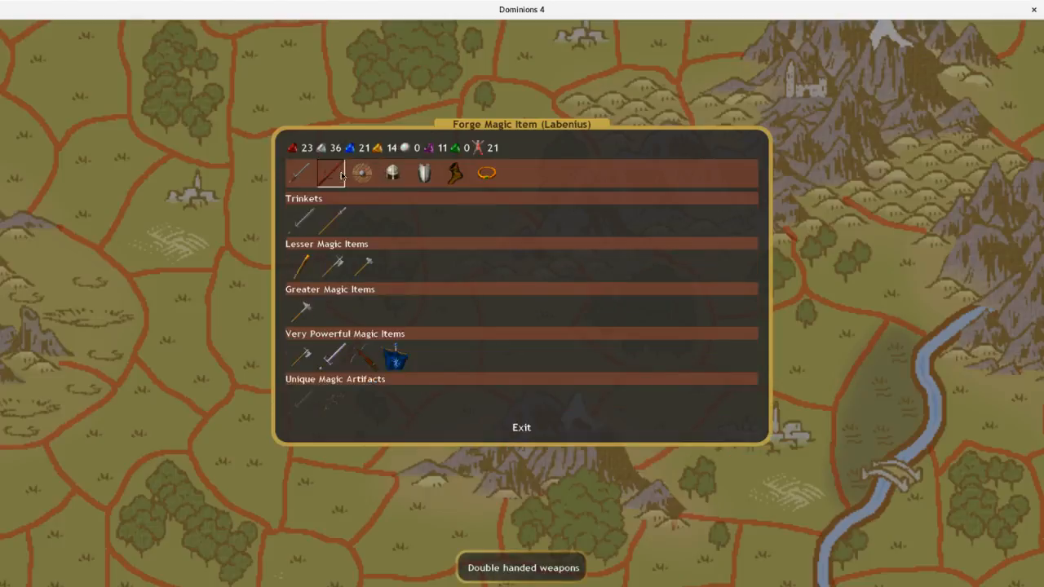
mouse_move(361, 263)
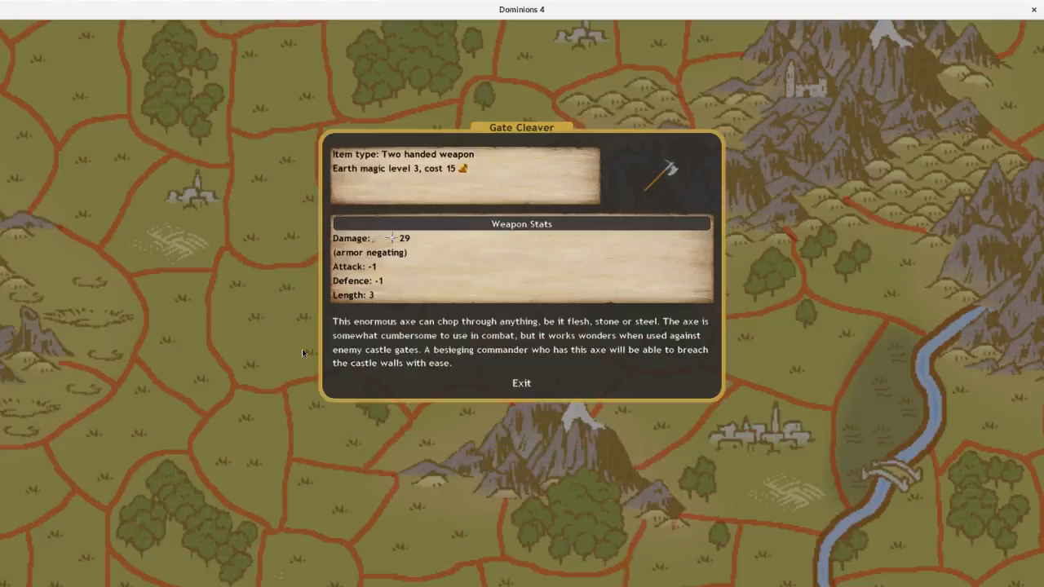
left_click(521, 382)
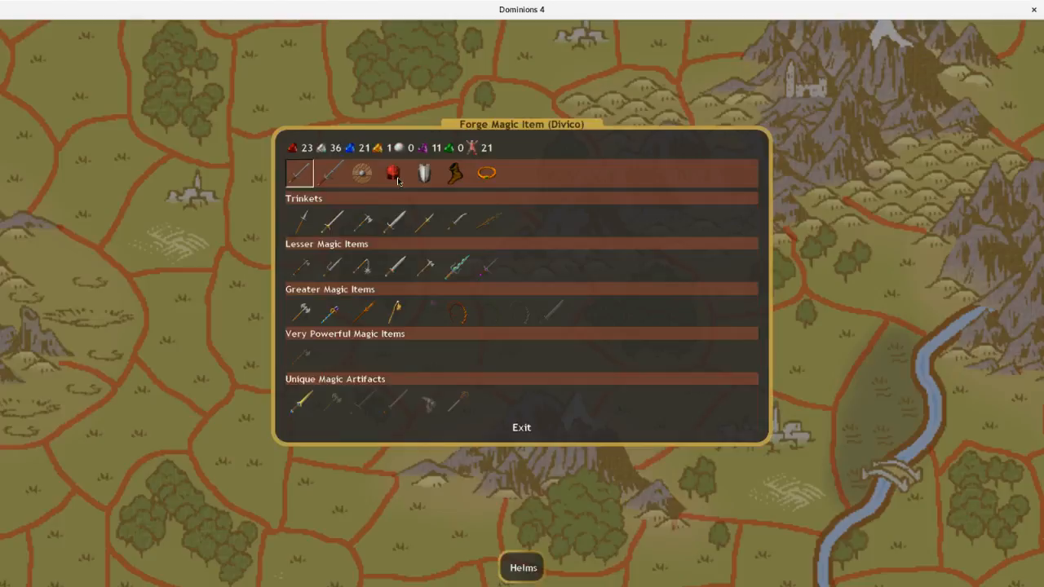
left_click(486, 173)
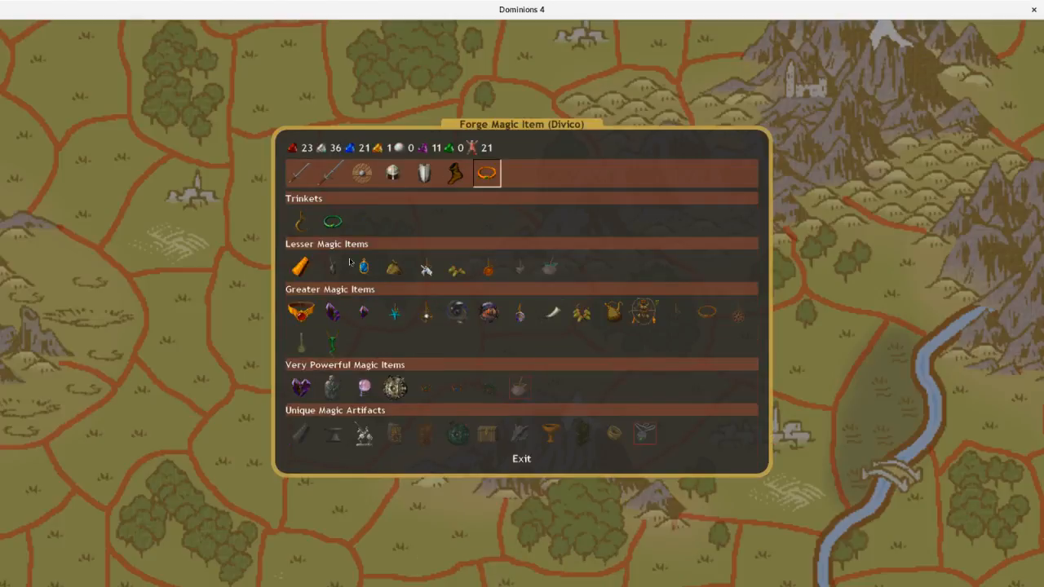
mouse_move(582, 315)
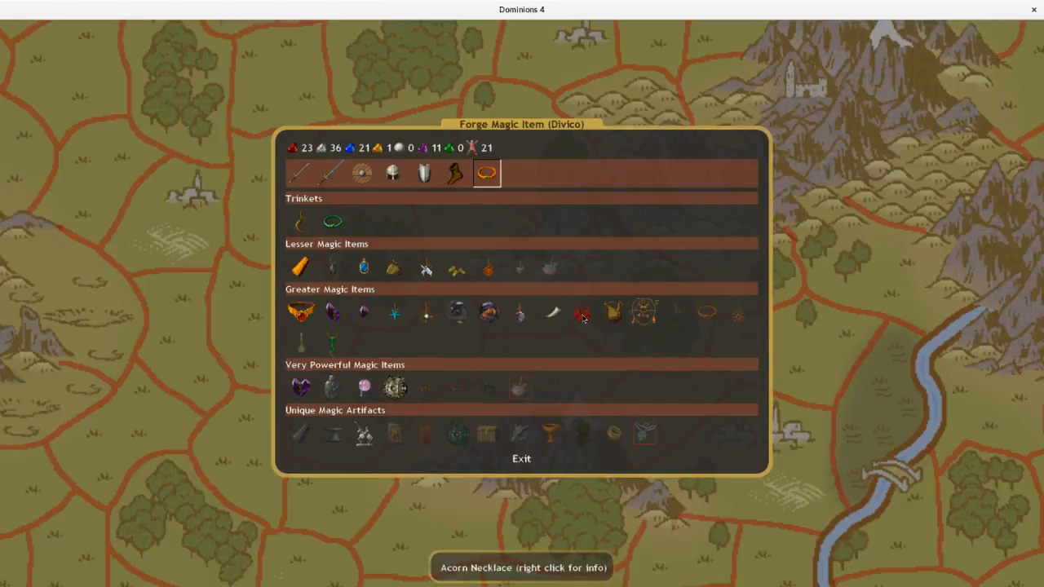
mouse_move(643, 313)
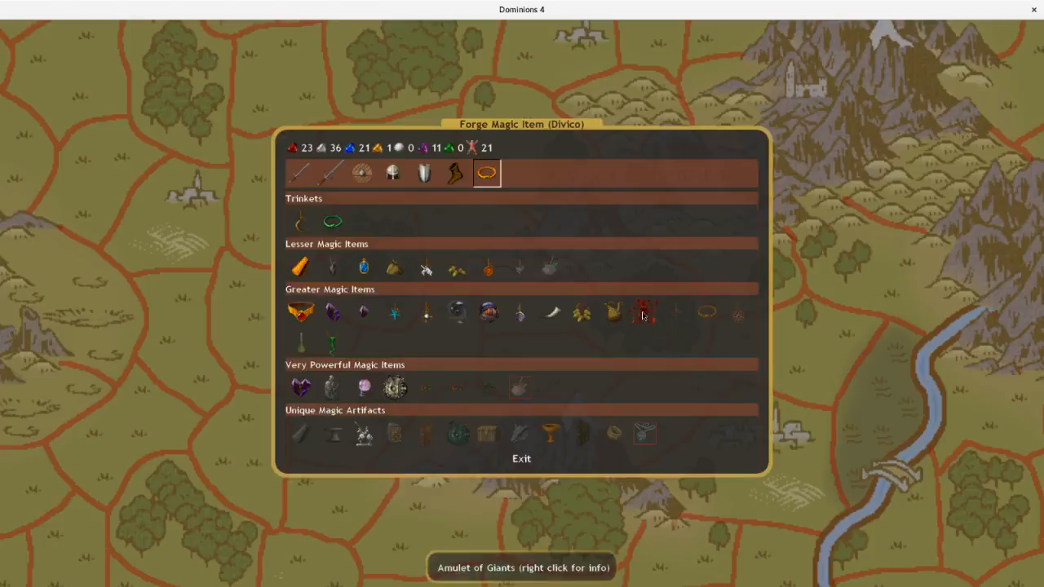
mouse_move(644, 310)
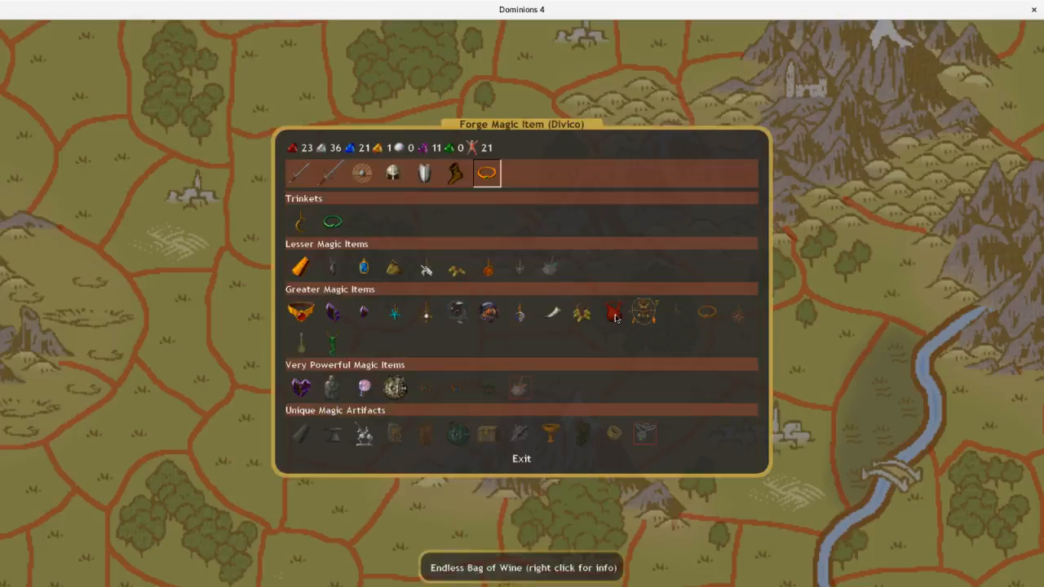
mouse_move(522, 316)
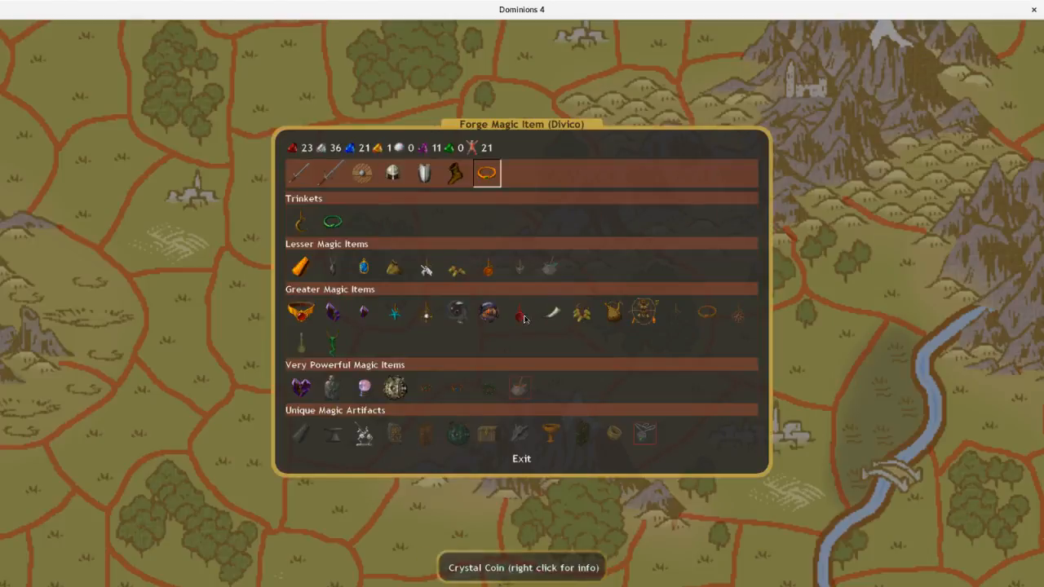
right_click(487, 313)
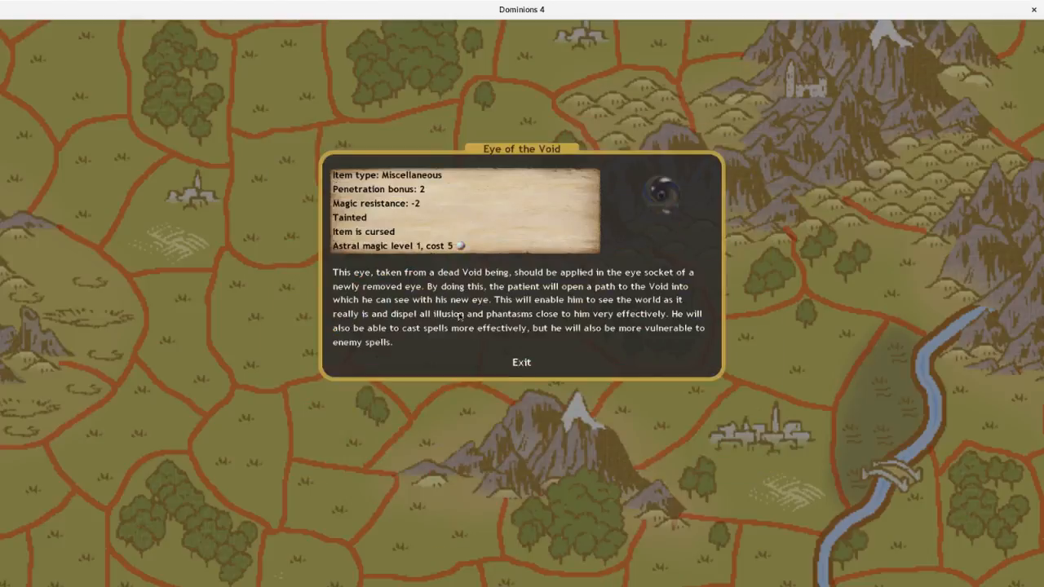
left_click(521, 362)
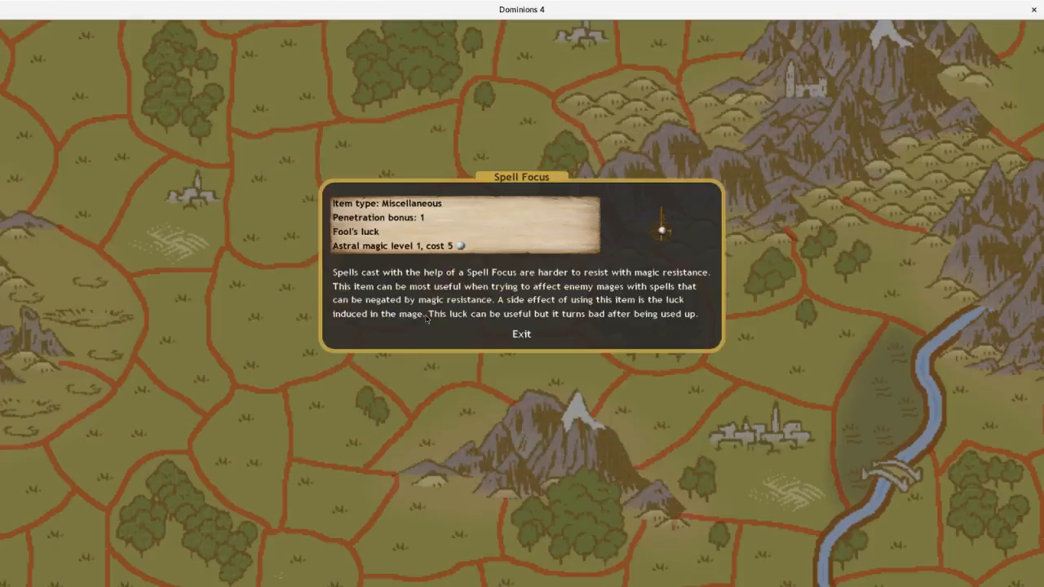
left_click(521, 334)
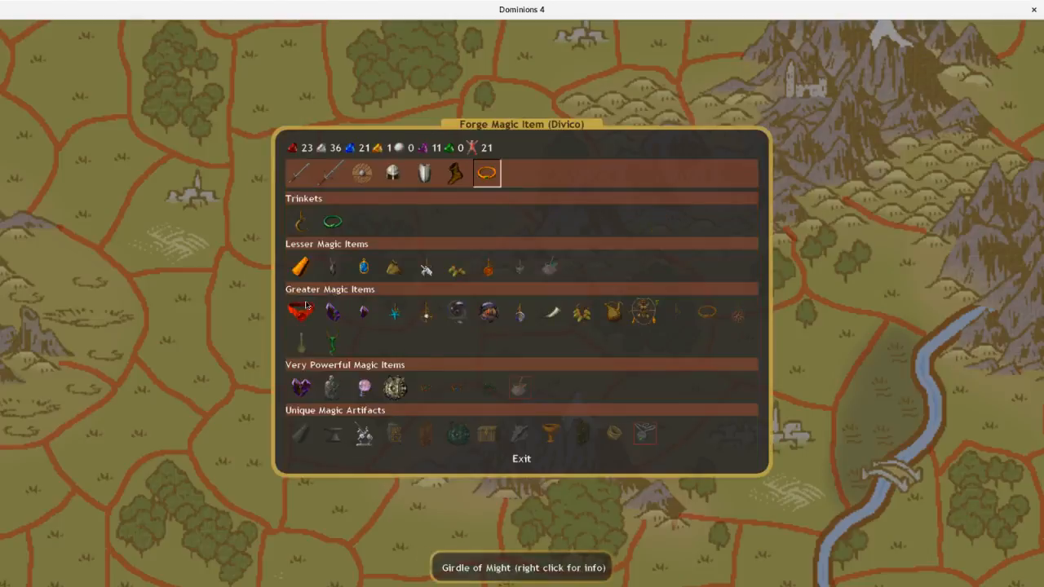
left_click(521, 459)
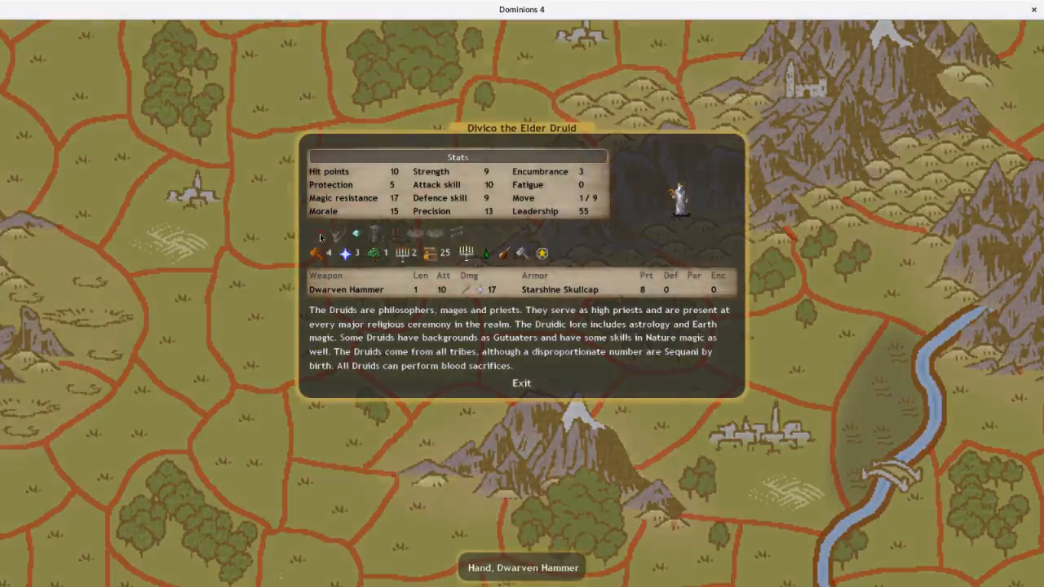
- Review Divico's details and the magic item treasury, then browse Cabillonus's forging choices
left_click(521, 383)
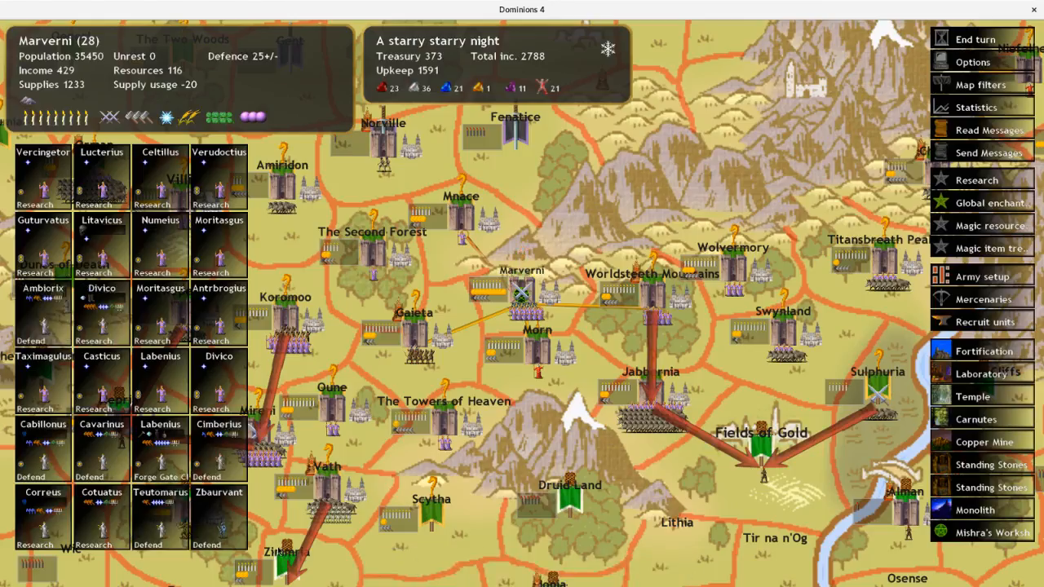
mouse_move(127, 534)
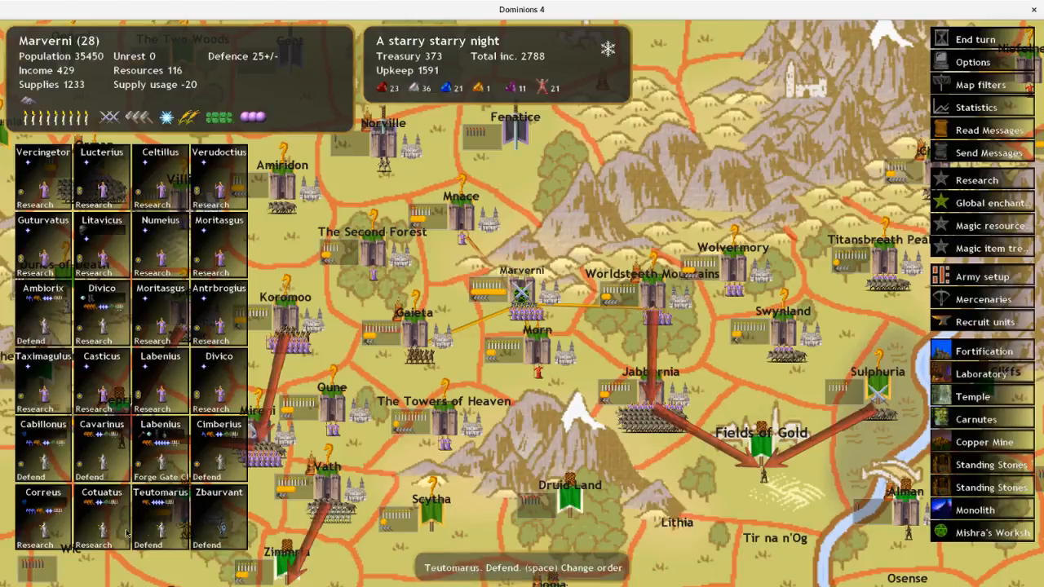
left_click(991, 248)
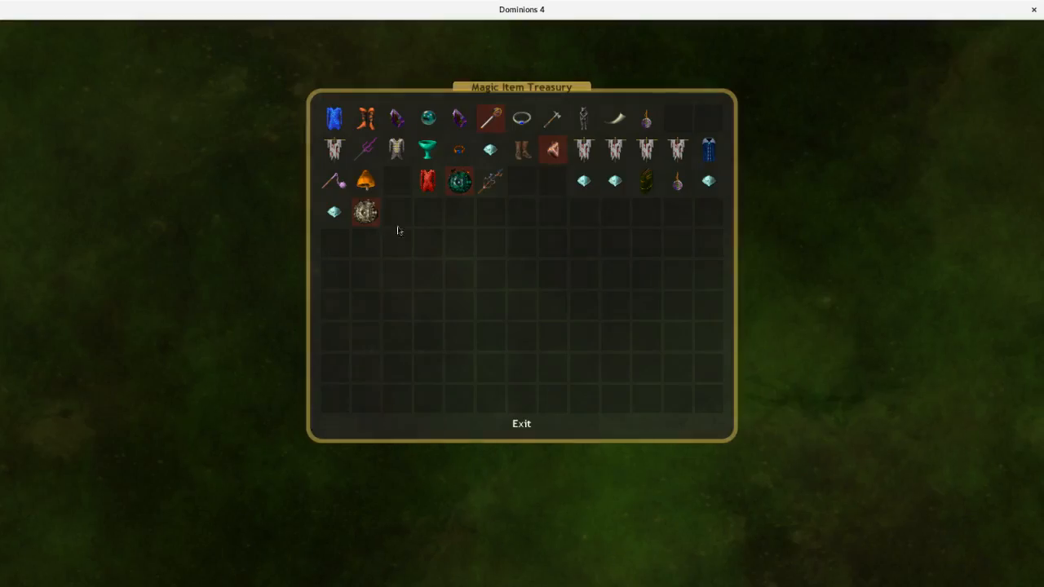
left_click(521, 424)
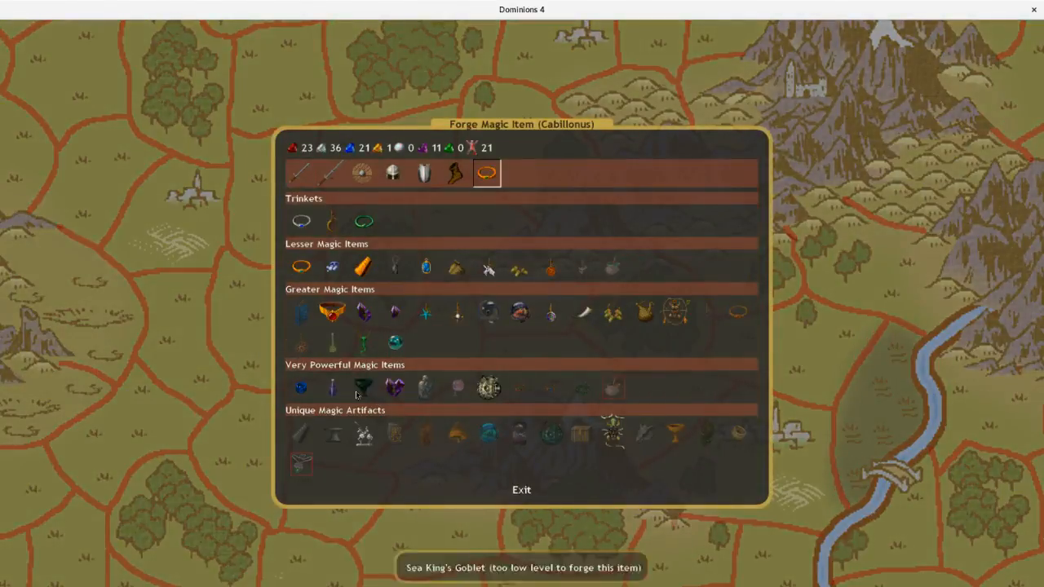
left_click(521, 489)
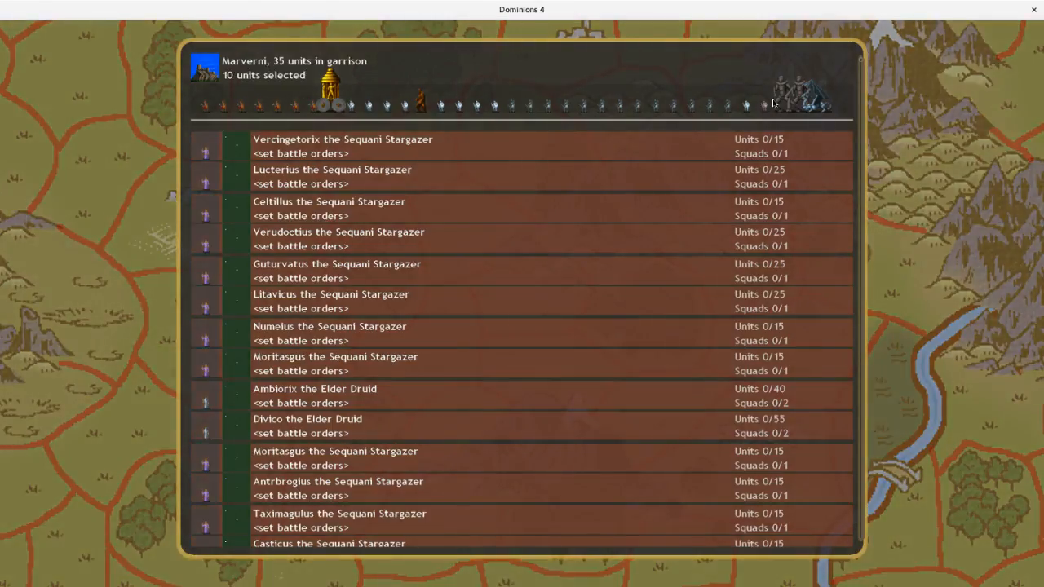
- Exit the Clockwork Soldier description and Marverni's army setup to reach the world map
scroll("down", 3)
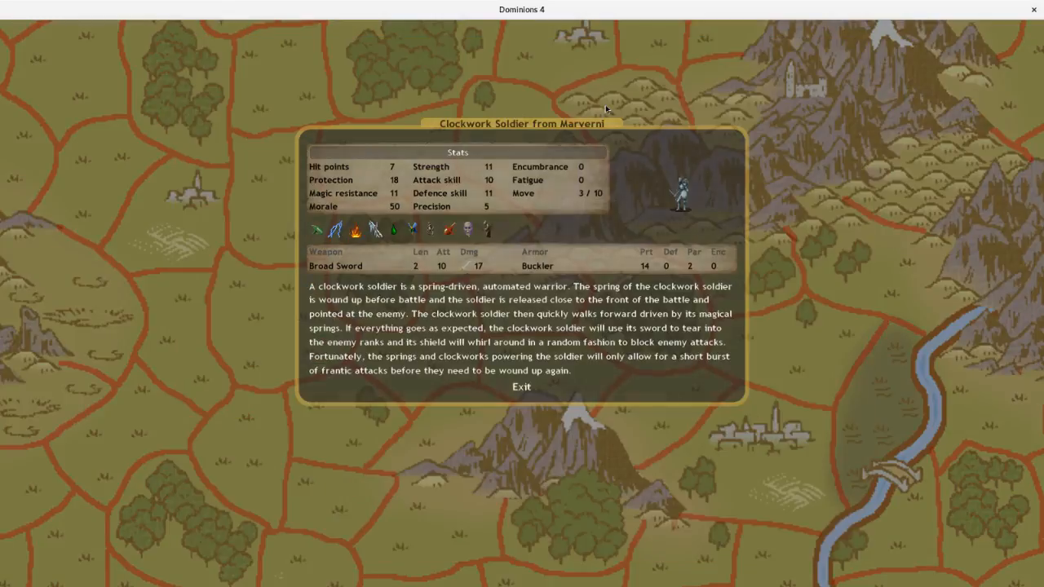
left_click(522, 387)
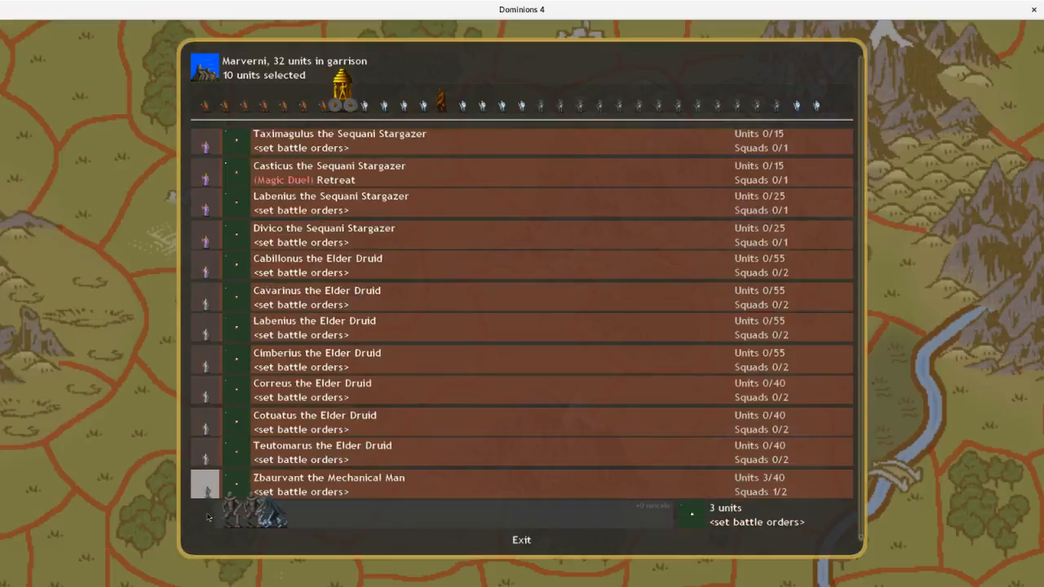
left_click(521, 539)
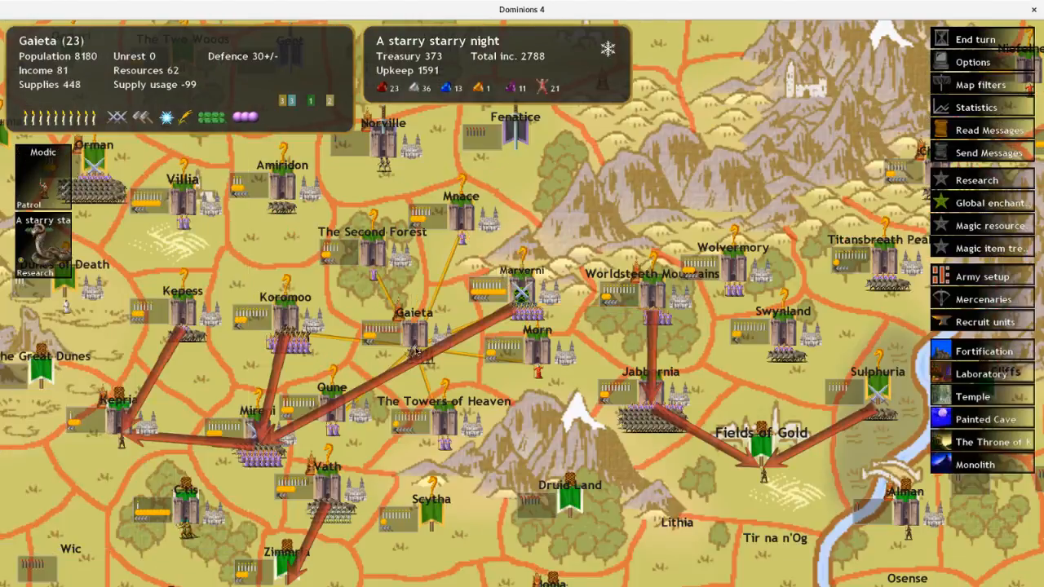
- Review the units Gaieta can recruit, then close the recruitment list
left_click(984, 321)
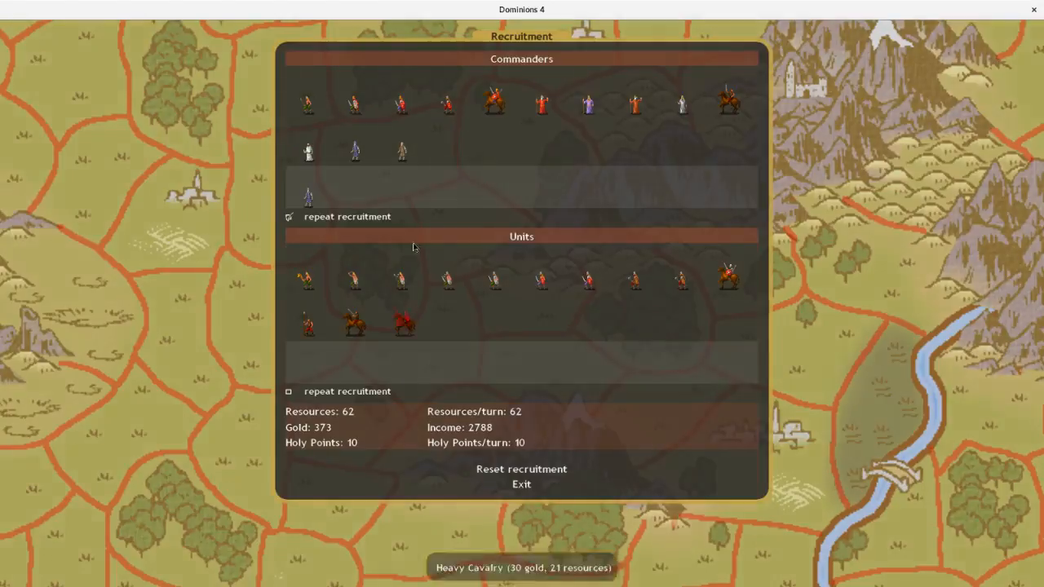
left_click(521, 483)
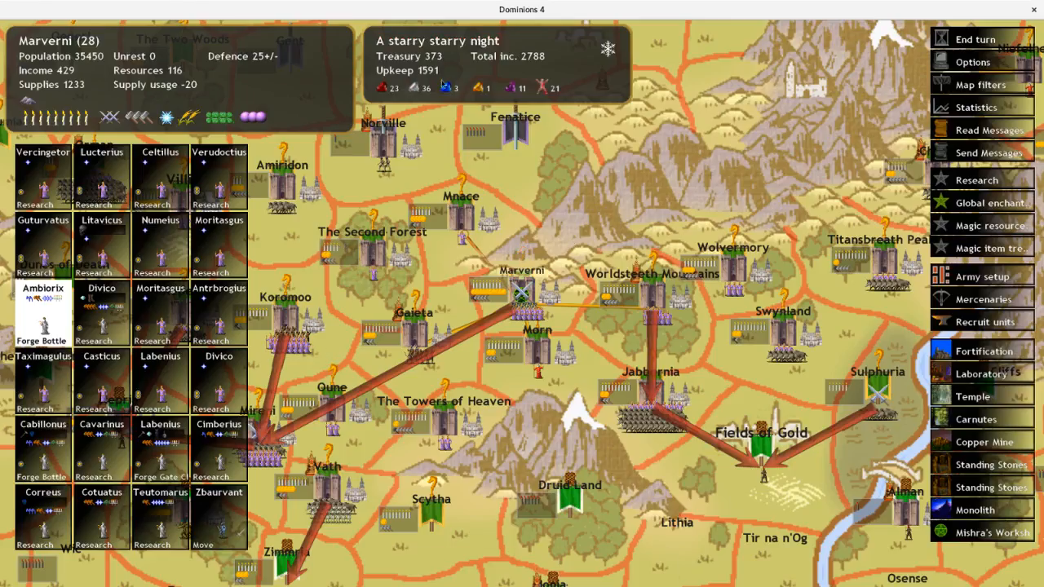
mouse_move(384, 88)
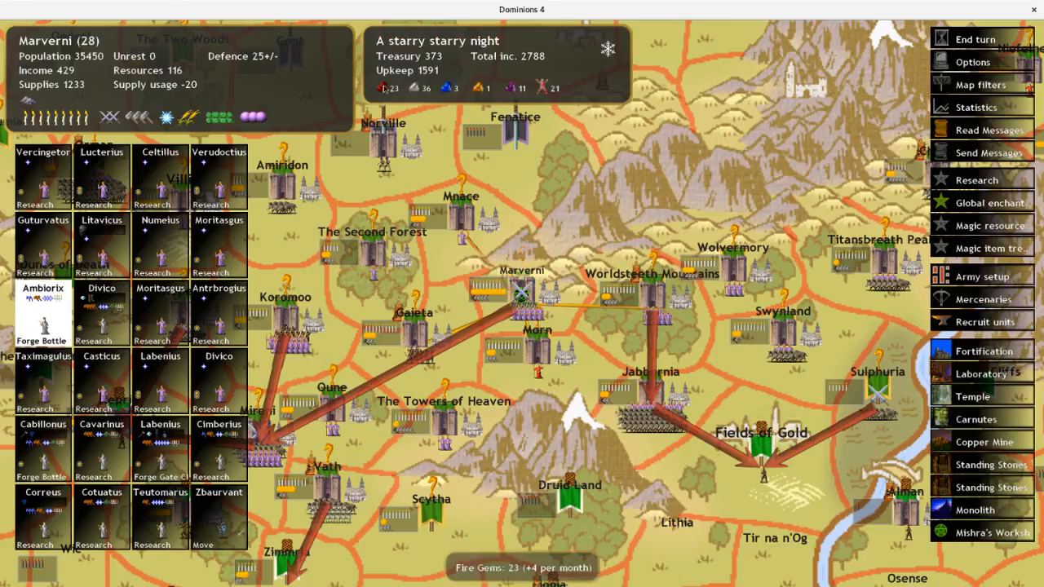
mouse_move(486, 88)
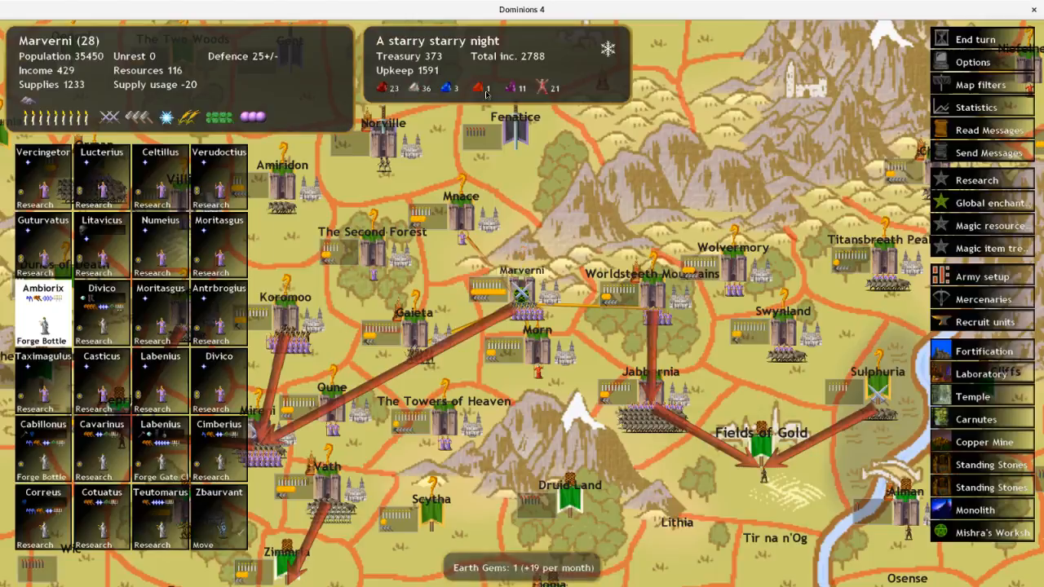
mouse_move(551, 89)
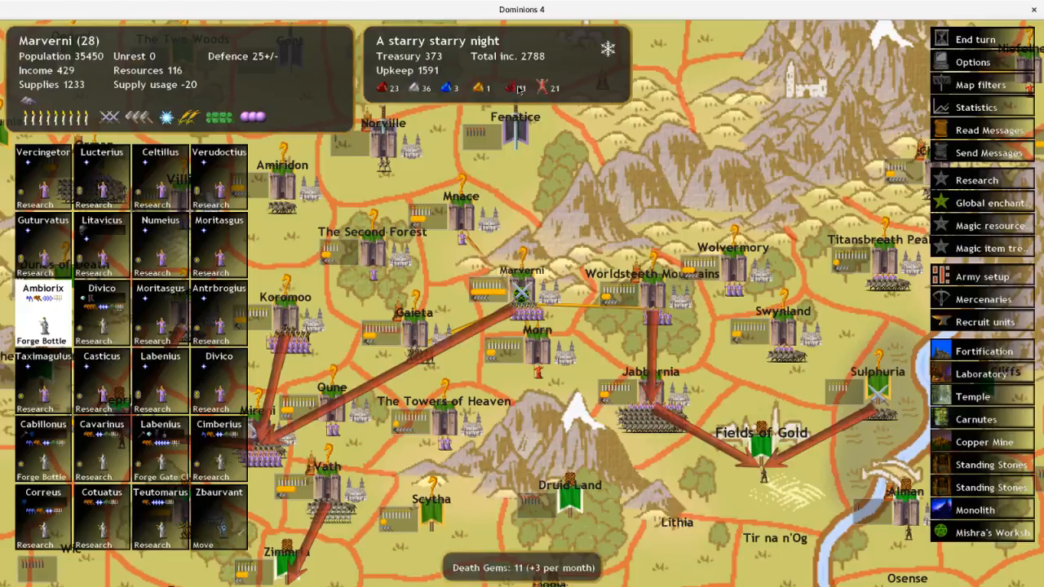
- Open the magic research allocation screen from the right-hand Research menu
left_click(977, 179)
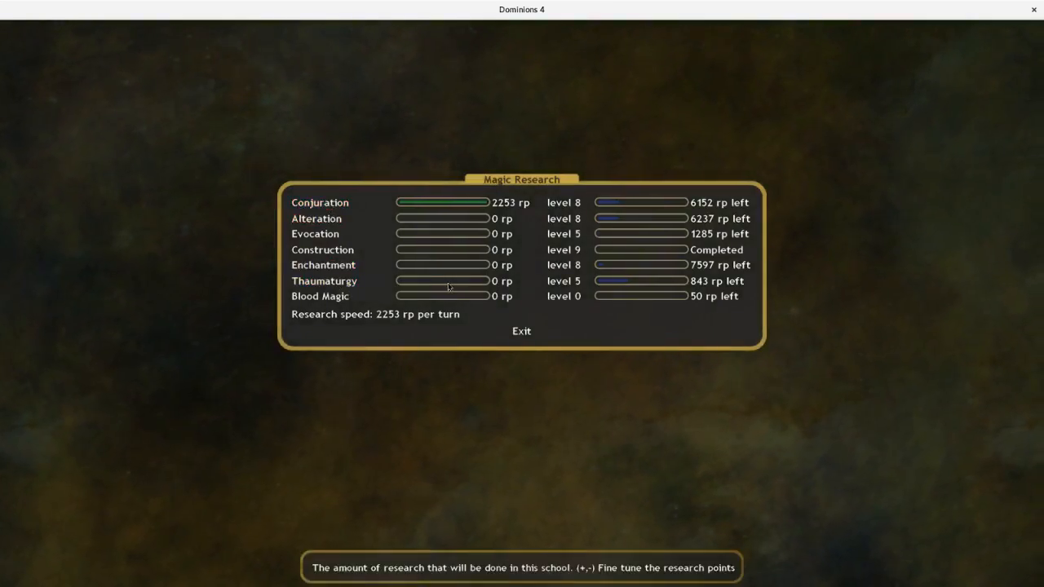
- Browse the Conjuration spells, leave Magic Research, then reopen it to view Conjuration again
left_click(319, 203)
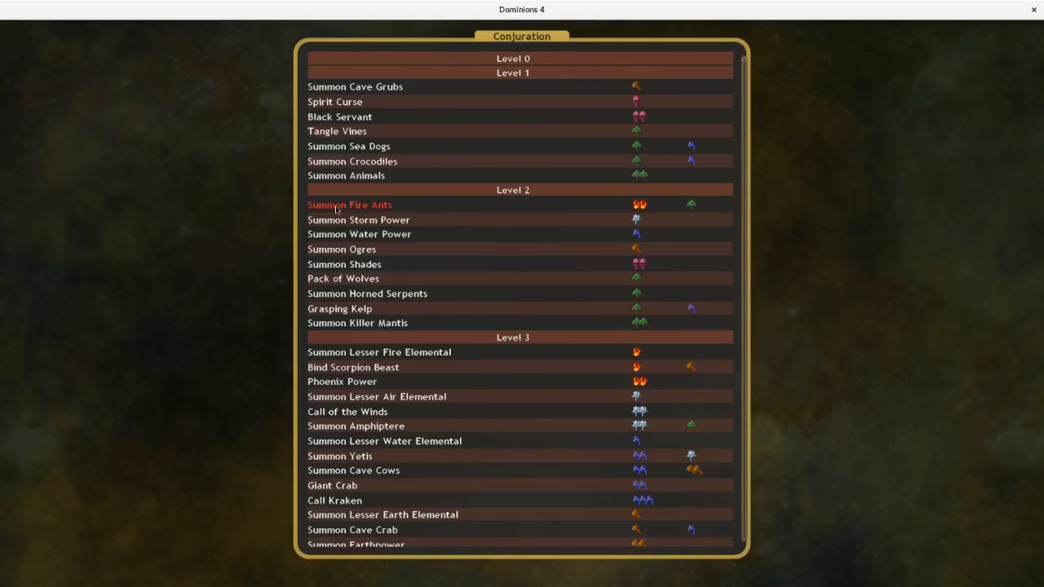
scroll("down", 3)
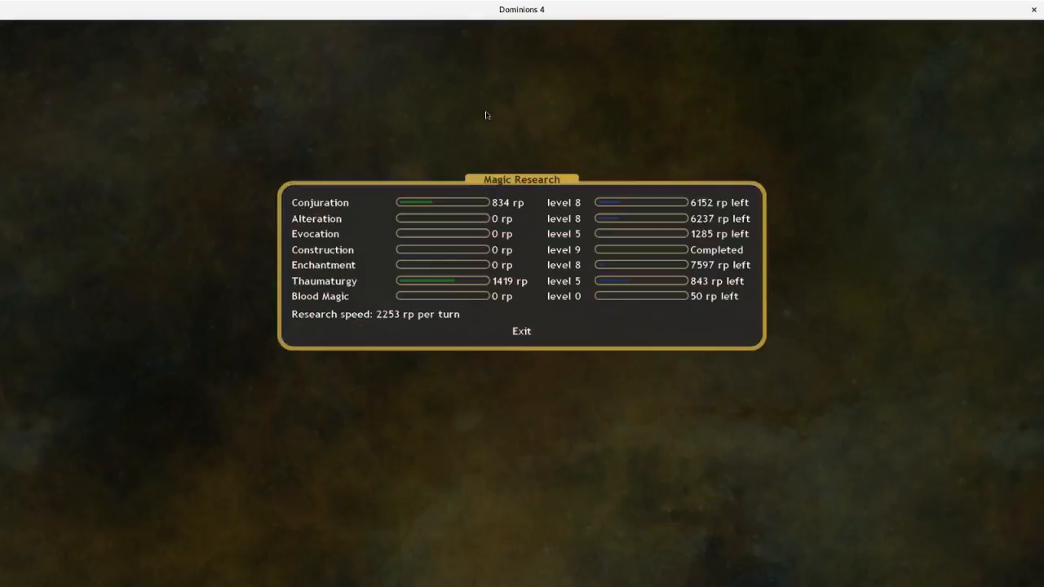
left_click(521, 331)
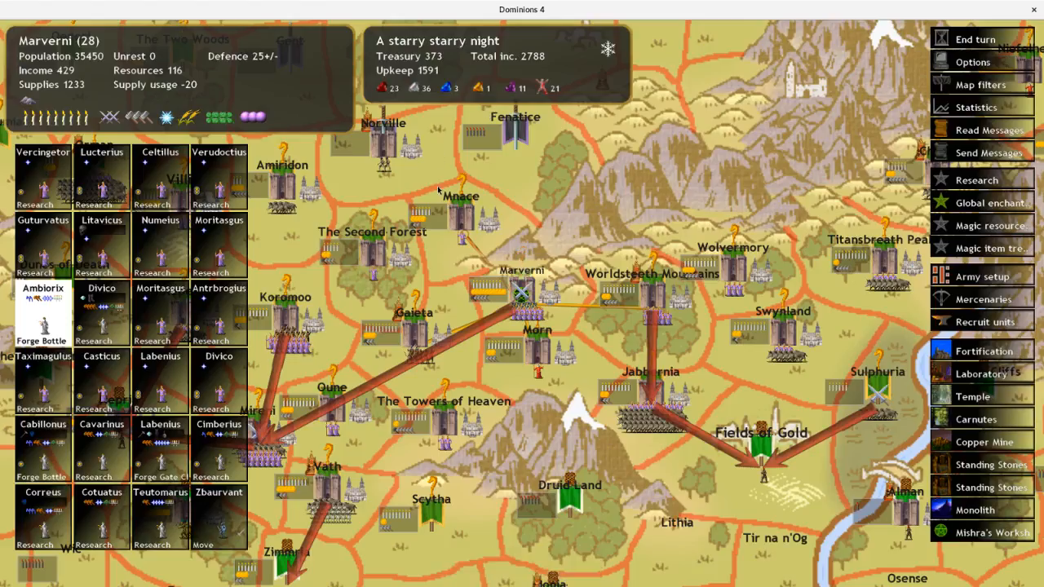
left_click(977, 180)
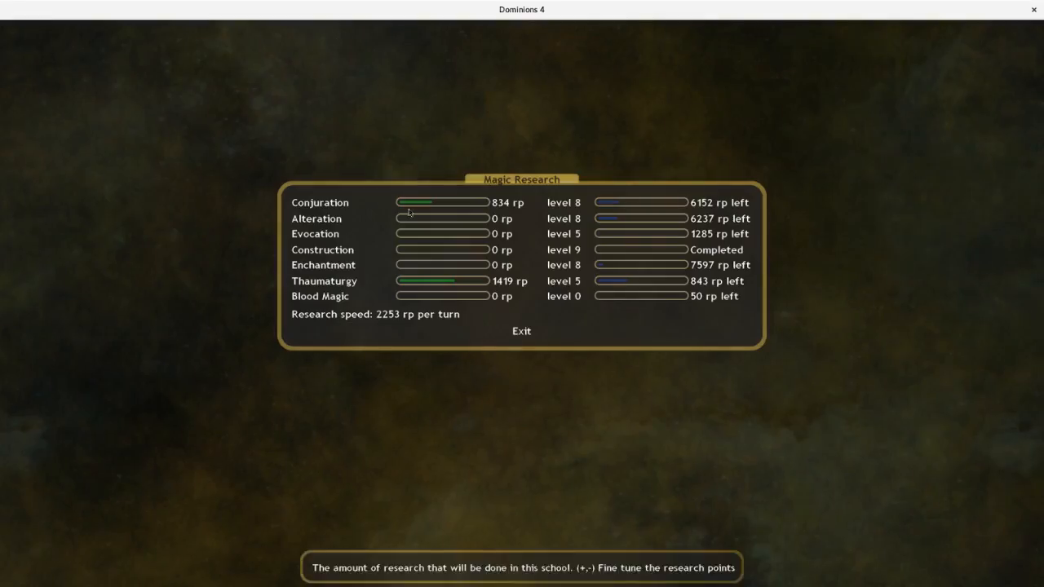
left_click(319, 202)
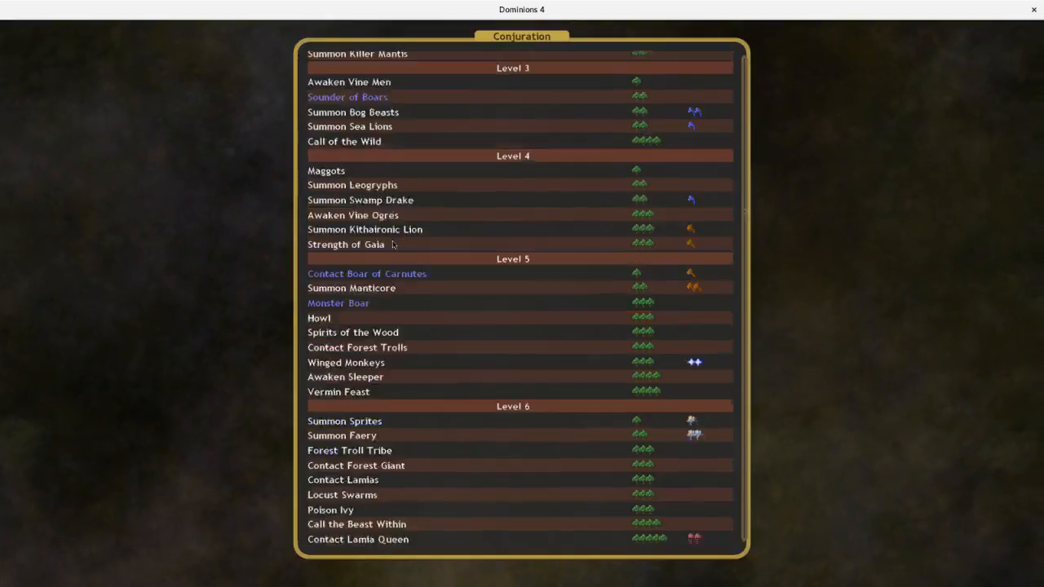
- Read Faerie Court, Invoke the Horned One, Day of Terror and Awaken Tarrasque details
scroll("down", 3)
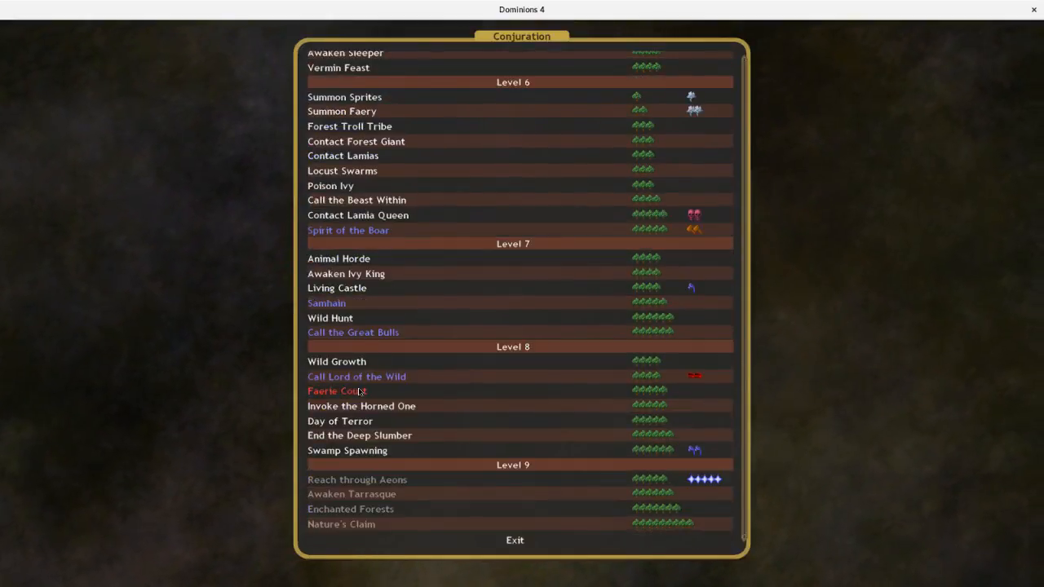
left_click(337, 391)
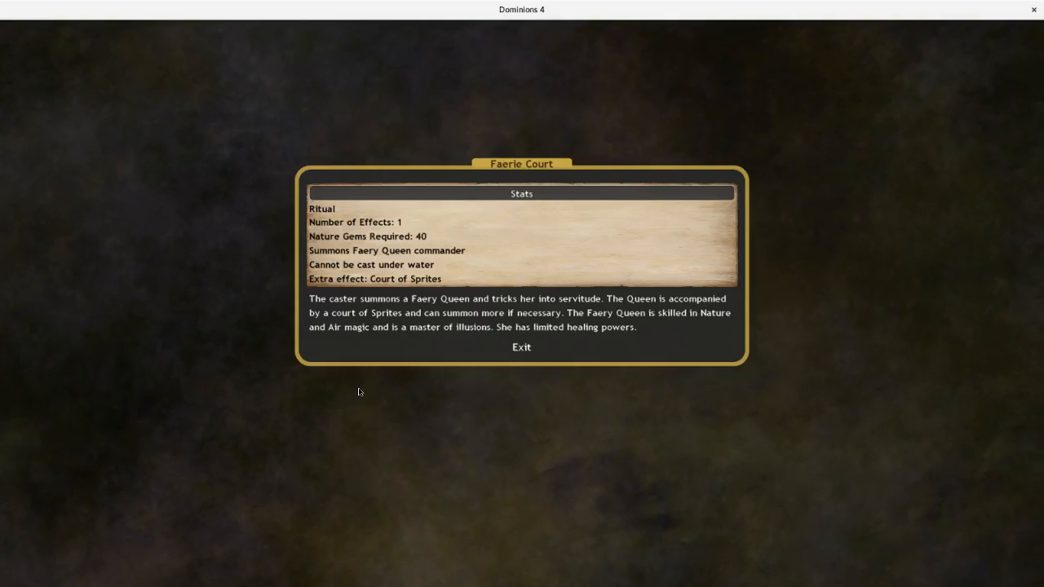
left_click(521, 347)
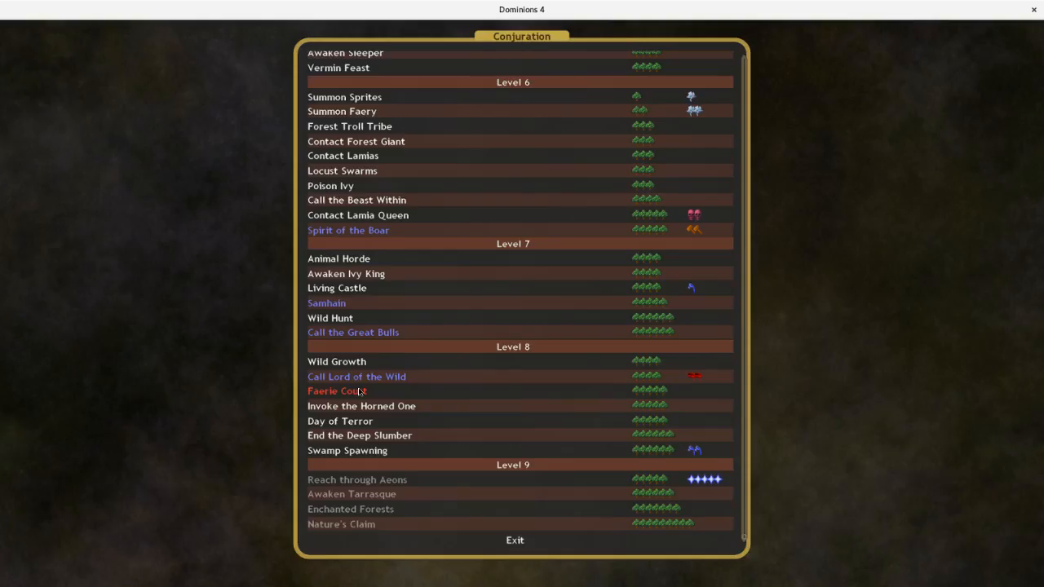
mouse_move(362, 405)
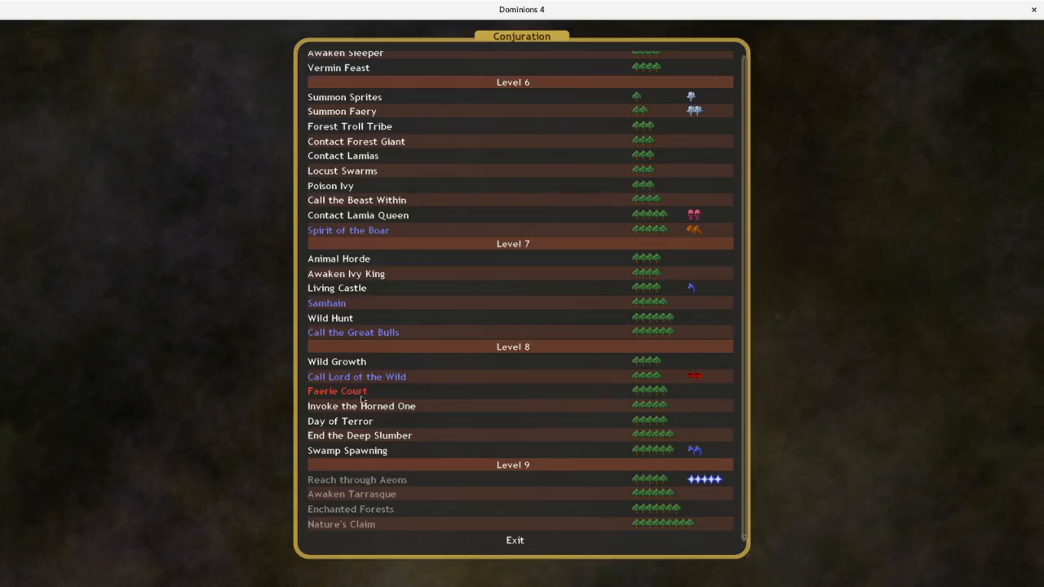
left_click(361, 406)
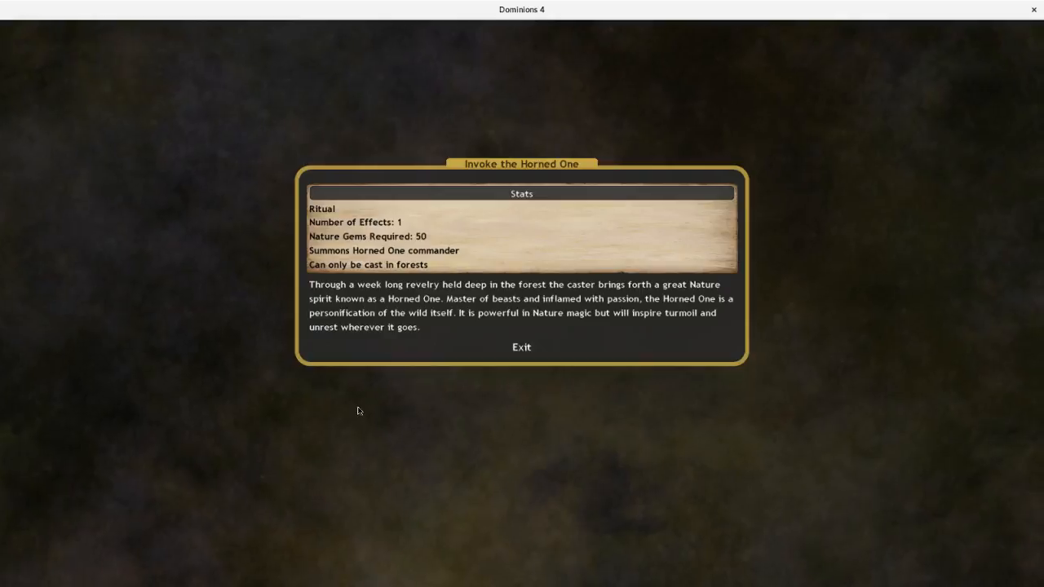
left_click(521, 347)
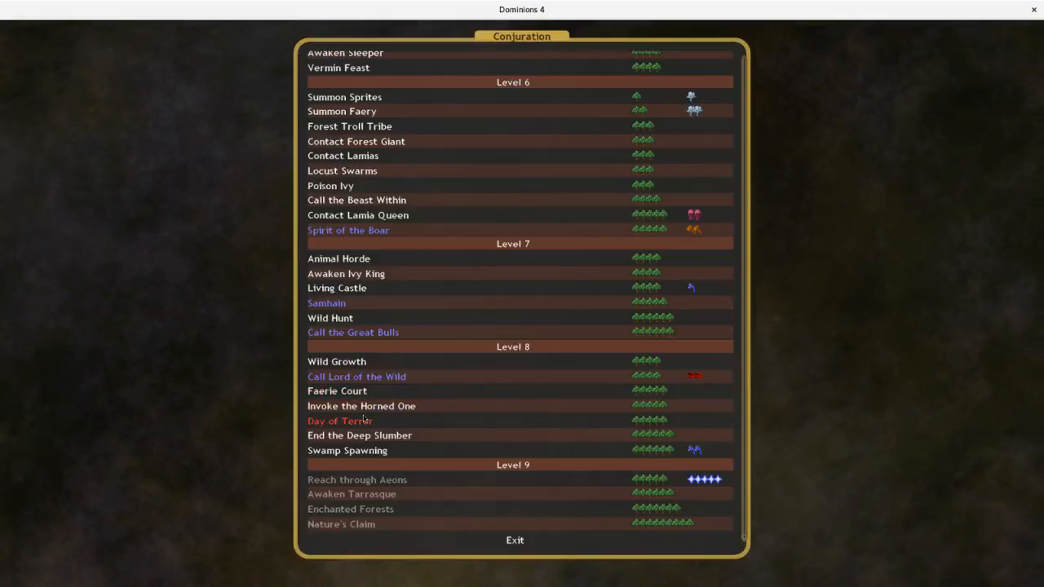
left_click(339, 421)
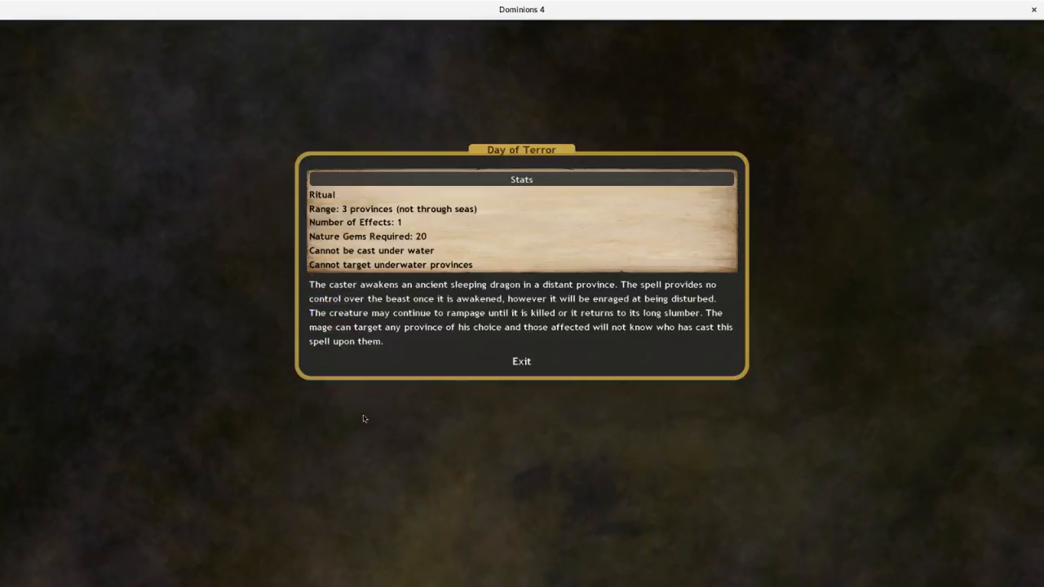
left_click(521, 361)
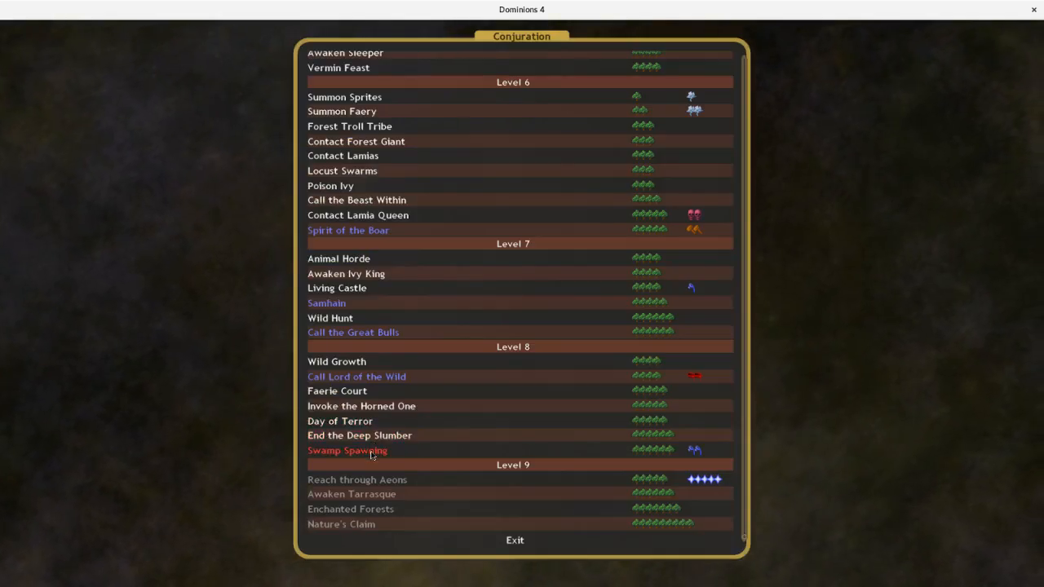
mouse_move(337, 362)
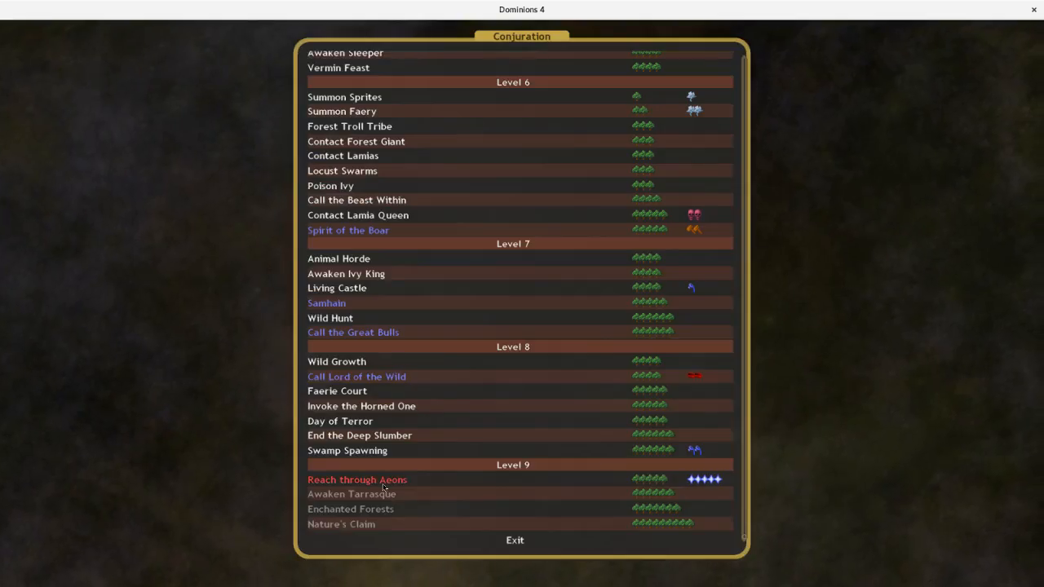
left_click(351, 493)
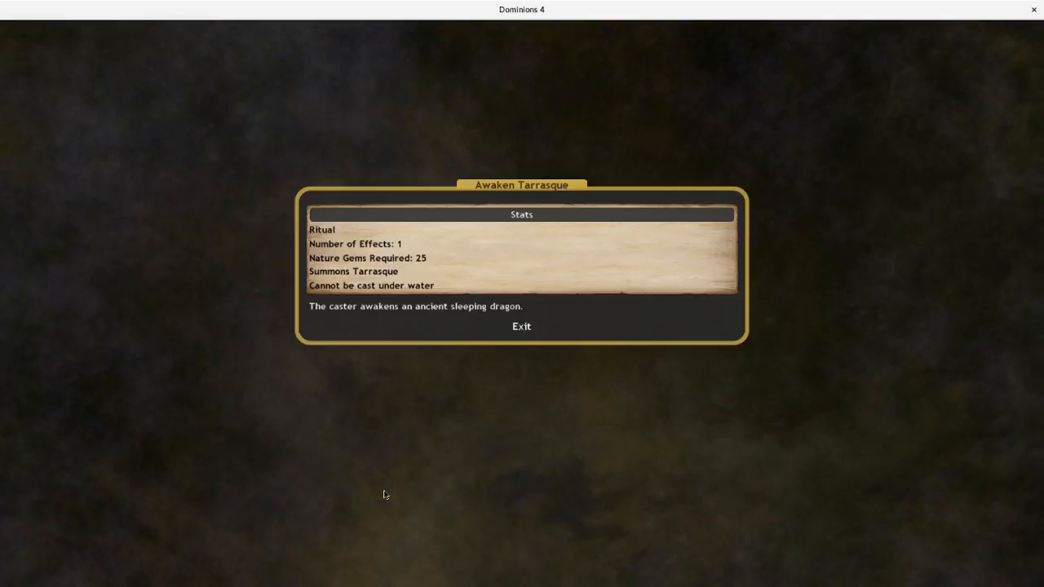
left_click(520, 326)
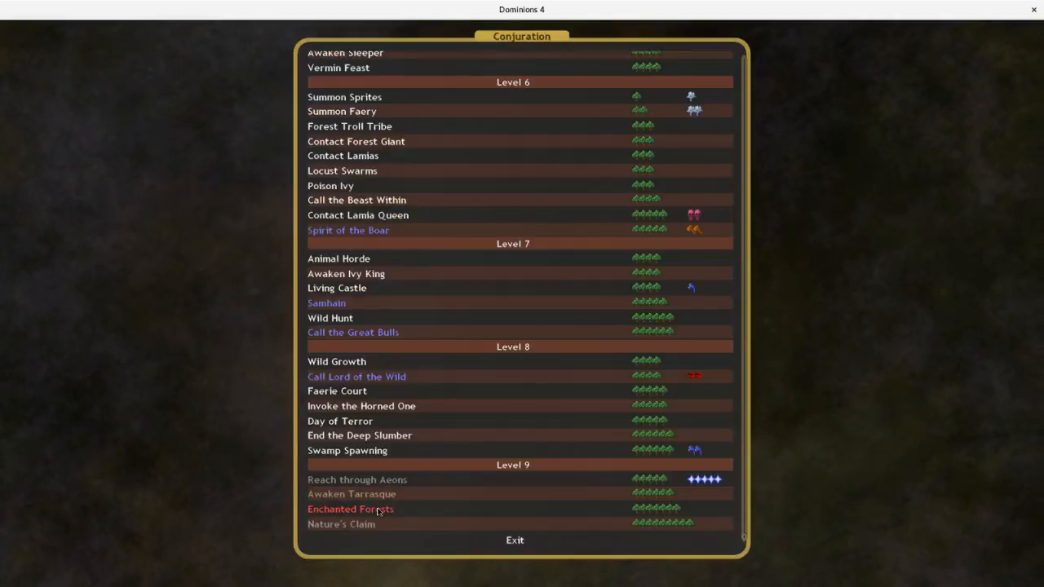
- Check a Level 9 Conjuration spell, move all 2253 research points to Thaumaturgy, submit
left_click(341, 525)
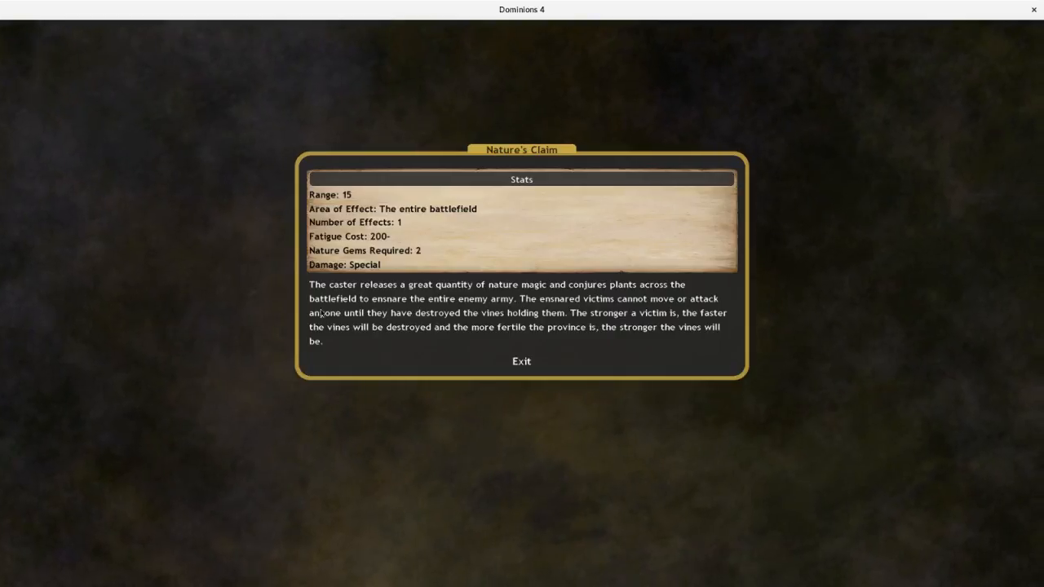
left_click(521, 361)
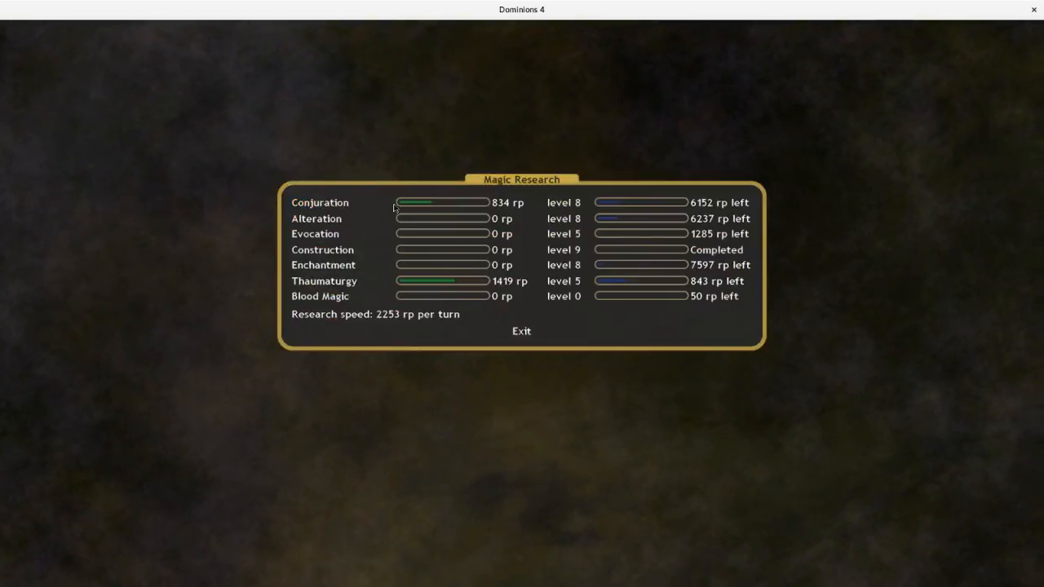
left_click(324, 280)
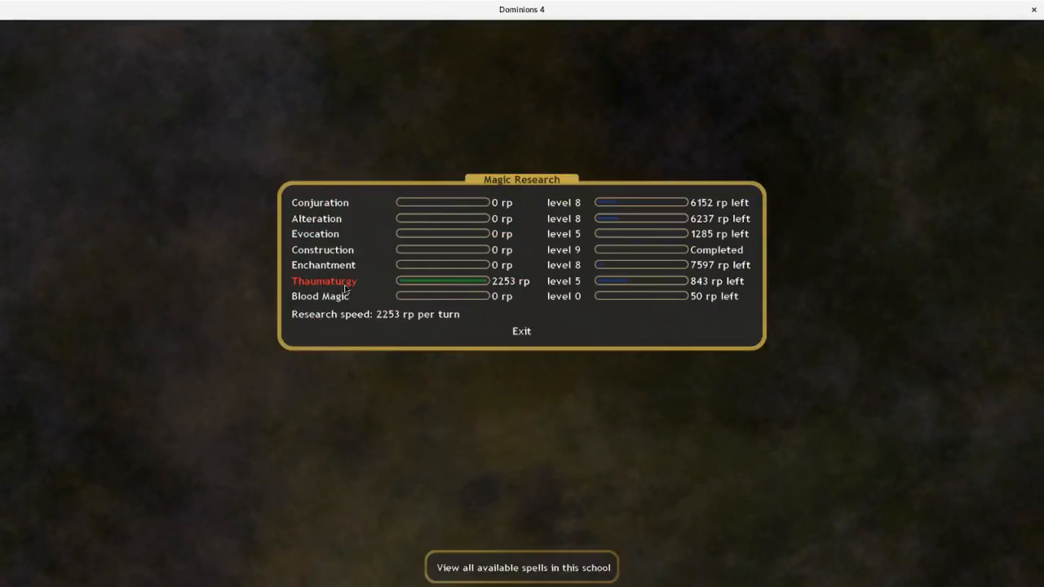
left_click(522, 330)
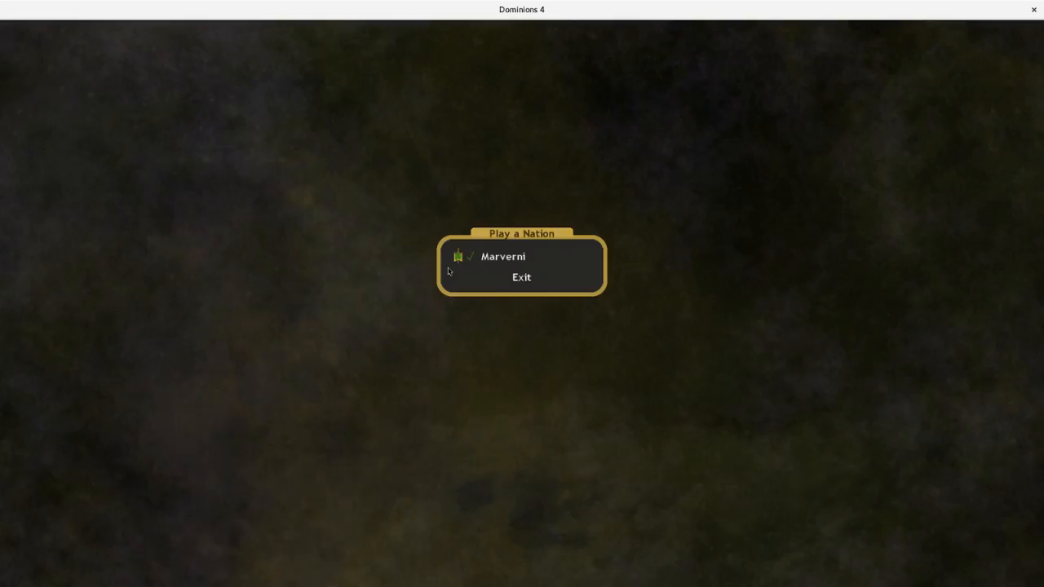